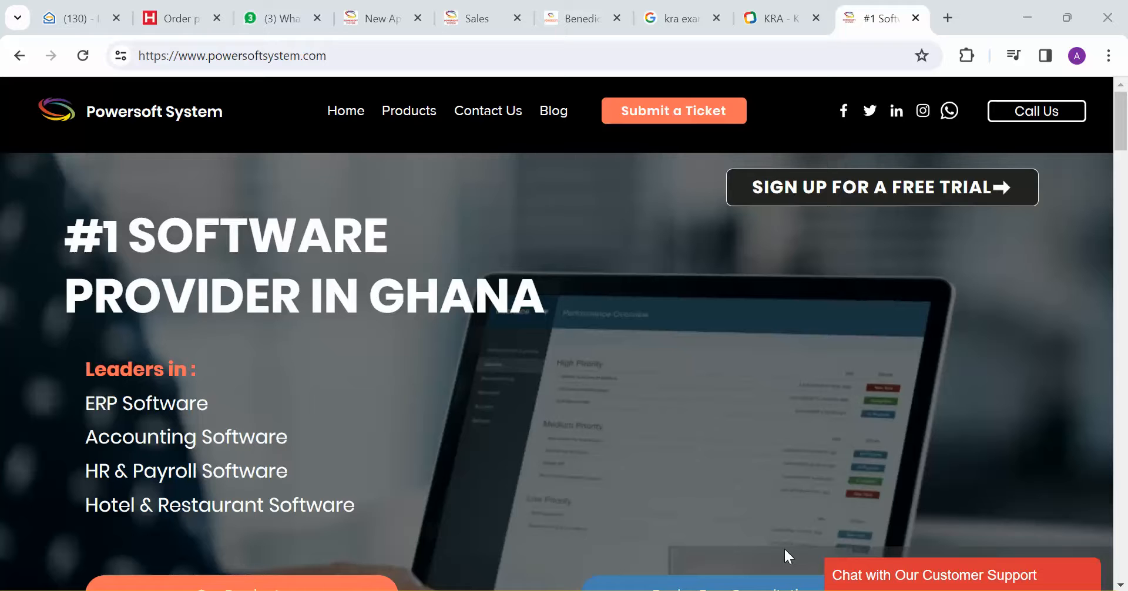
Open QuickBooks' Profit & Loss Standard report and set the dates to February 1–22, 2024.
left_click(272, 55)
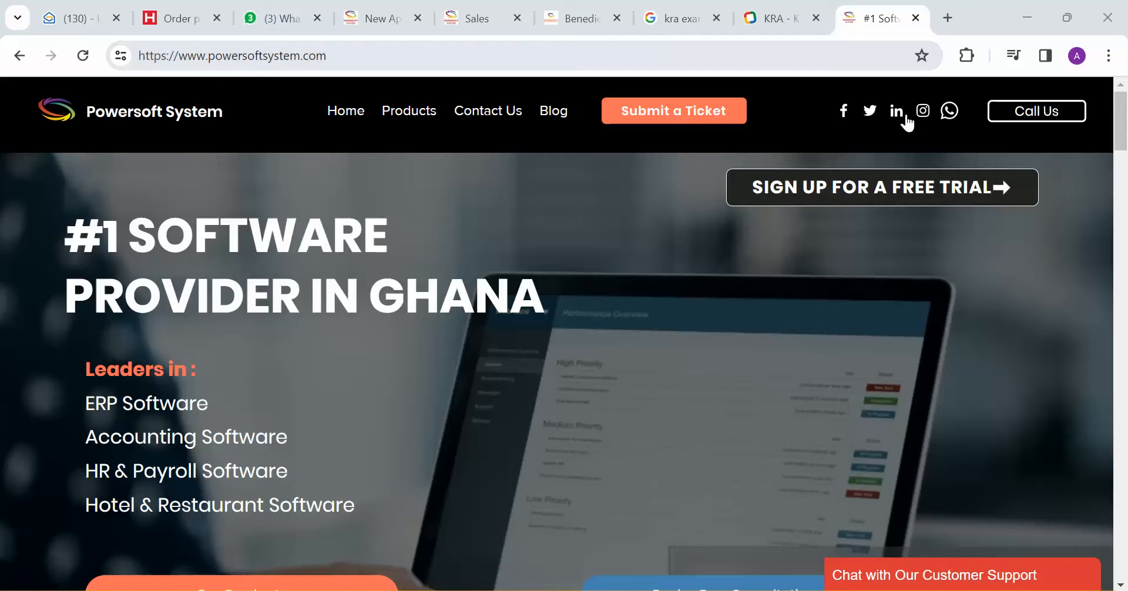
mouse_move(416, 109)
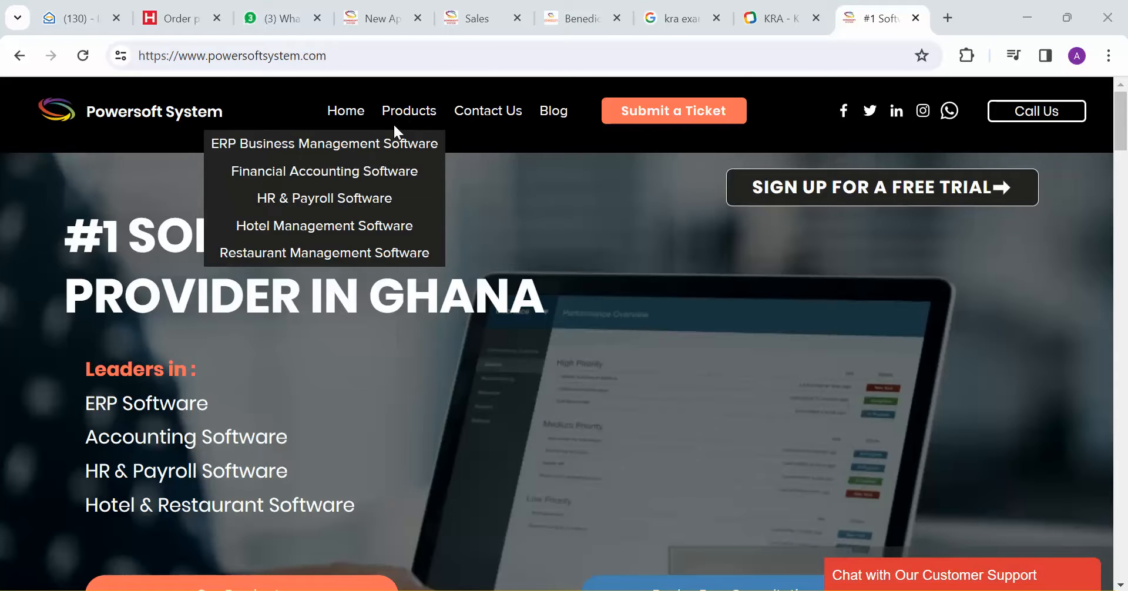
mouse_move(409, 110)
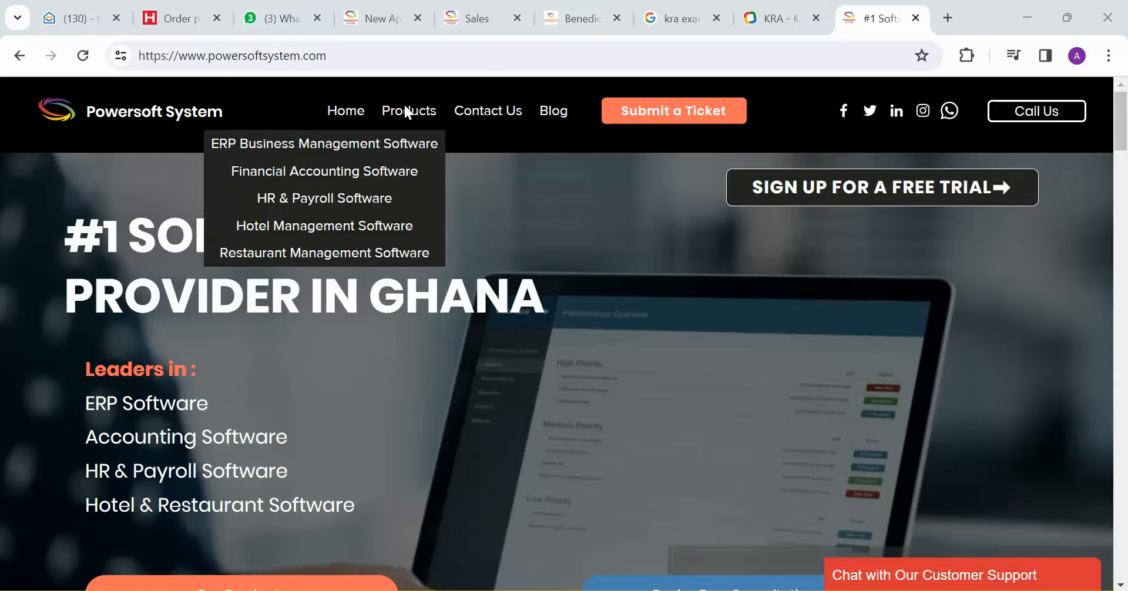
mouse_move(345, 203)
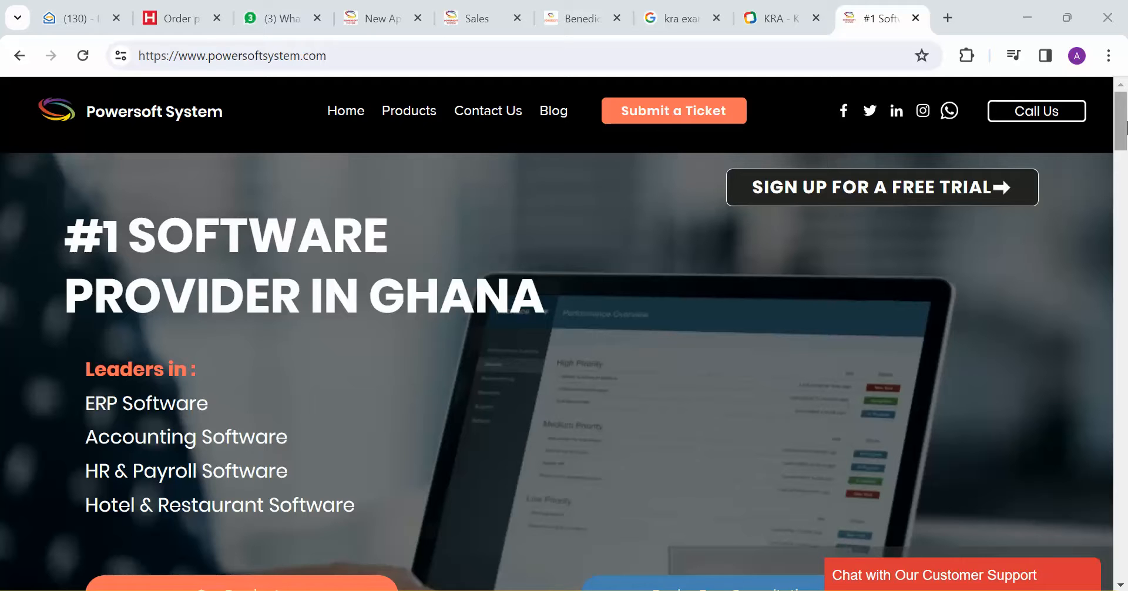
mouse_move(951, 268)
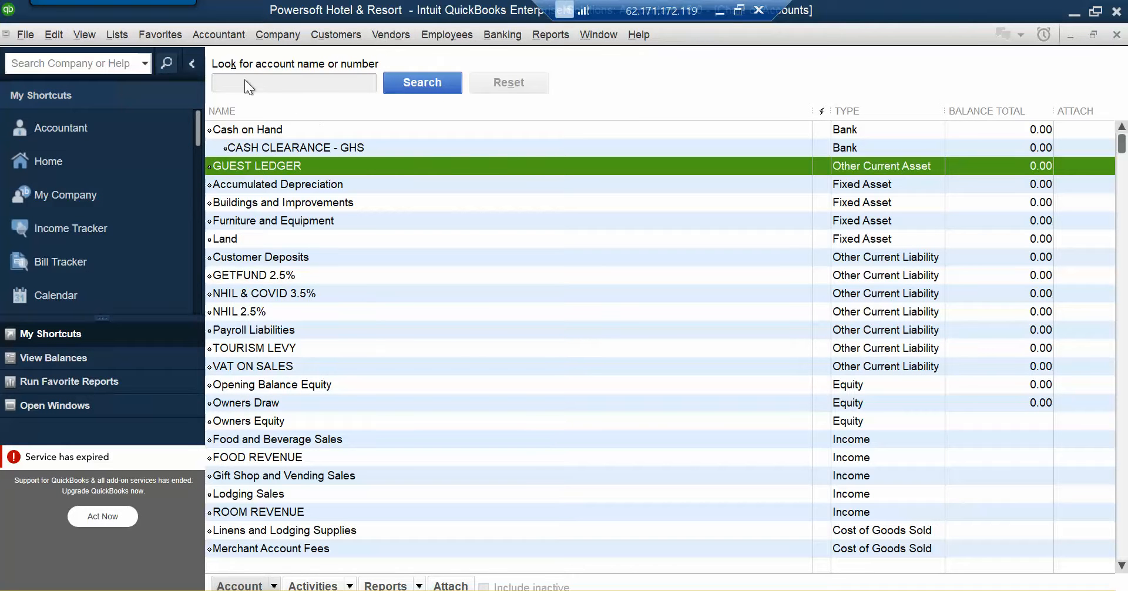
left_click(263, 293)
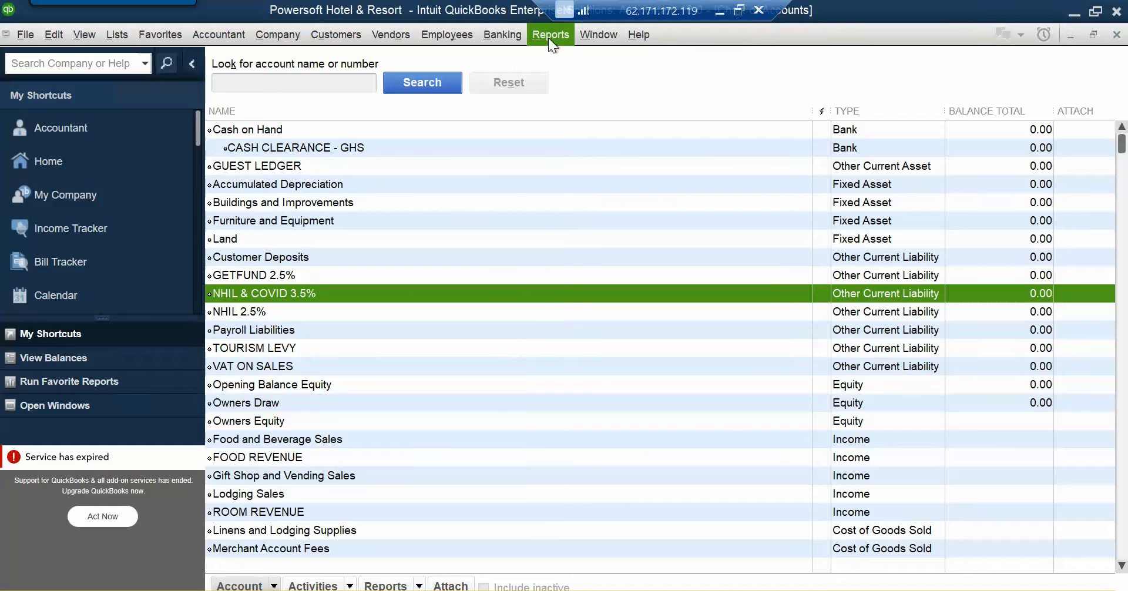
left_click(550, 34)
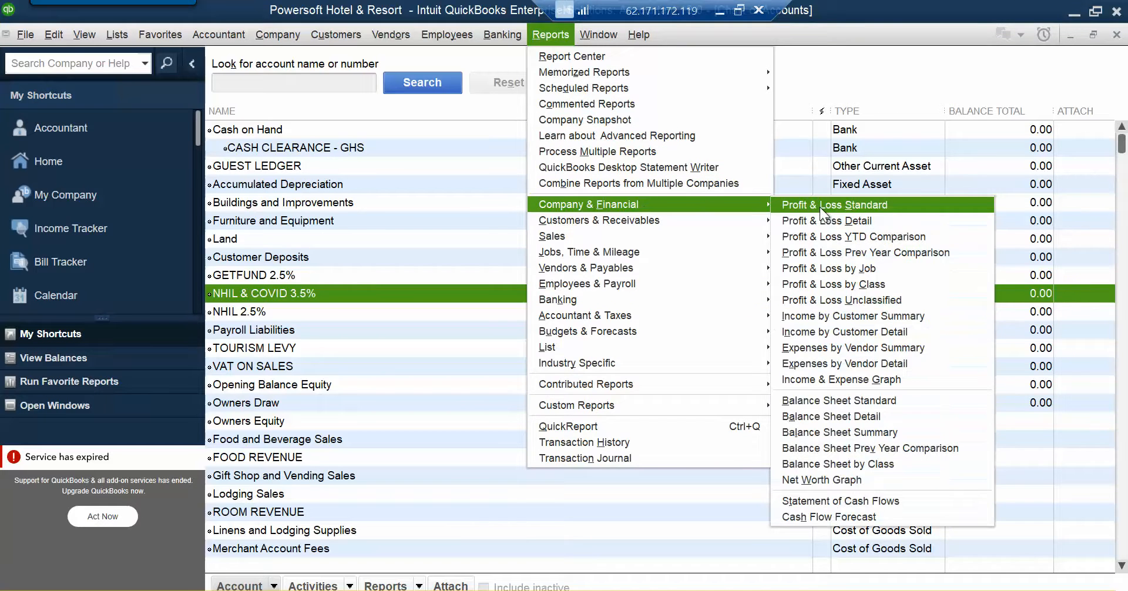
left_click(834, 205)
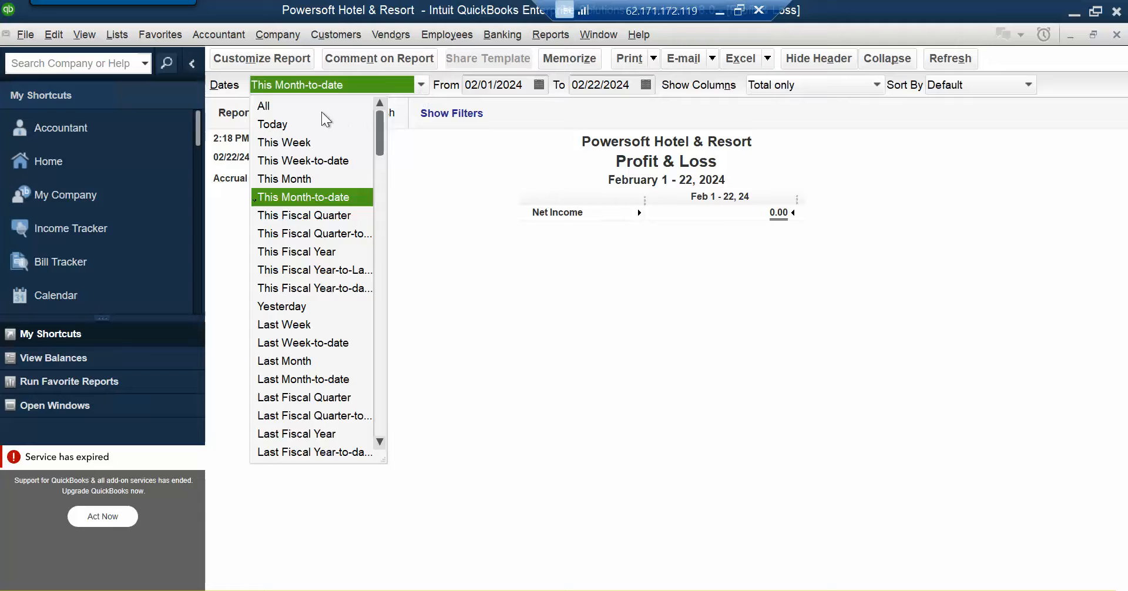
left_click(263, 105)
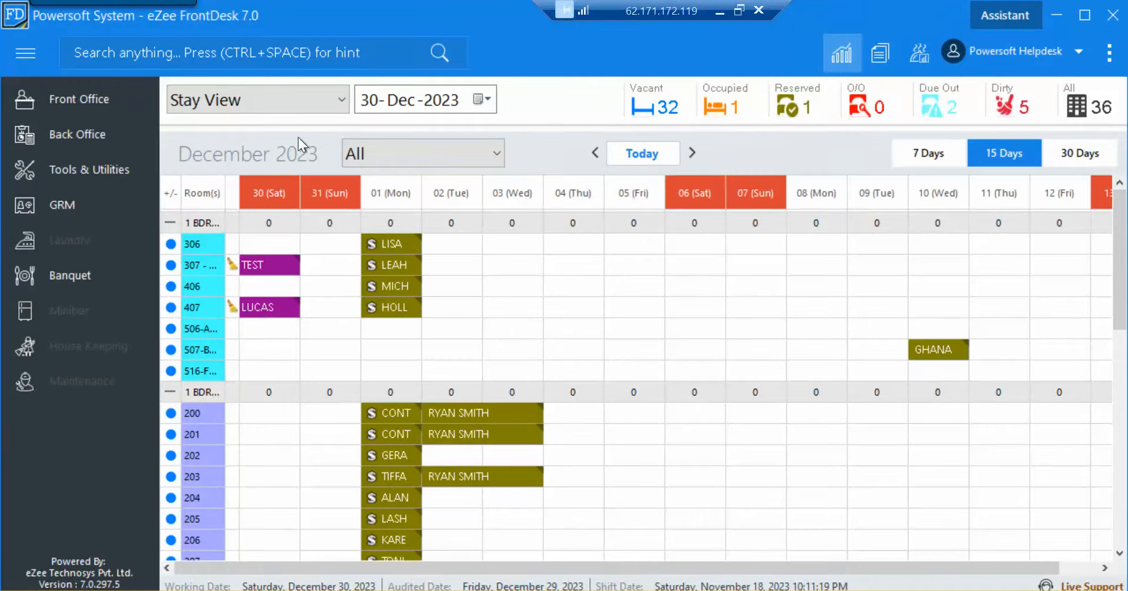
mouse_move(233, 252)
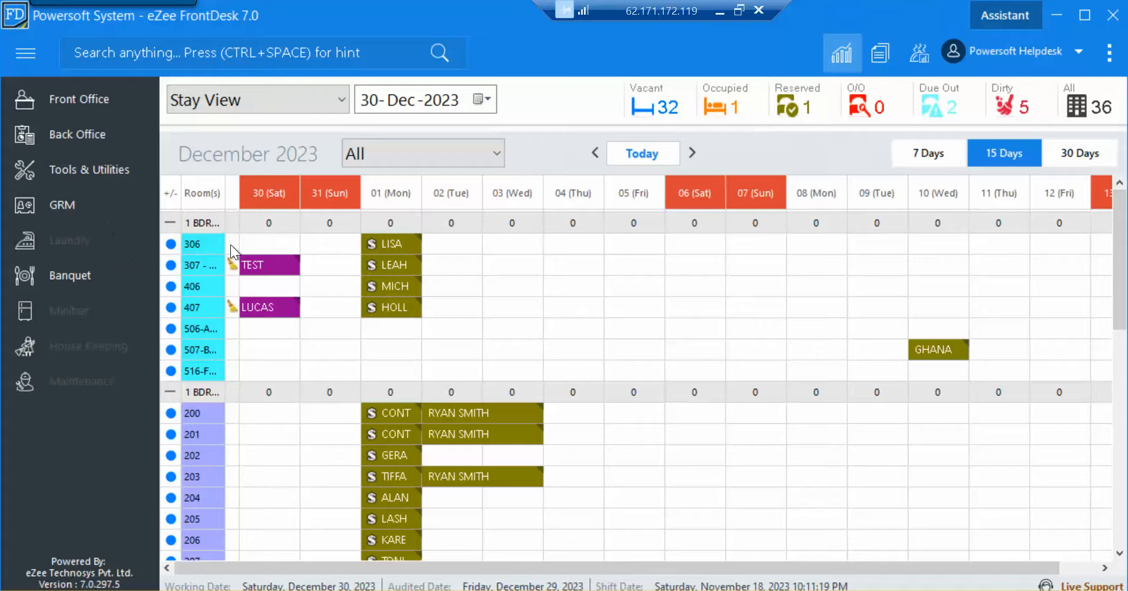
mouse_move(281, 357)
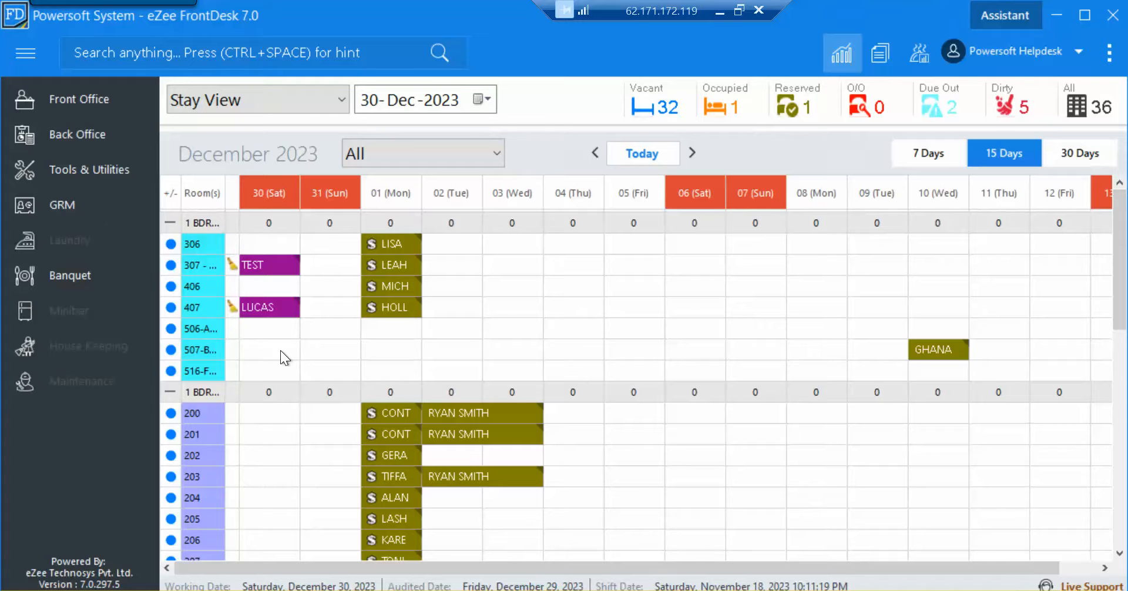
mouse_move(405, 206)
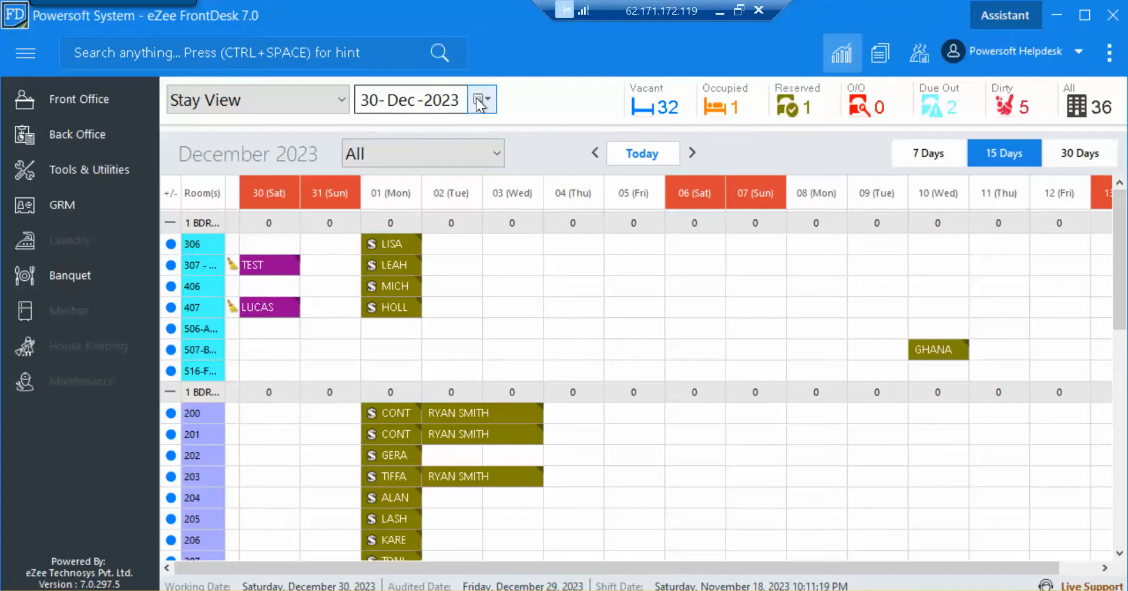
Open and close the view-date calendar, then change Stay View to List View.
left_click(480, 100)
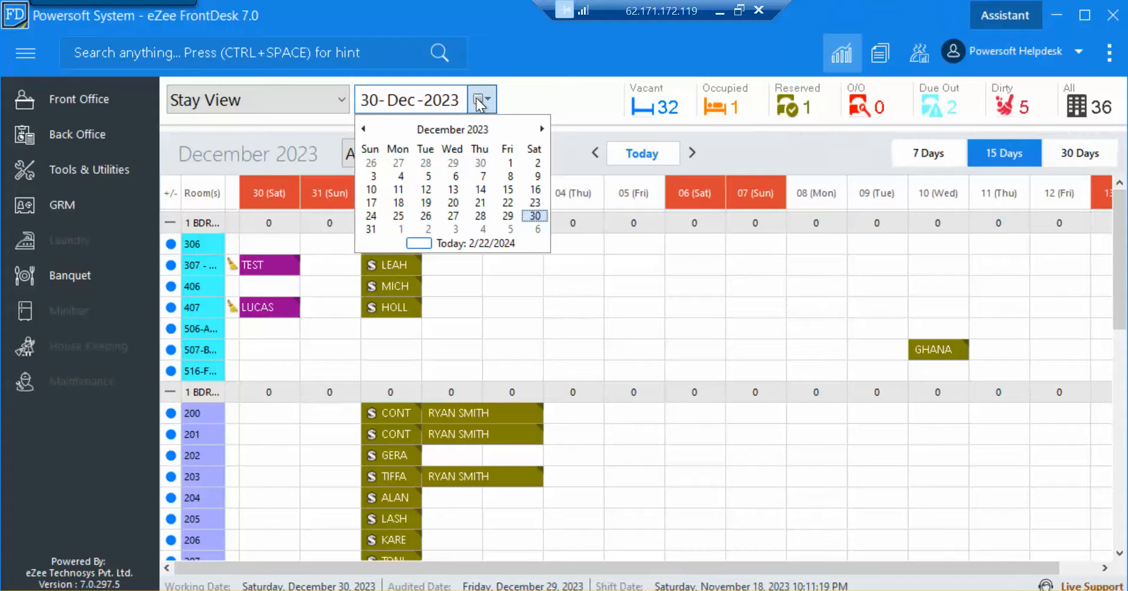
mouse_move(436, 353)
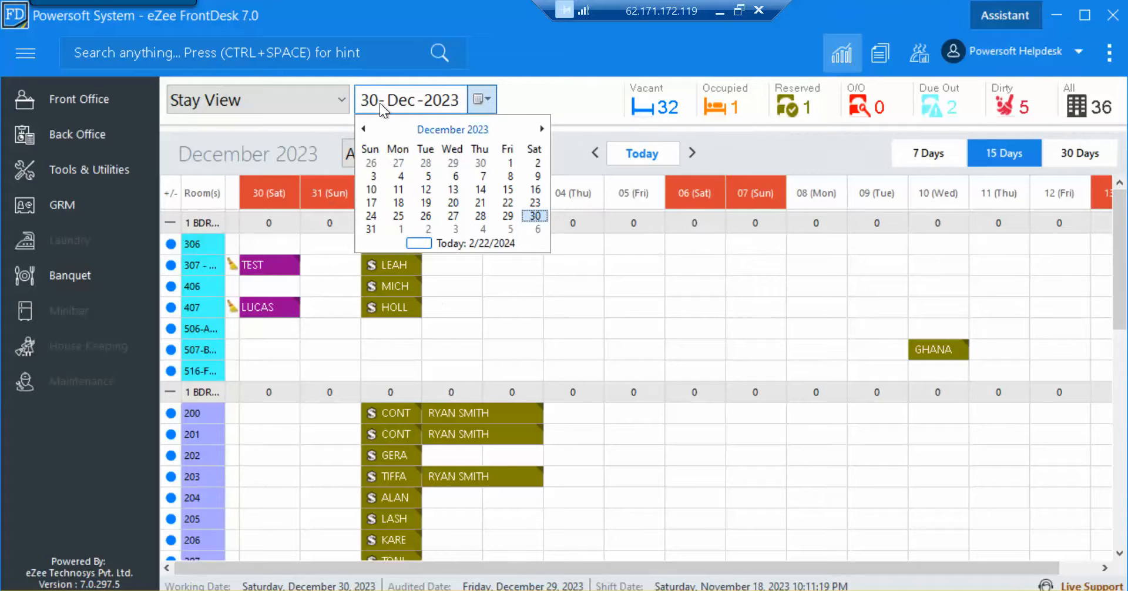
mouse_move(294, 399)
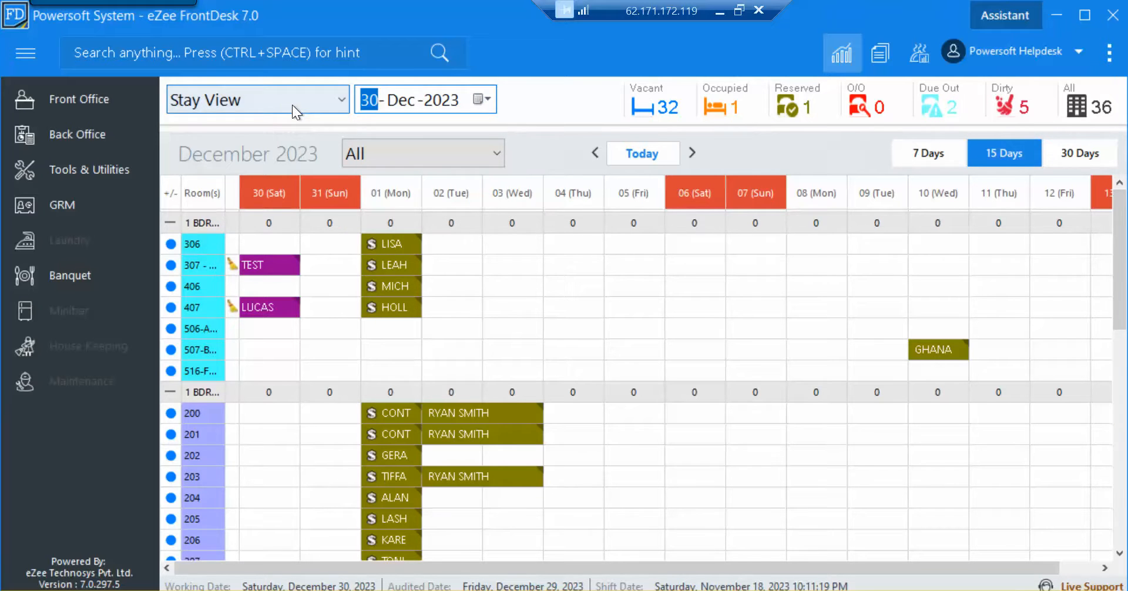
left_click(257, 99)
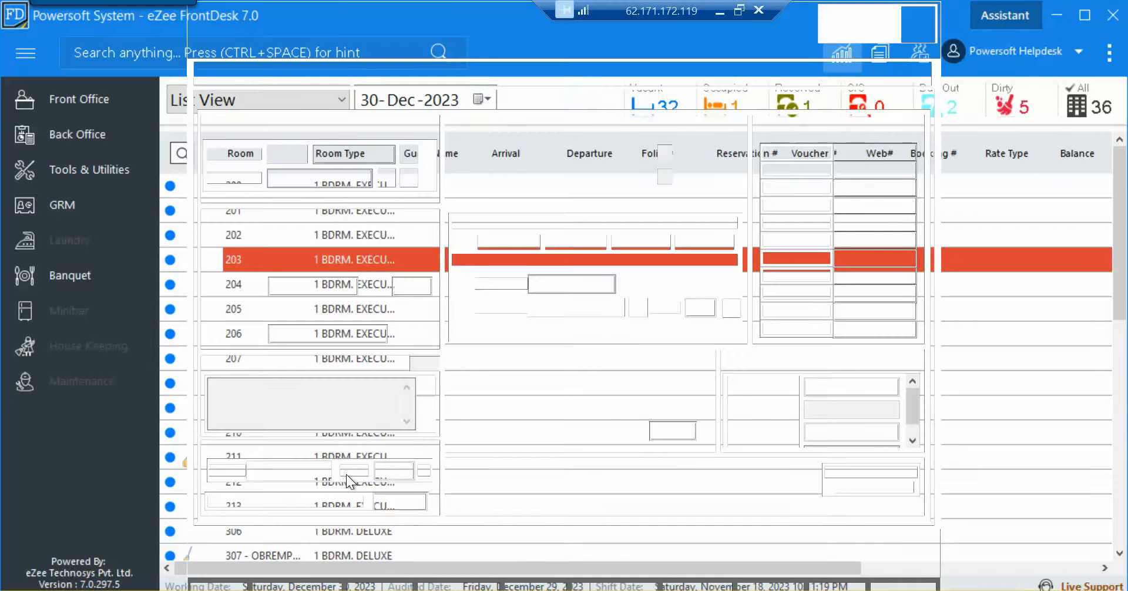
double_click(234, 260)
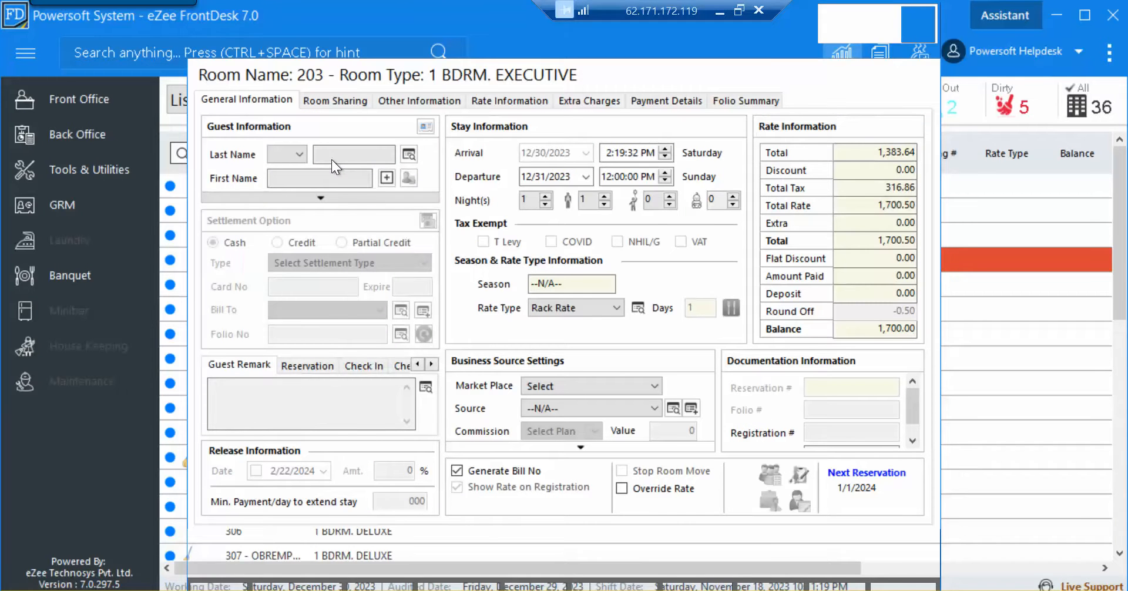
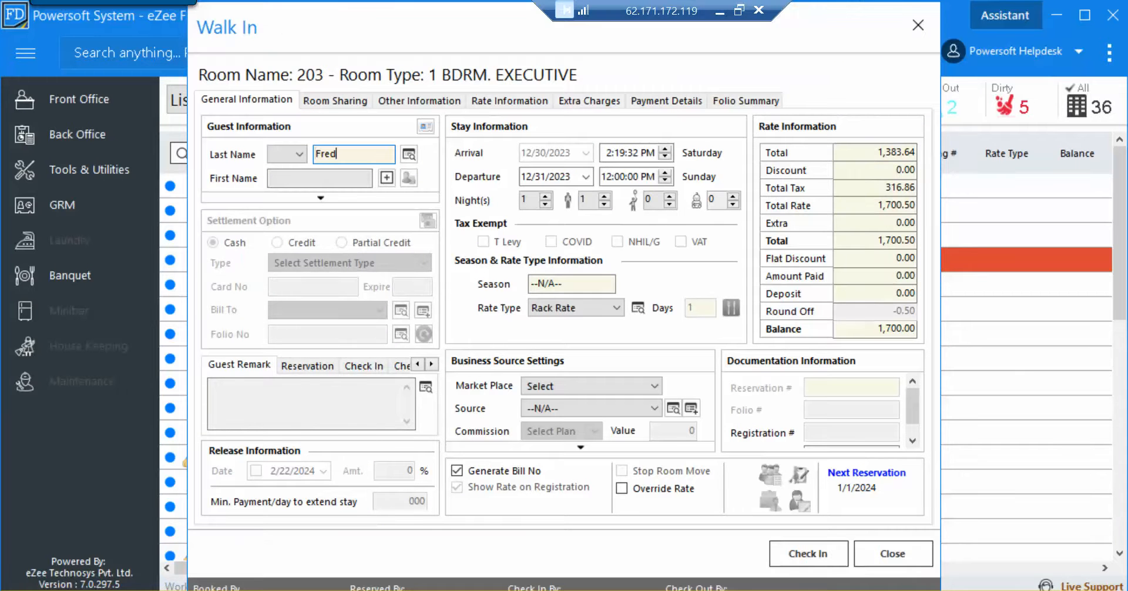
left_click(319, 178)
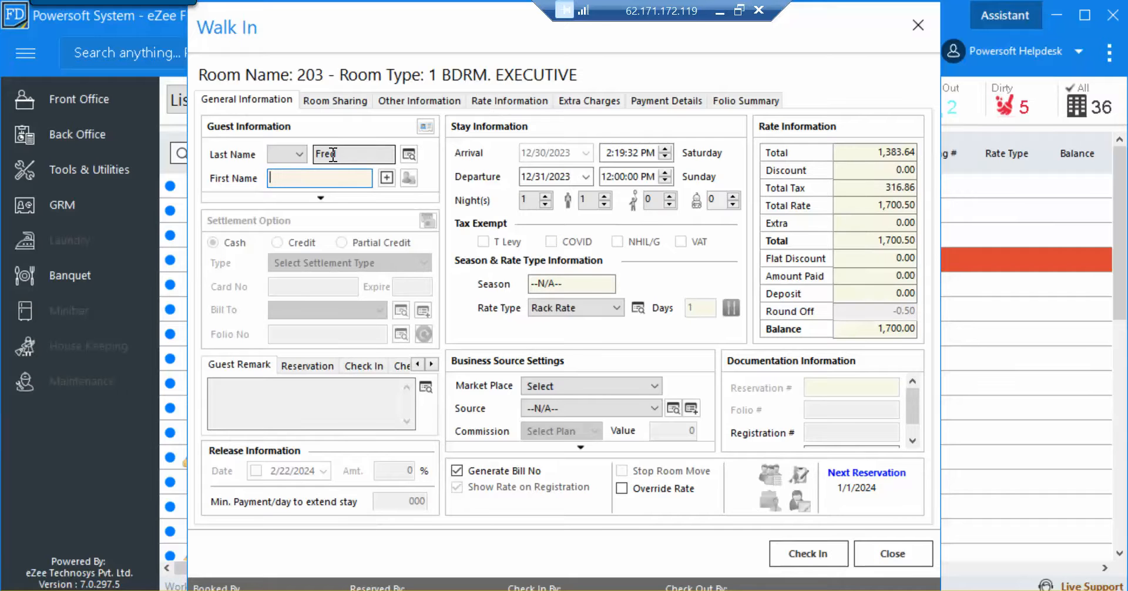
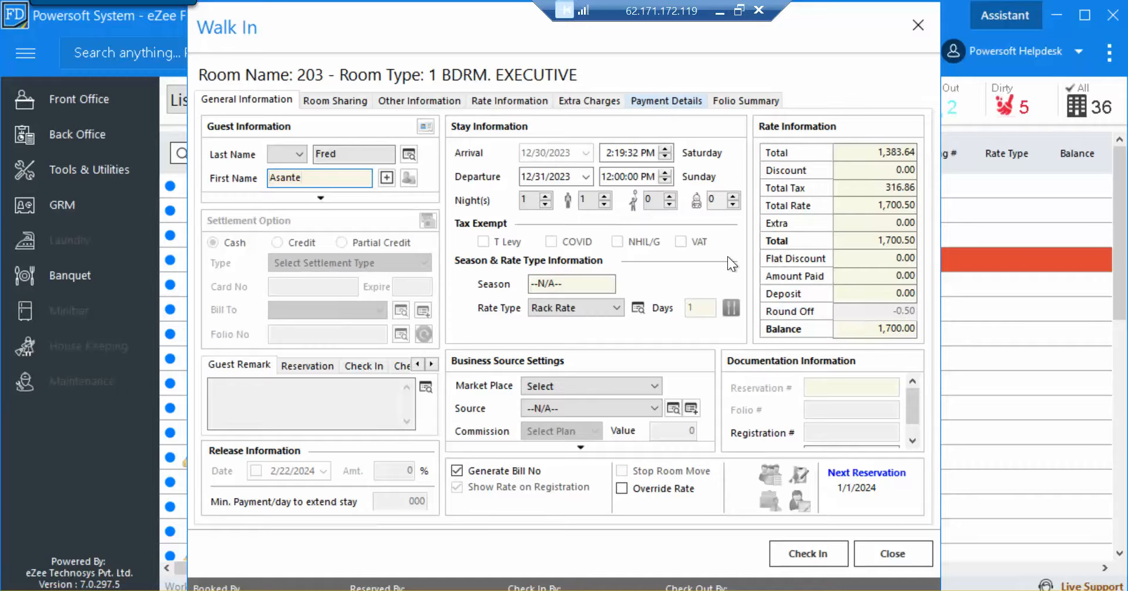
left_click(664, 100)
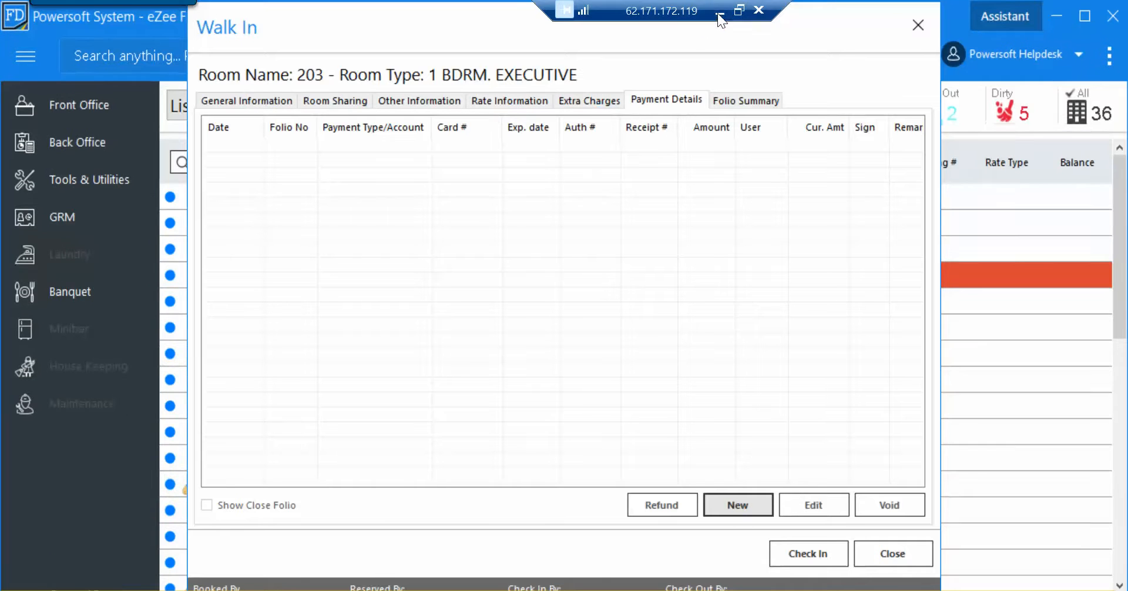
Record a 1,000 CASH - GHC payment on the room 203 walk-in.
left_click(736, 505)
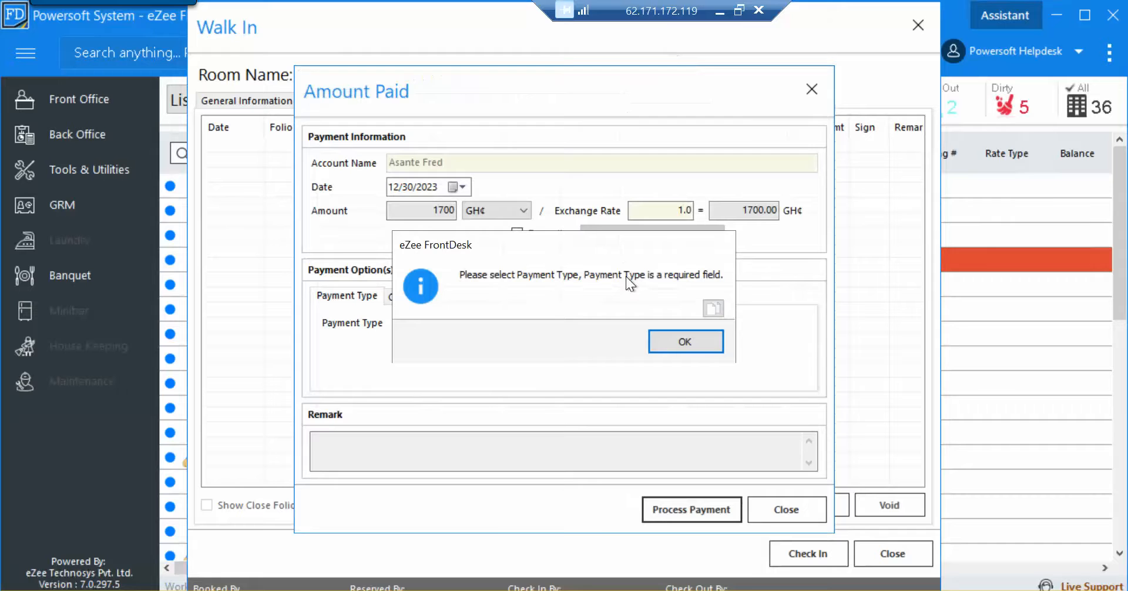
left_click(684, 340)
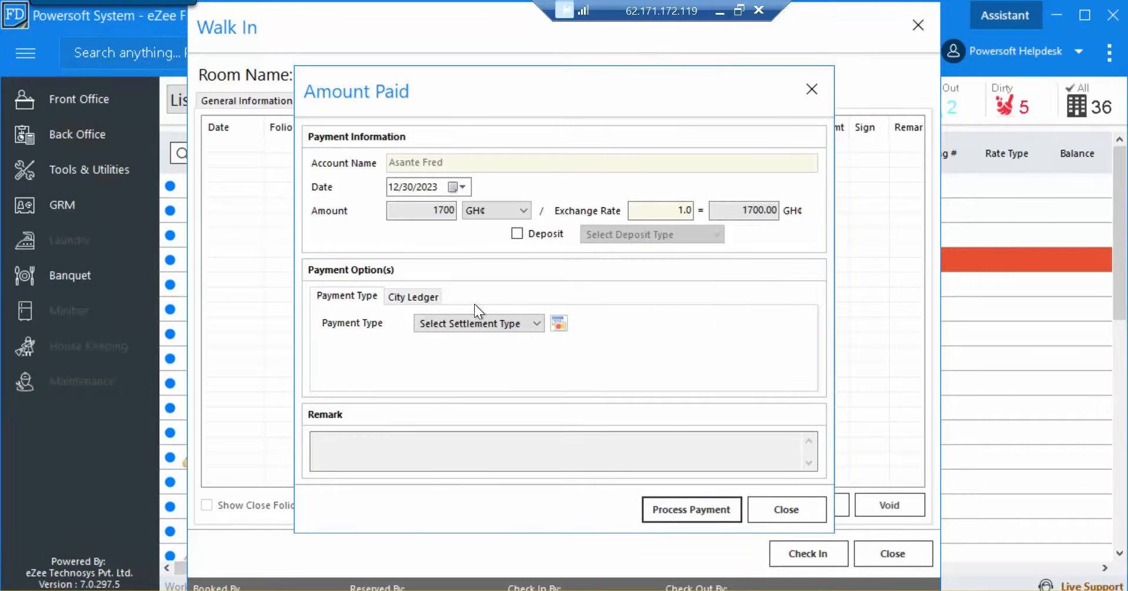
left_click(478, 323)
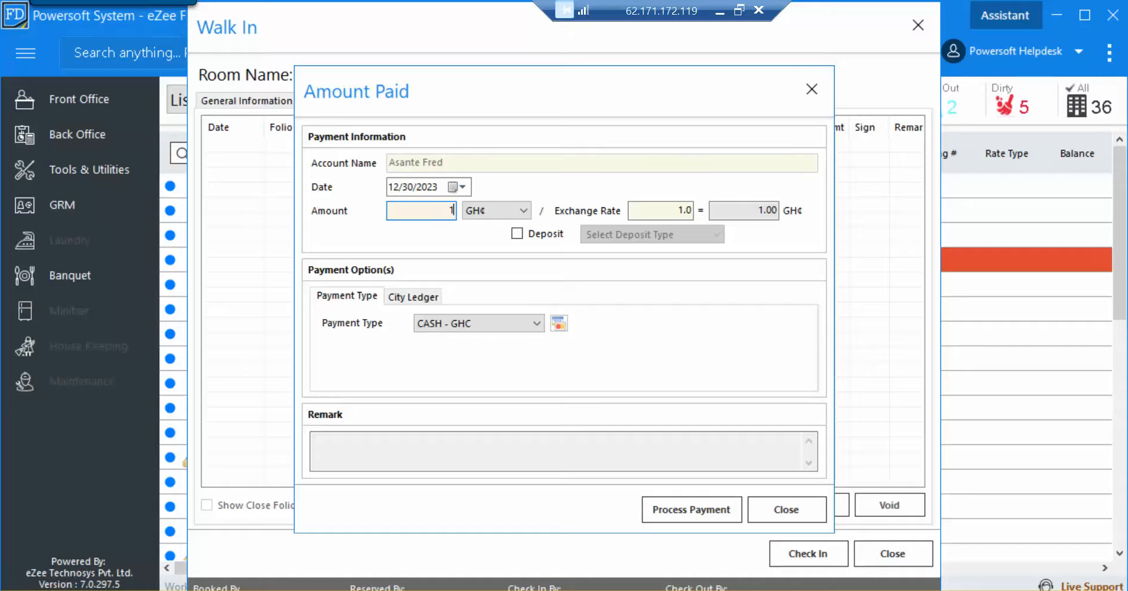
type("6")
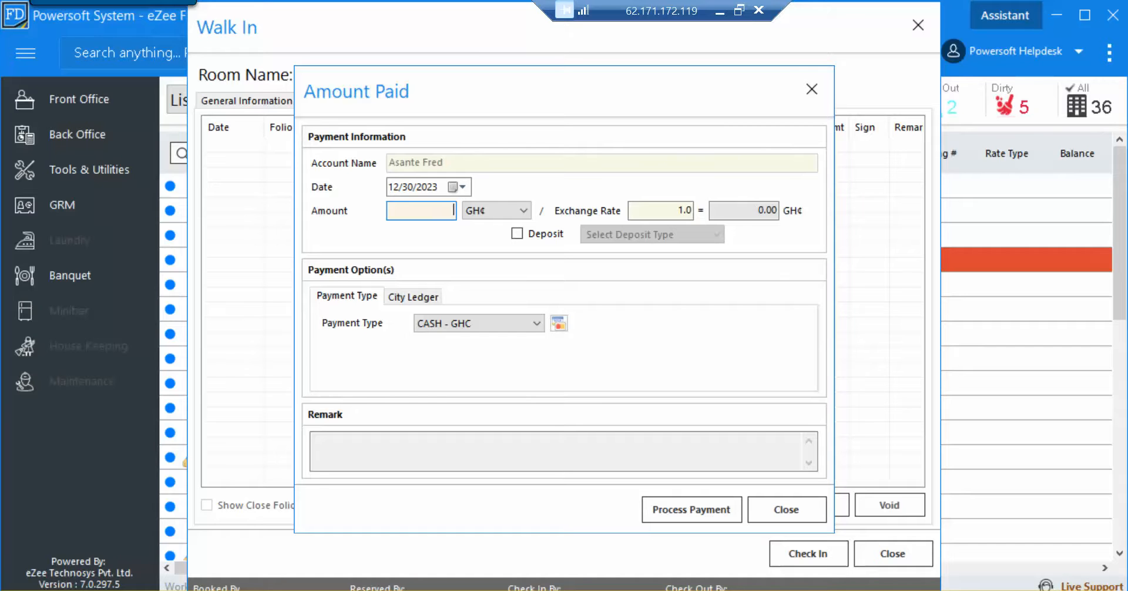
type("1")
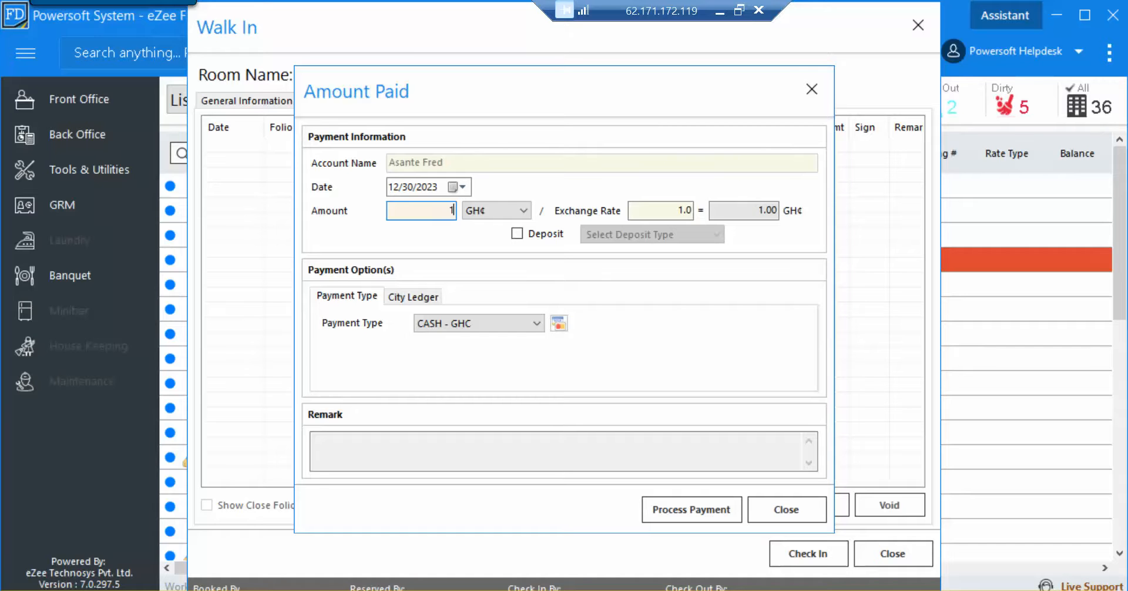
type("000")
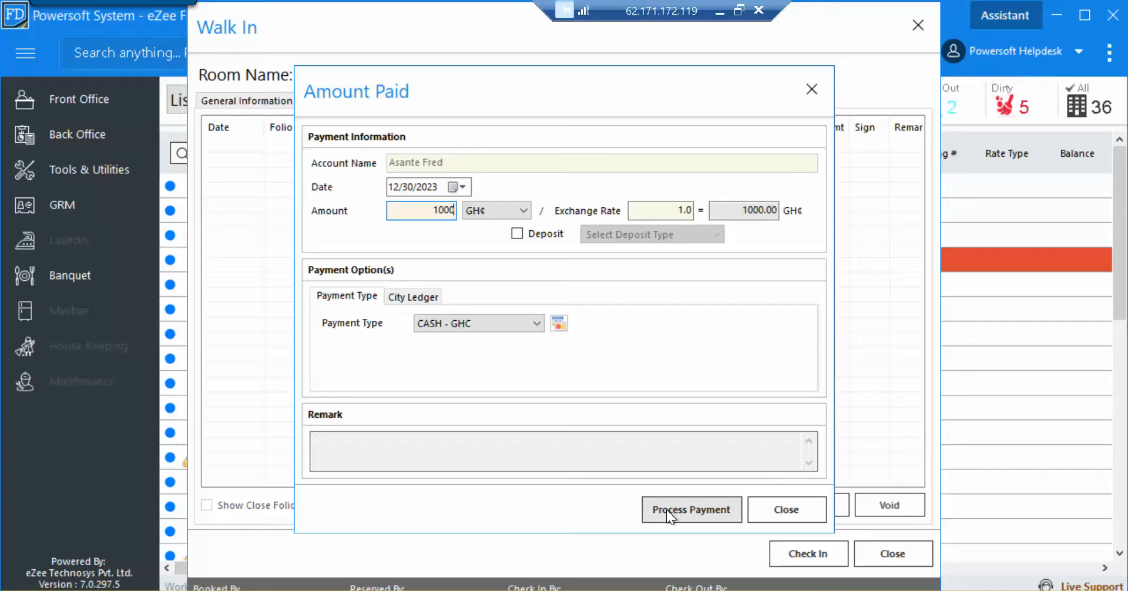
left_click(691, 509)
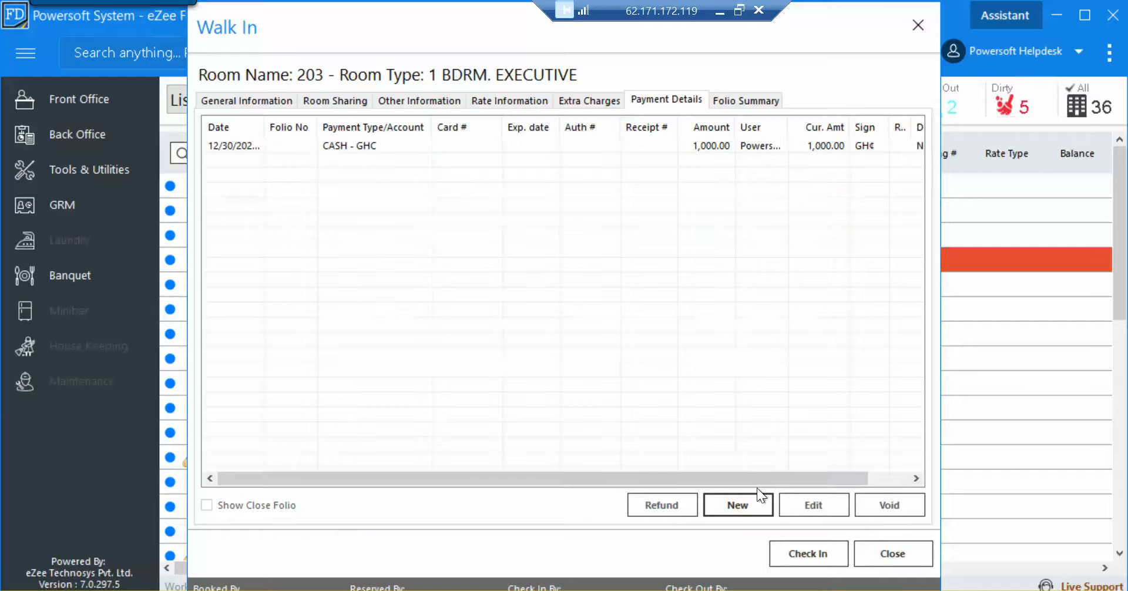
left_click(246, 100)
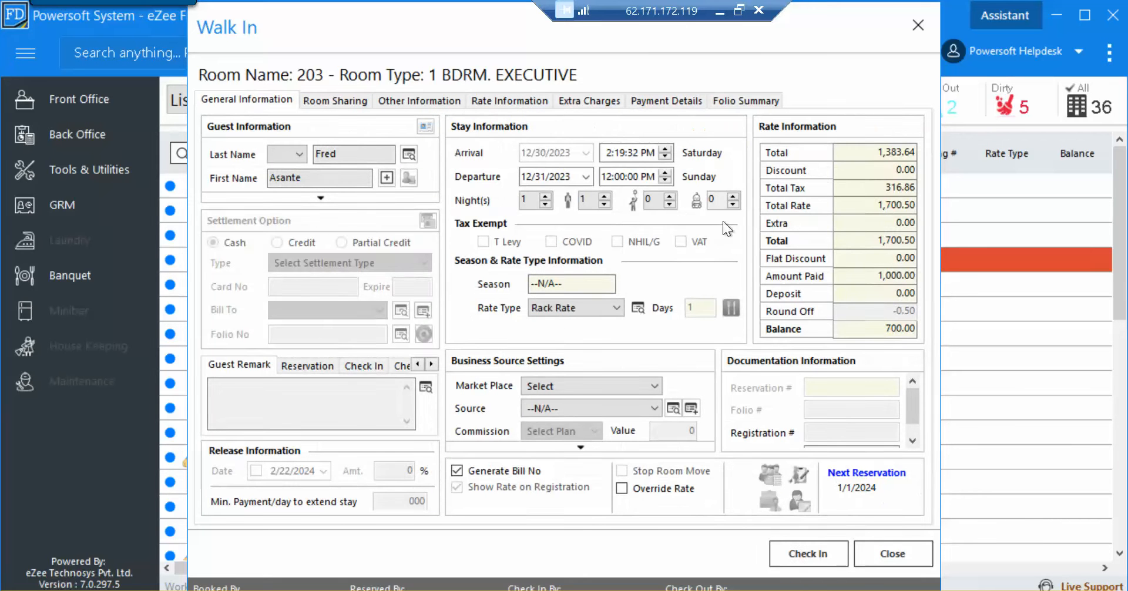
mouse_move(558, 187)
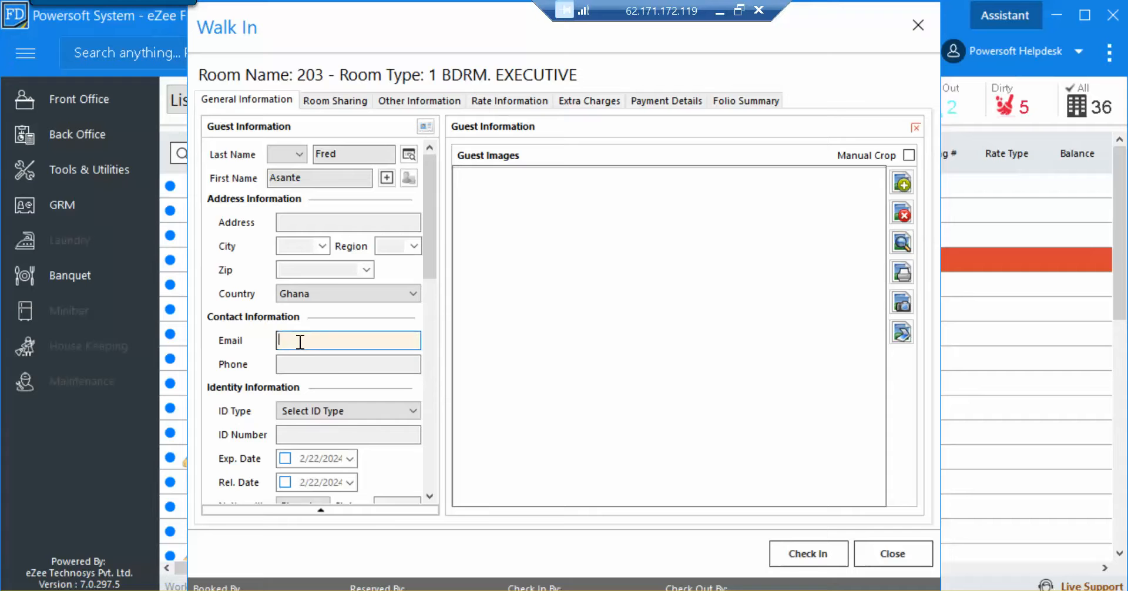
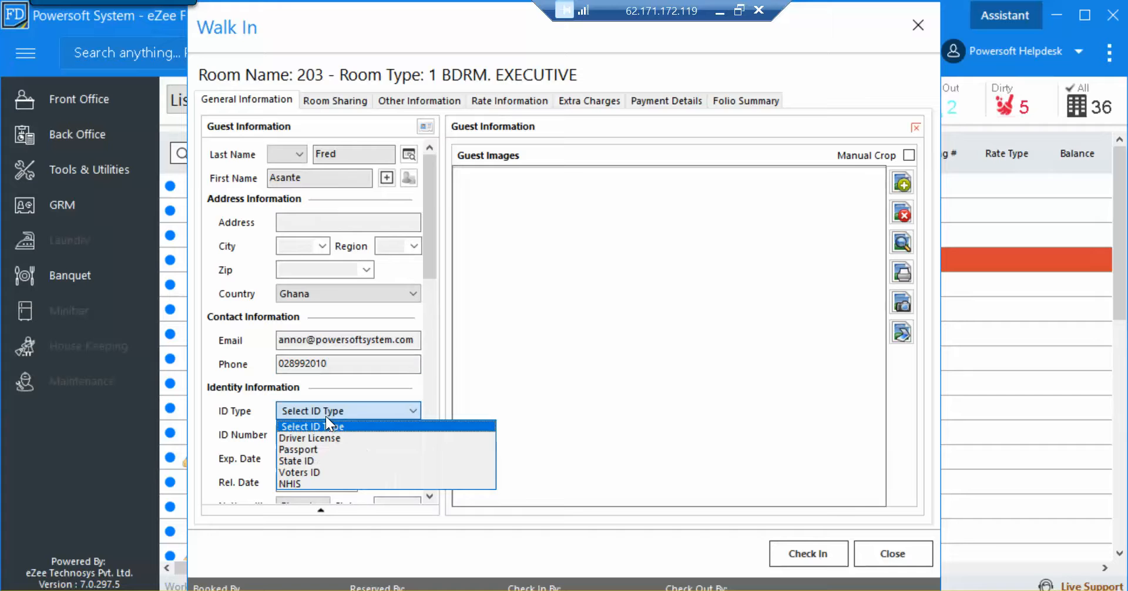
Enter the guest's email, phone and Driver License ID, then attempt check-in.
left_click(308, 437)
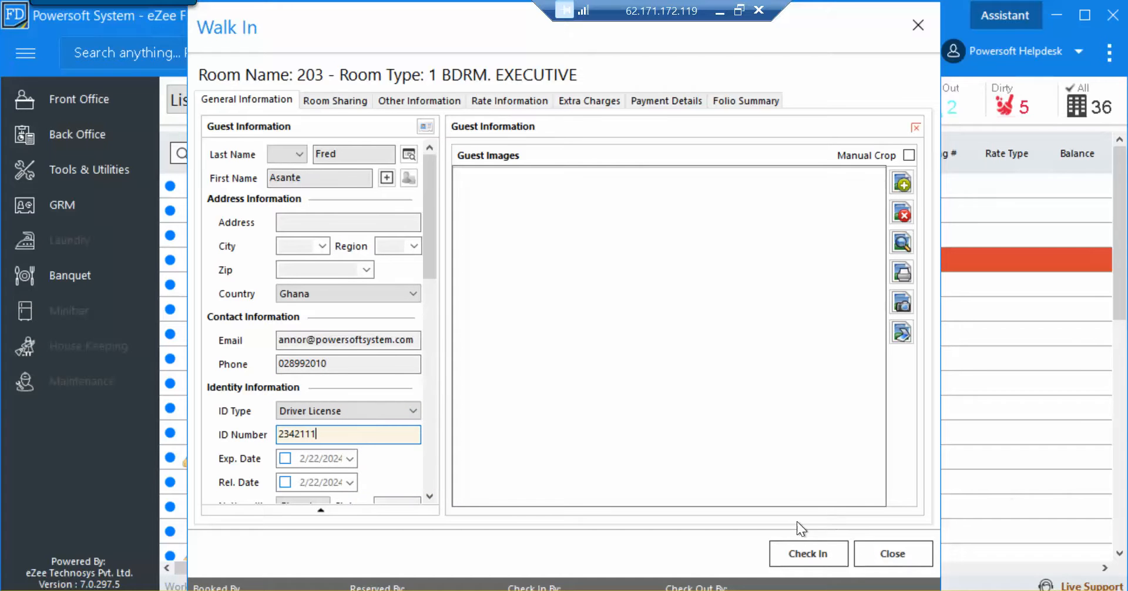
left_click(808, 553)
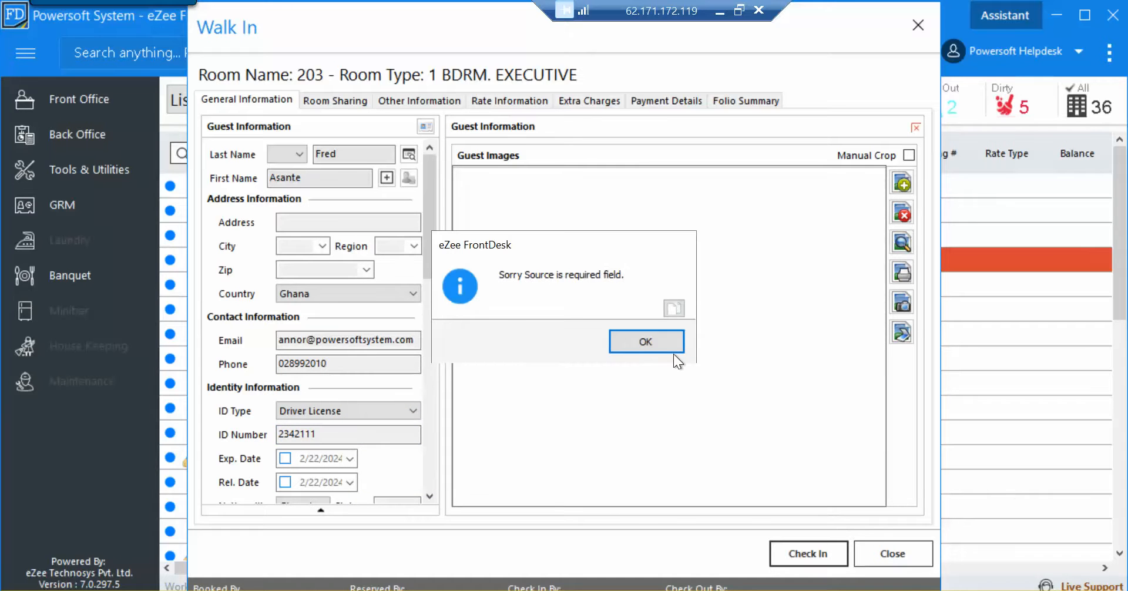
Set source to ACCESS BANK GHANA, check in as folio 8526, and close the voucher list.
left_click(645, 341)
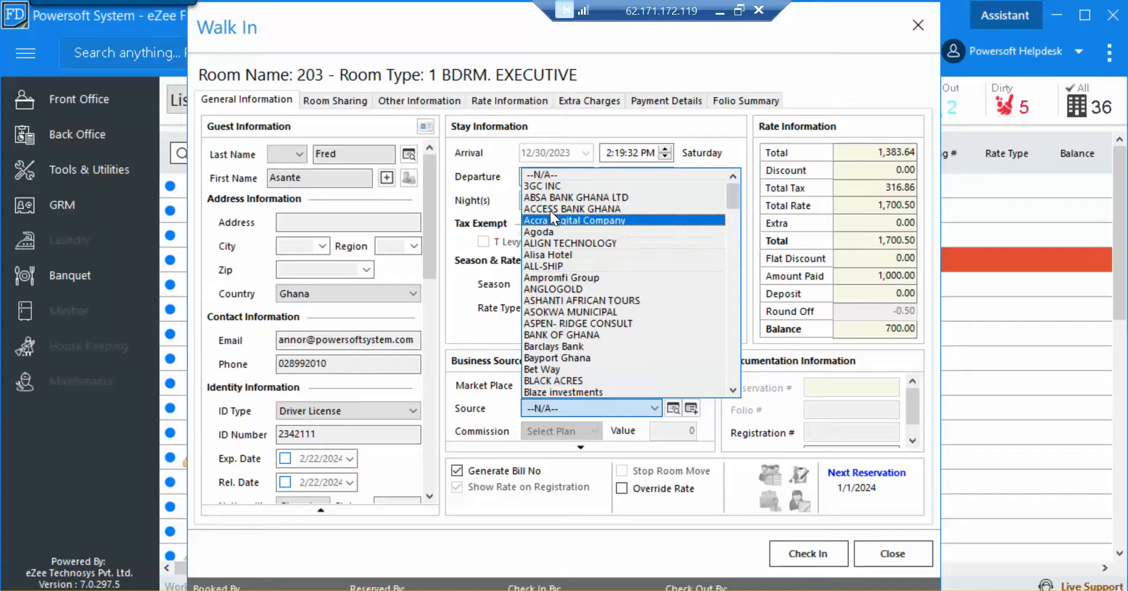
left_click(571, 208)
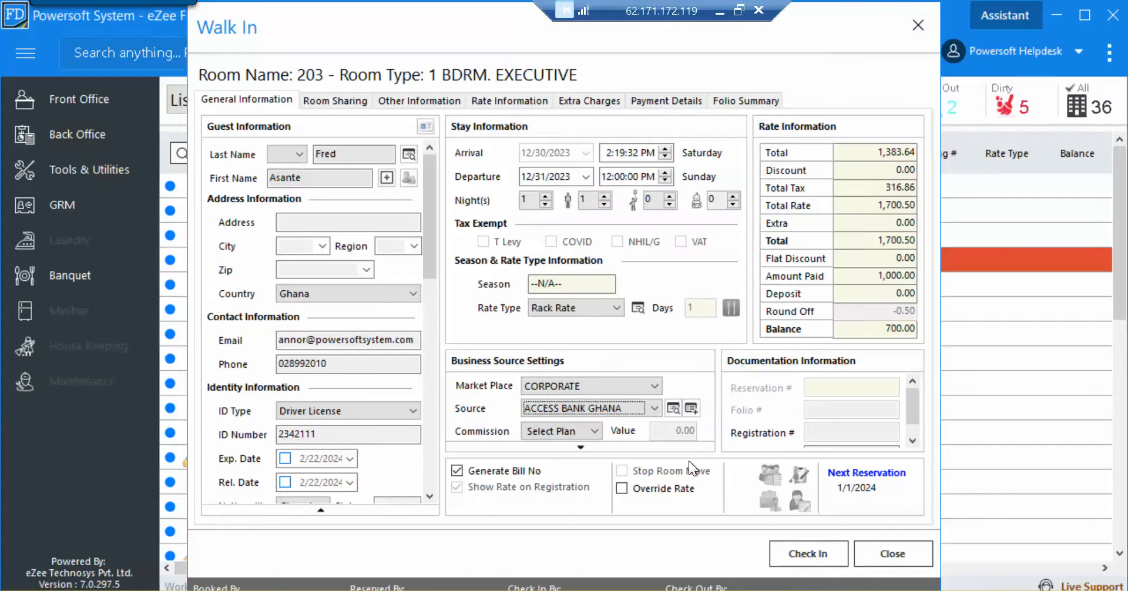
left_click(807, 553)
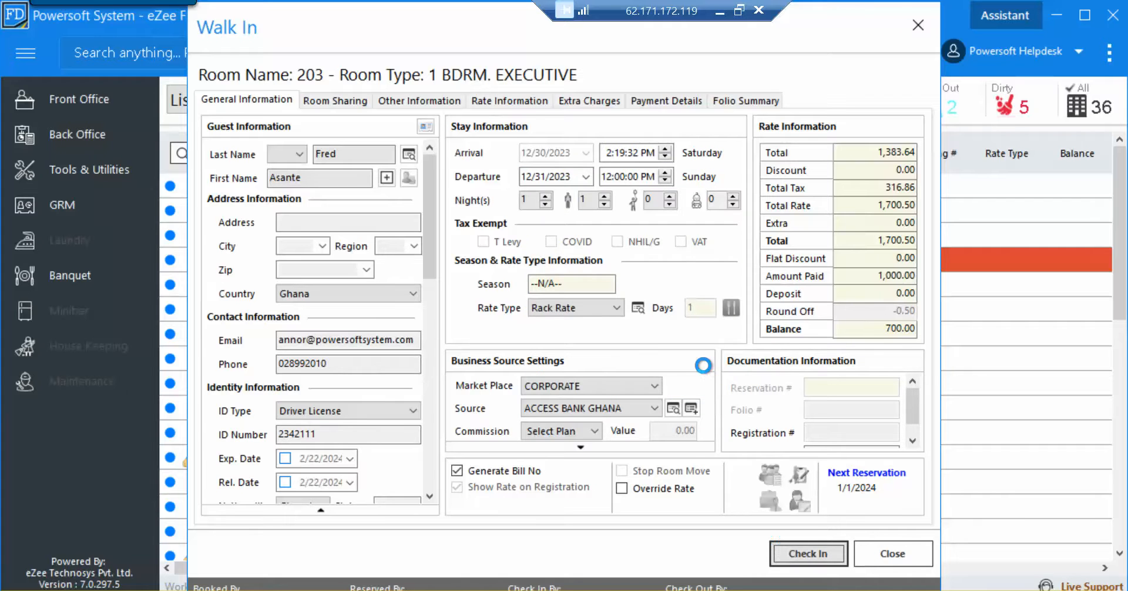
left_click(807, 554)
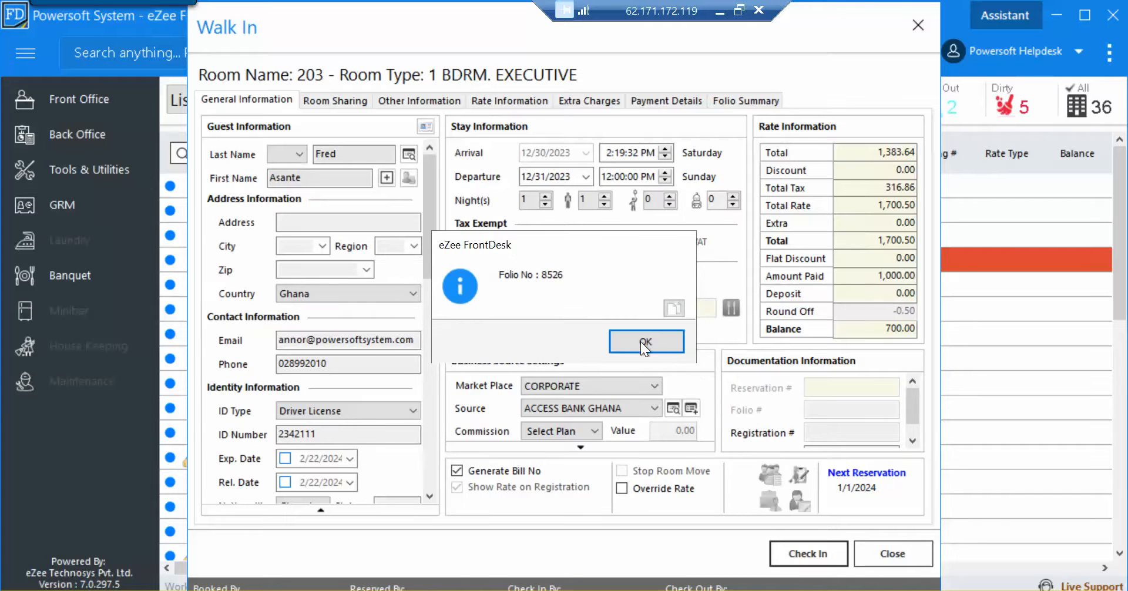
left_click(645, 342)
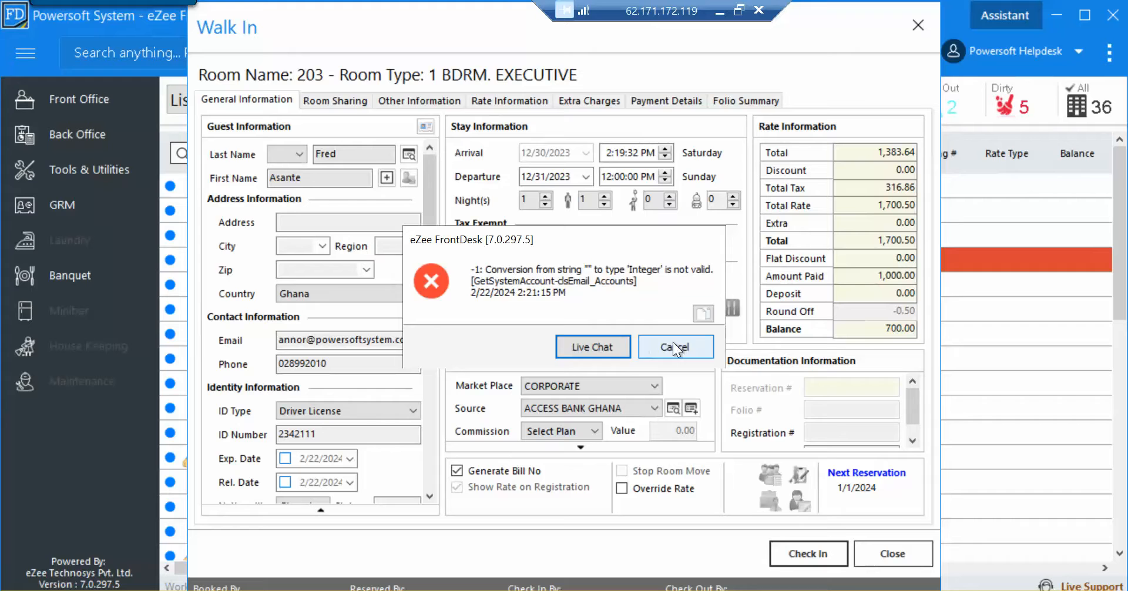
left_click(674, 347)
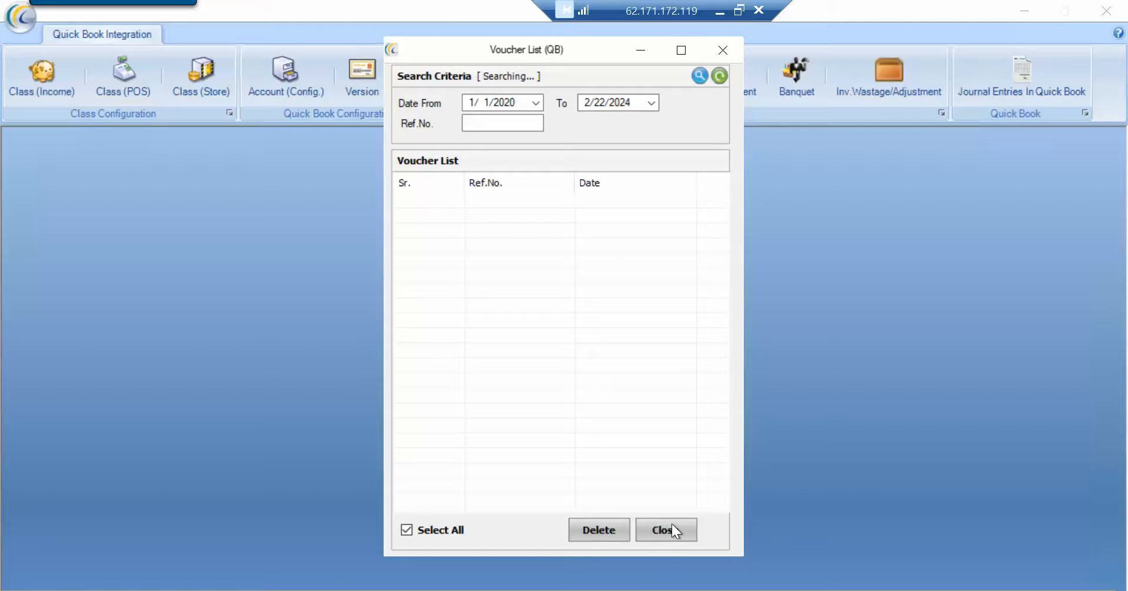
left_click(661, 530)
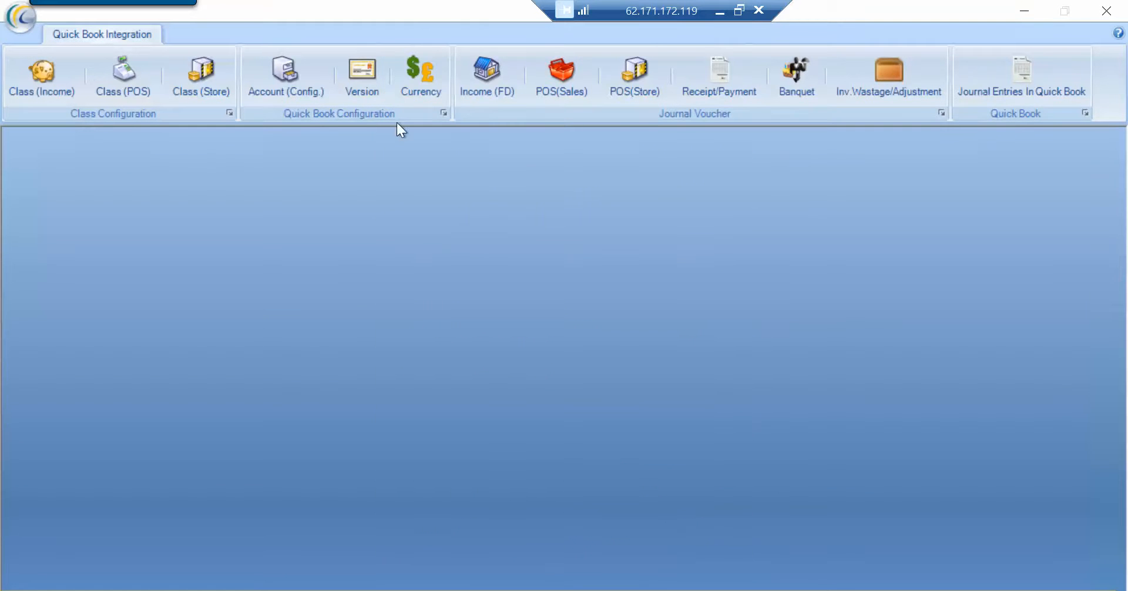
left_click(285, 74)
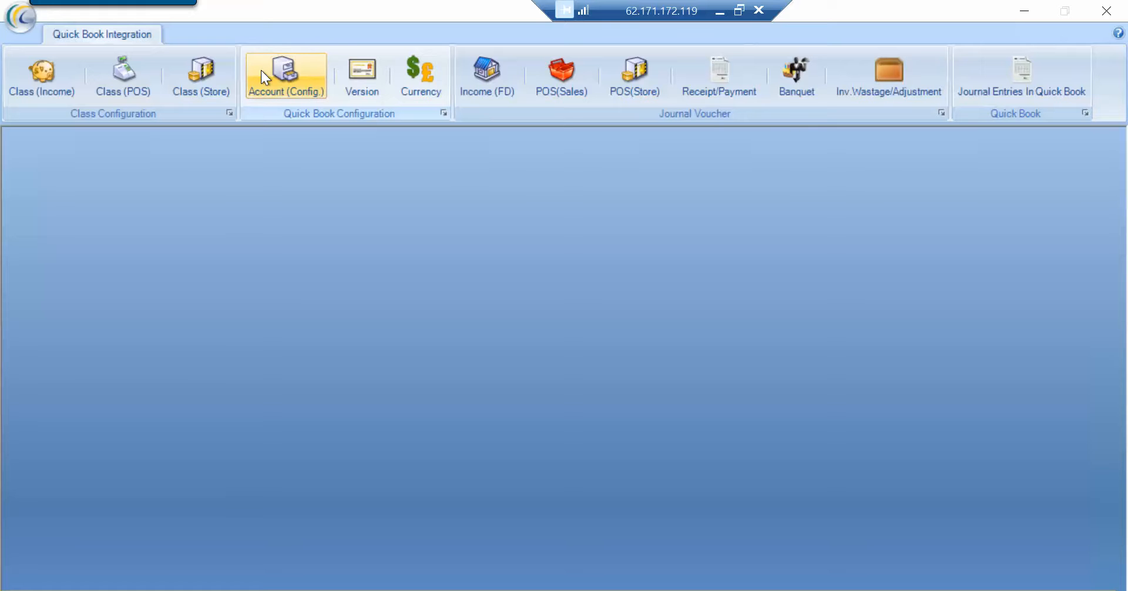
mouse_move(200, 216)
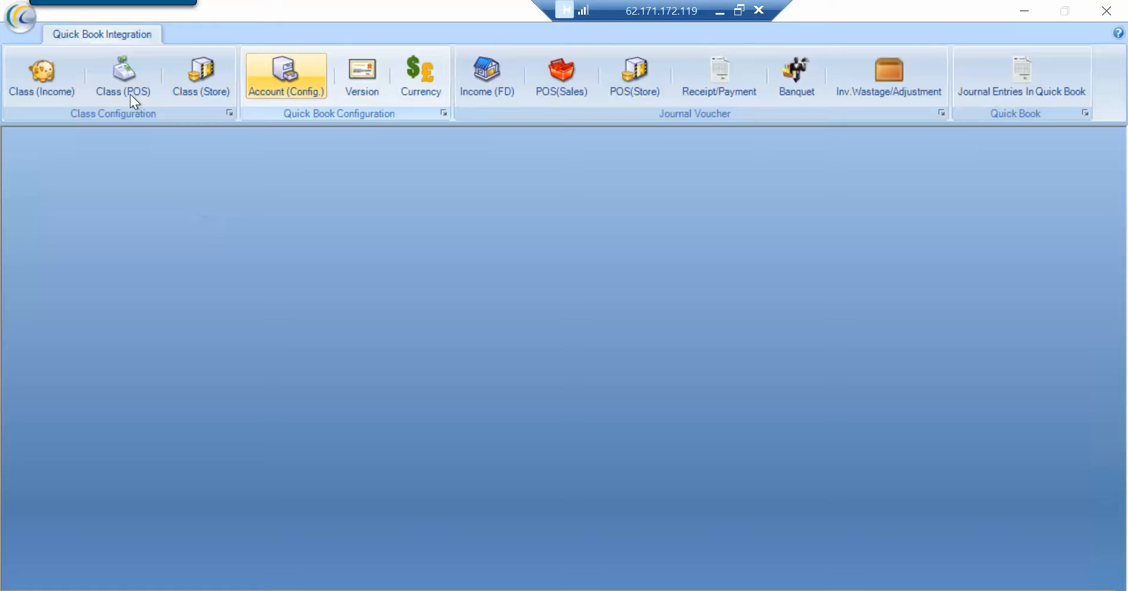
mouse_move(295, 97)
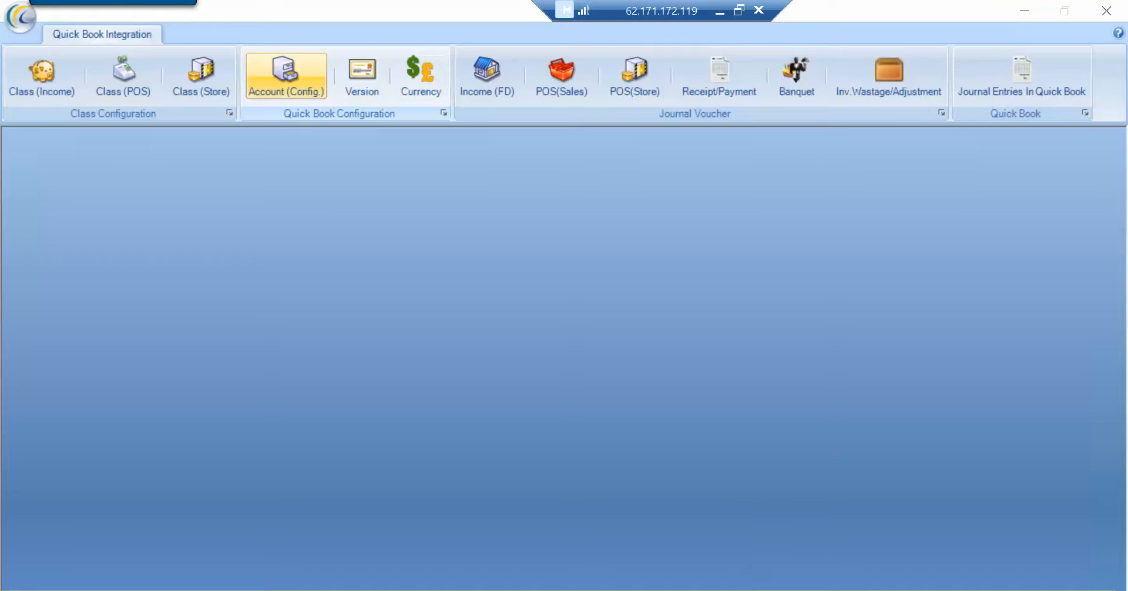
mouse_move(608, 437)
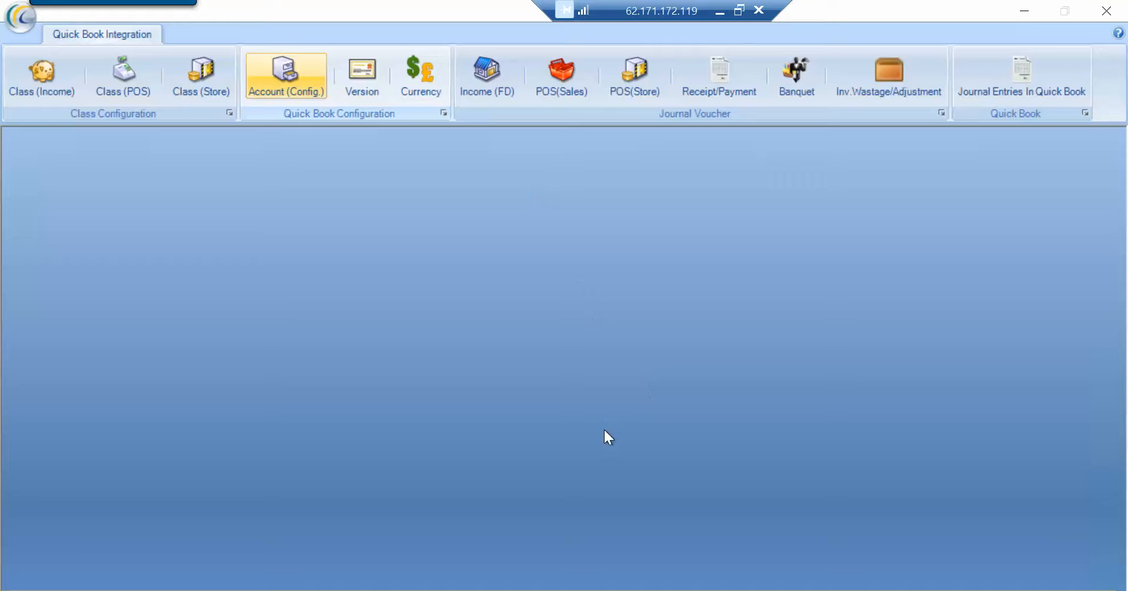
mouse_move(460, 187)
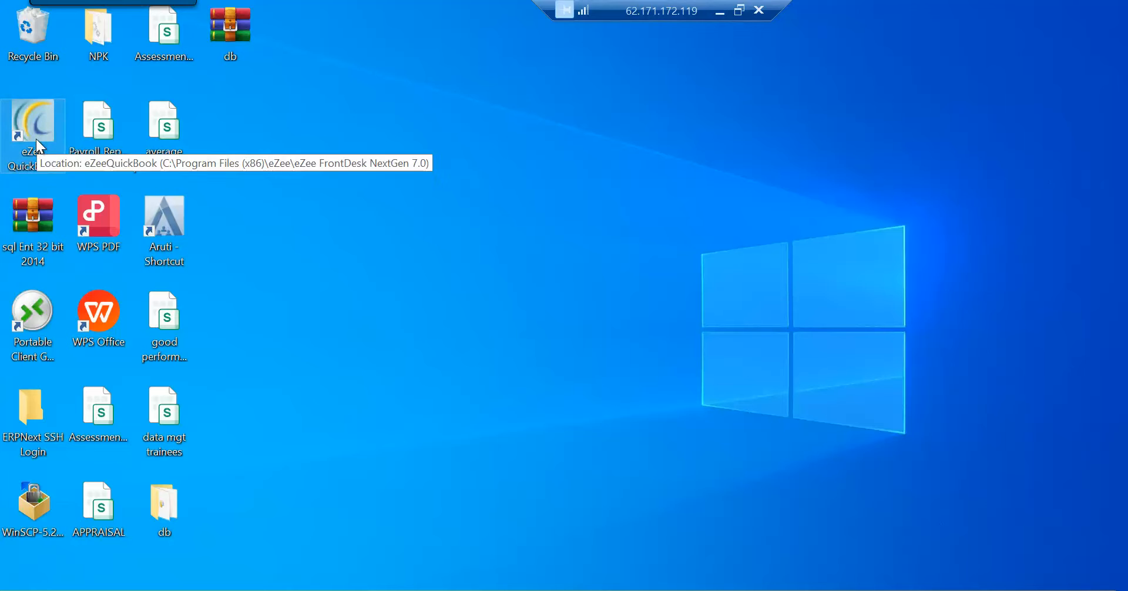
mouse_move(32, 126)
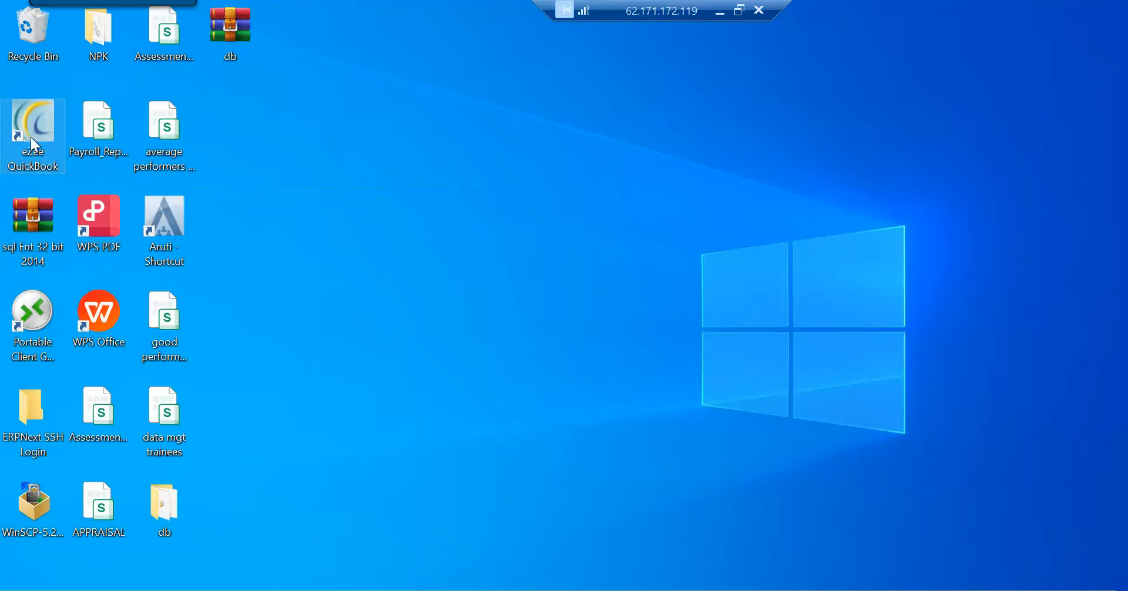
mouse_move(123, 237)
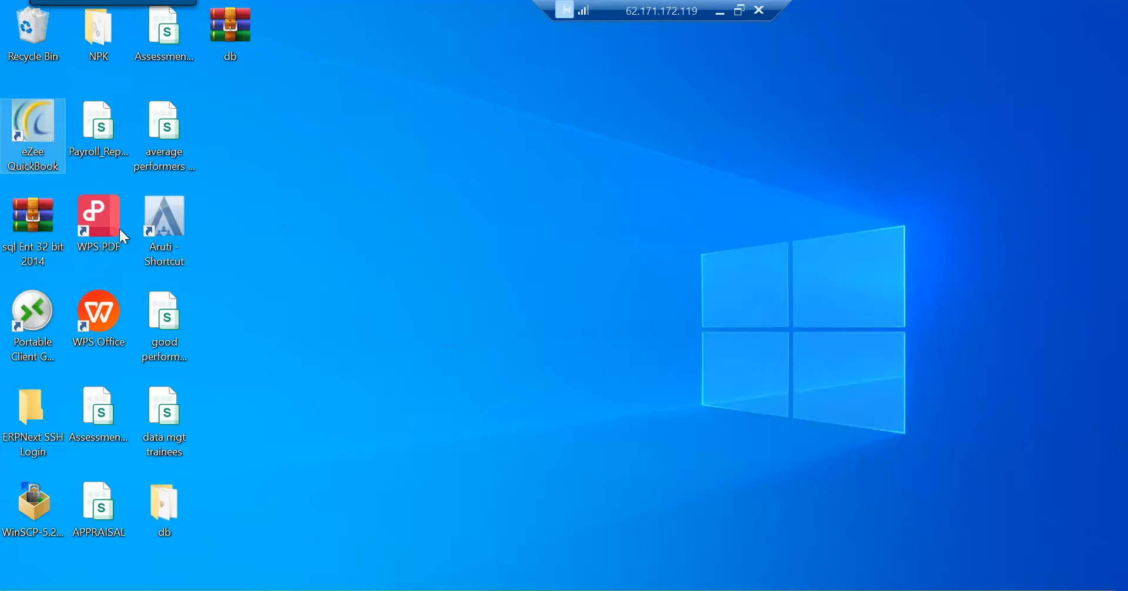
mouse_move(554, 545)
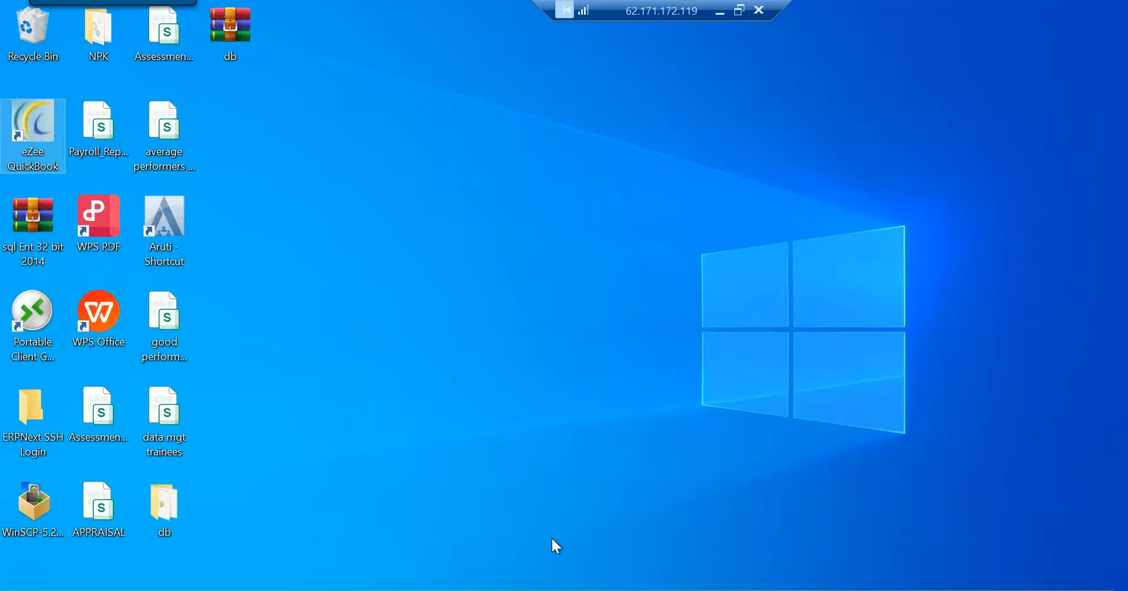
mouse_move(524, 540)
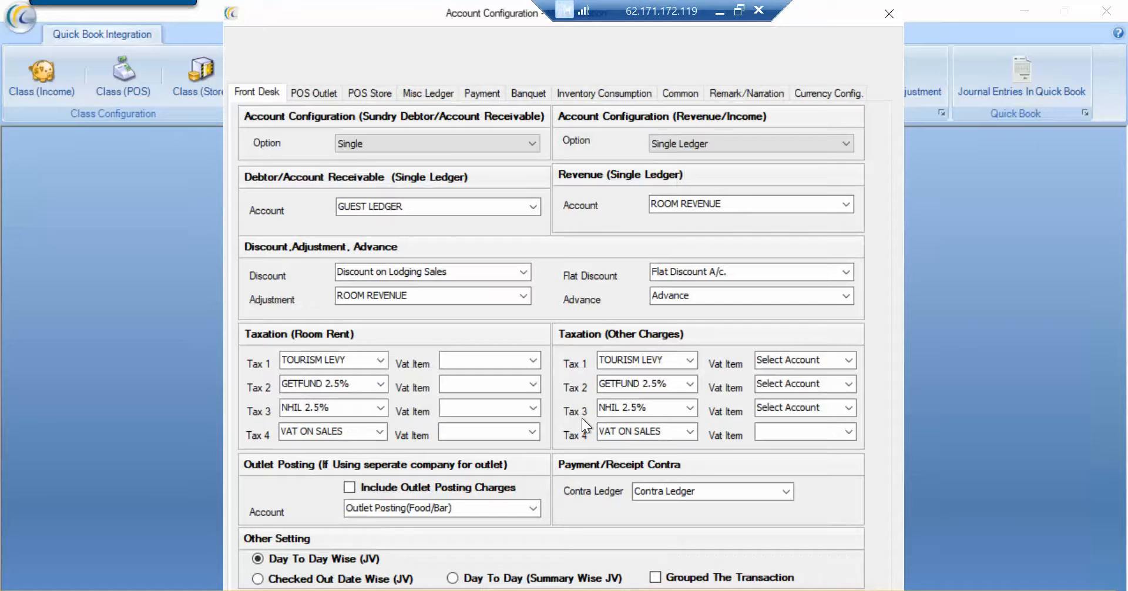
mouse_move(459, 61)
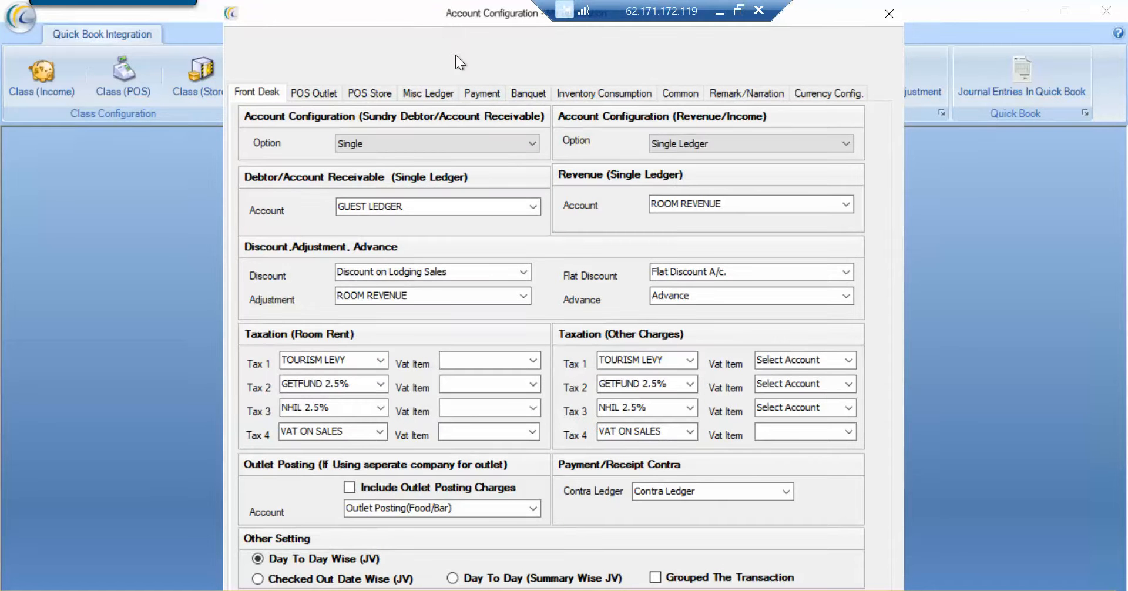
mouse_move(362, 78)
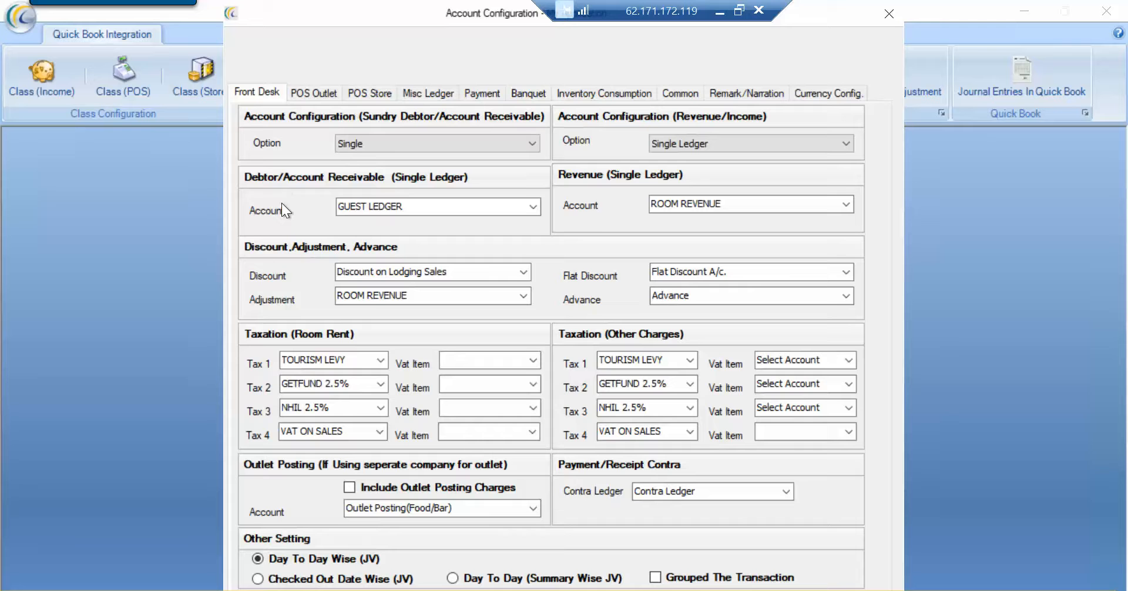
mouse_move(499, 192)
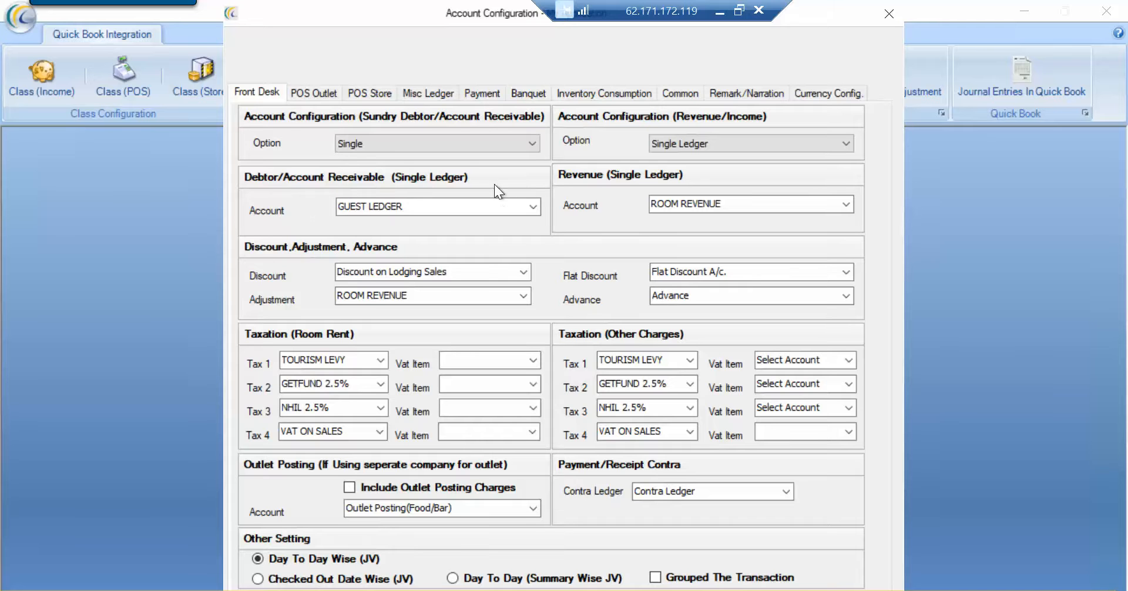
Clear the Front Desk debtor account and keep TOURISM LEVY as Tax 1.
left_click(531, 206)
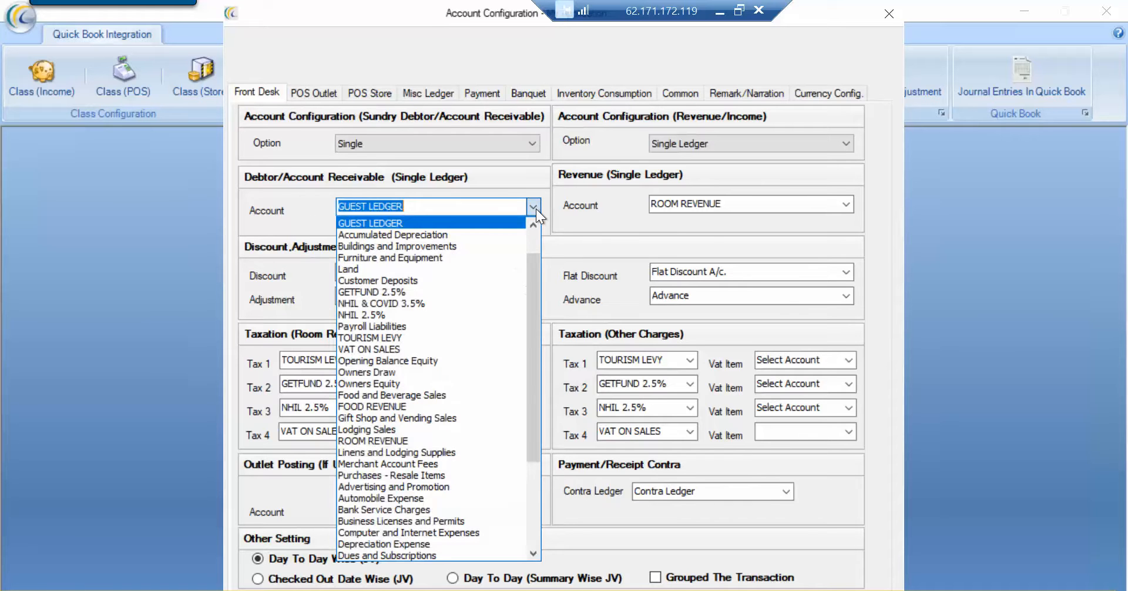
left_click(371, 223)
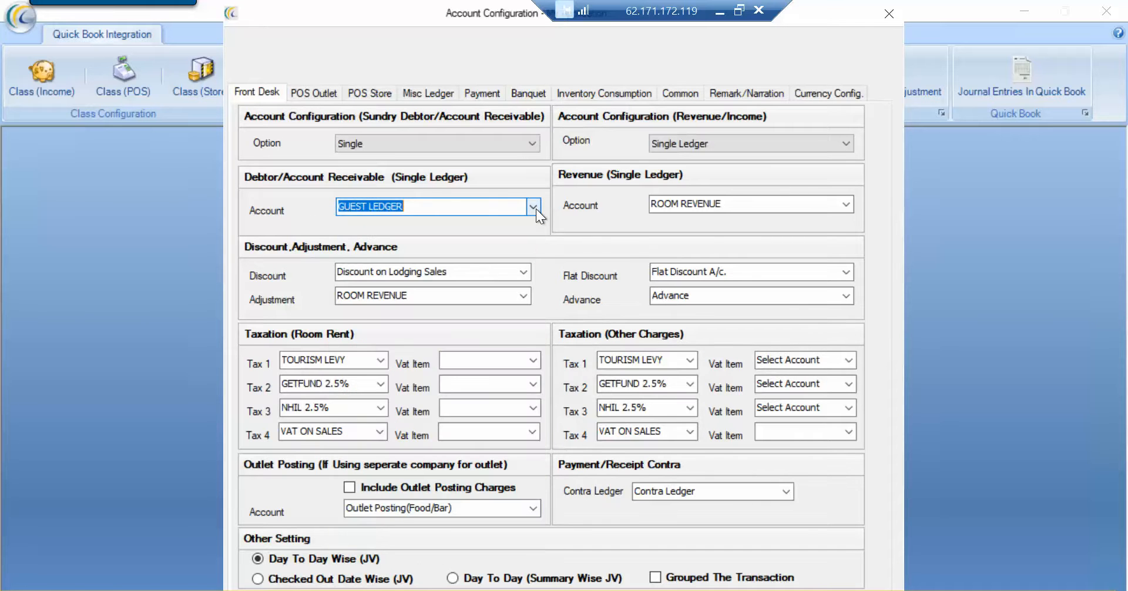
left_click(532, 206)
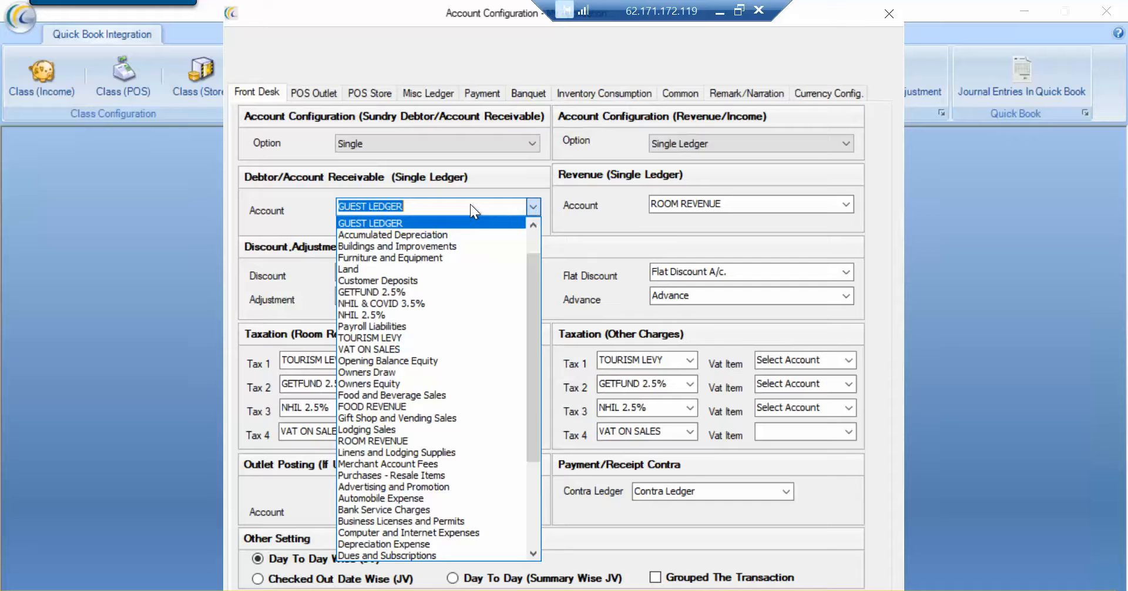
left_click(370, 223)
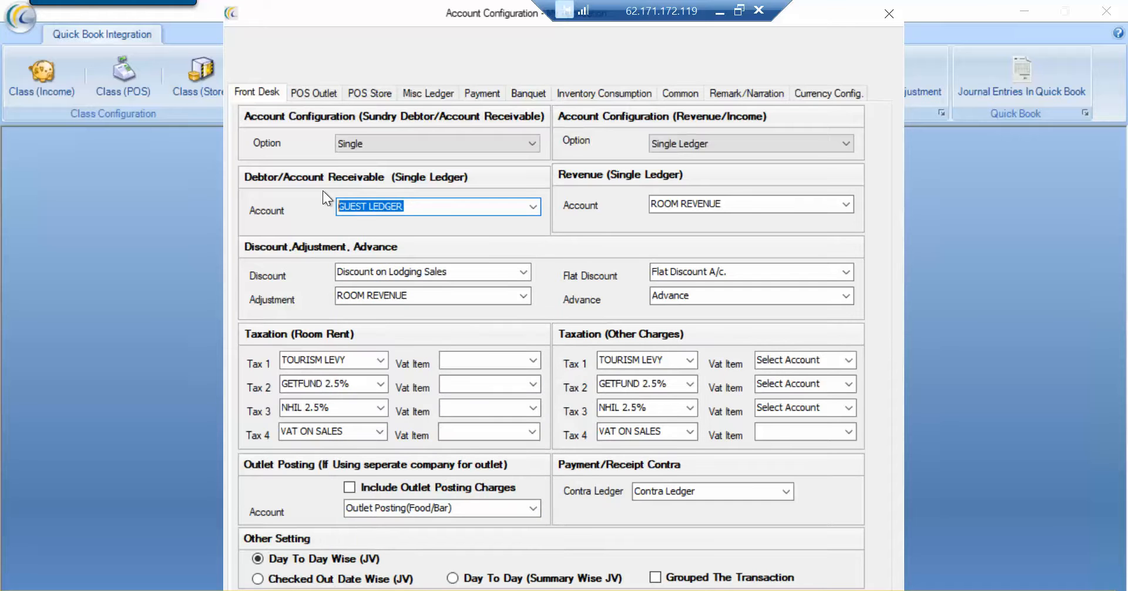
type("tax")
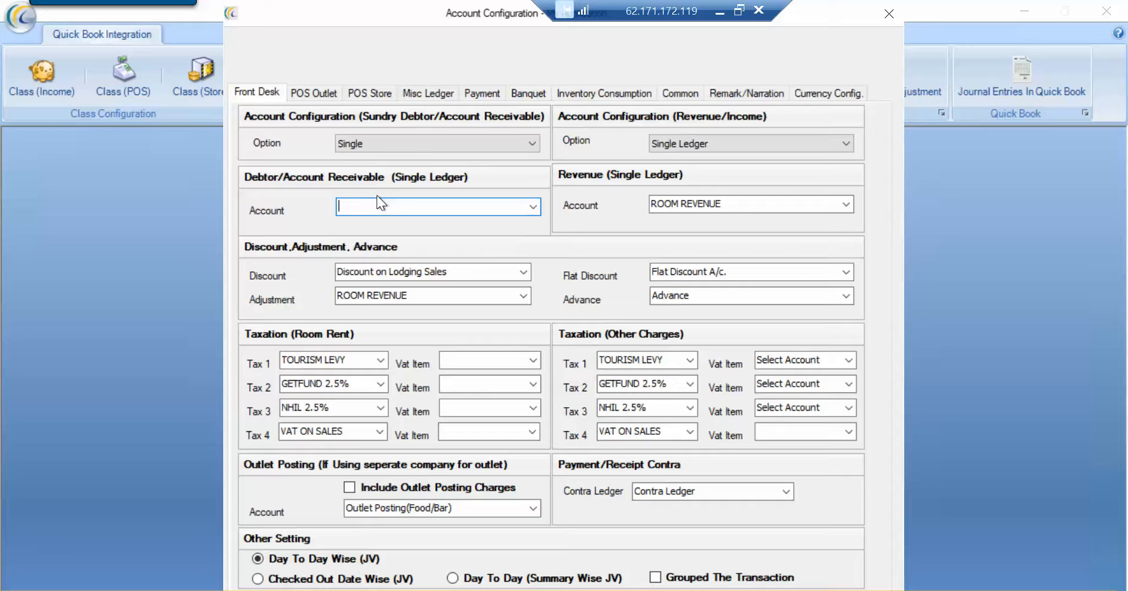
mouse_move(412, 334)
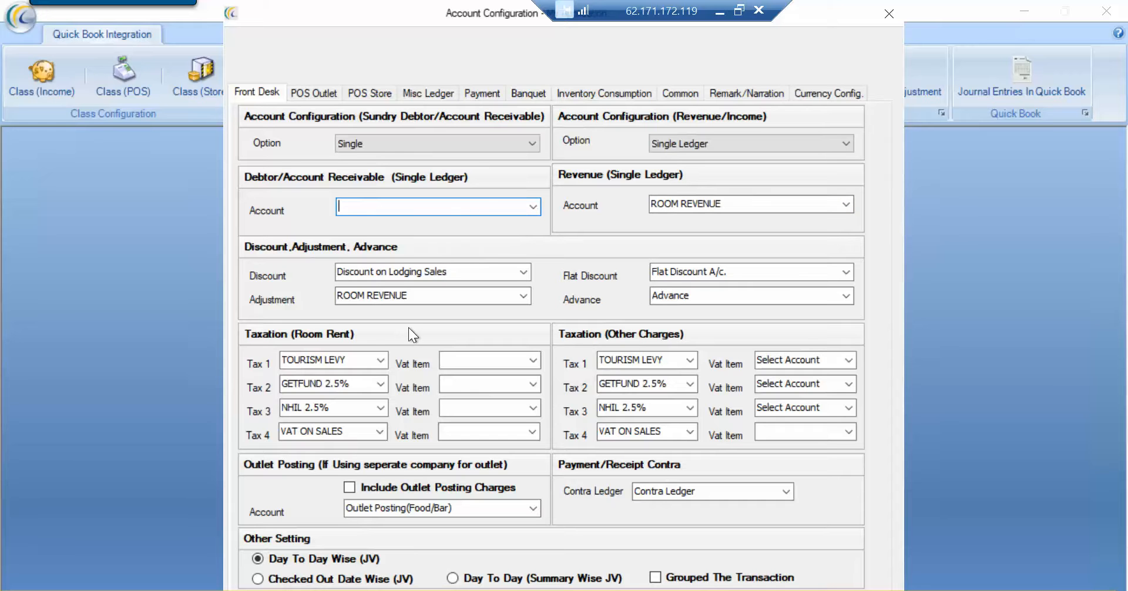
left_click(381, 359)
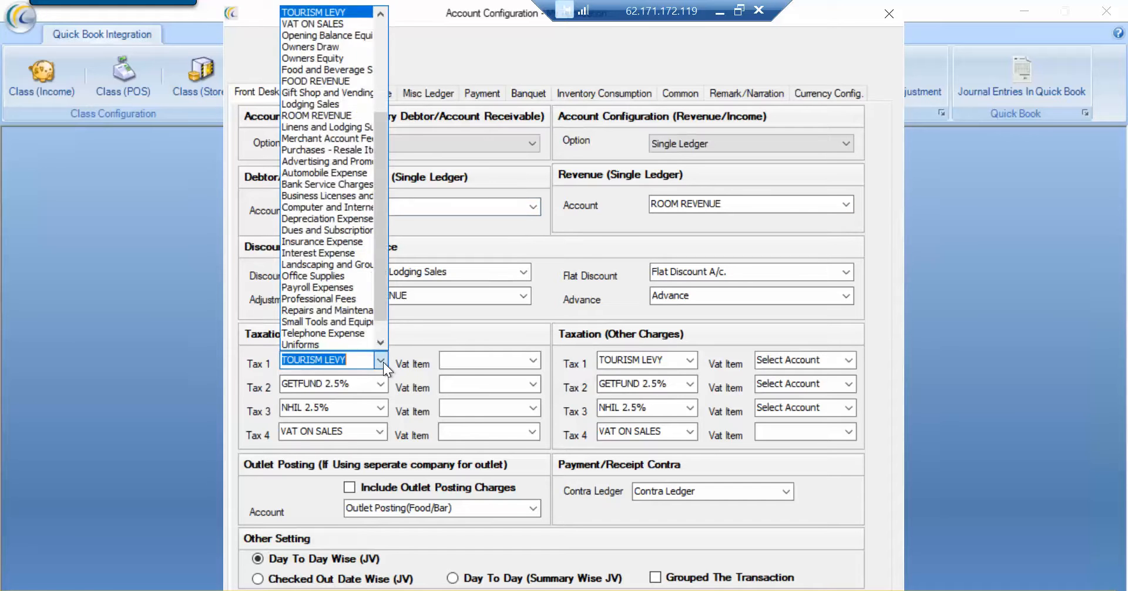
left_click(331, 360)
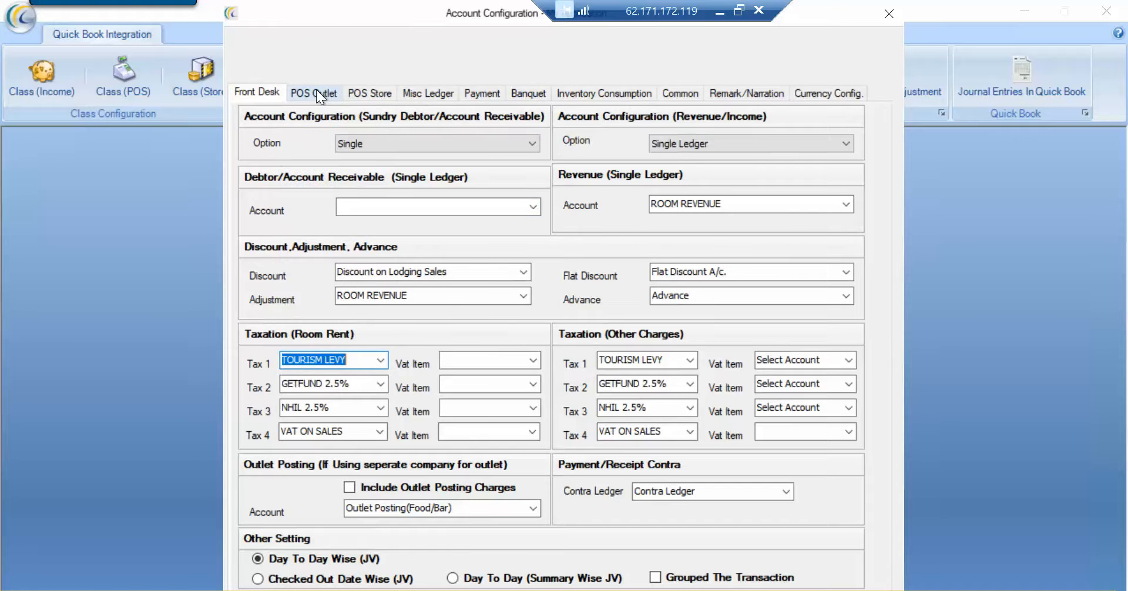
Load The Eye Lounge outlet mappings, then view the POS Store account settings.
left_click(314, 92)
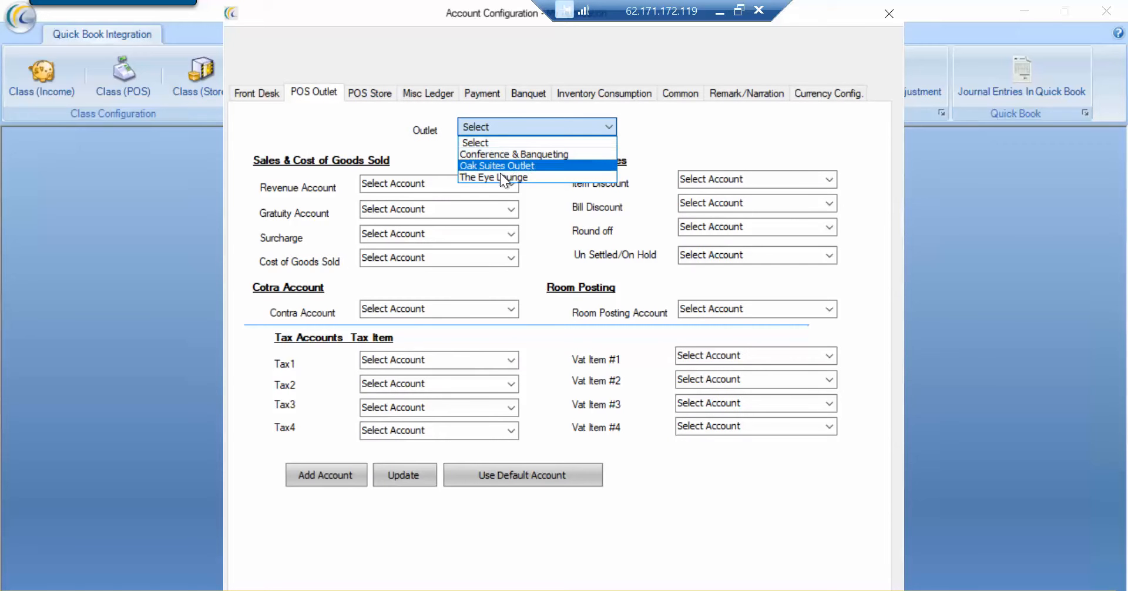
left_click(493, 177)
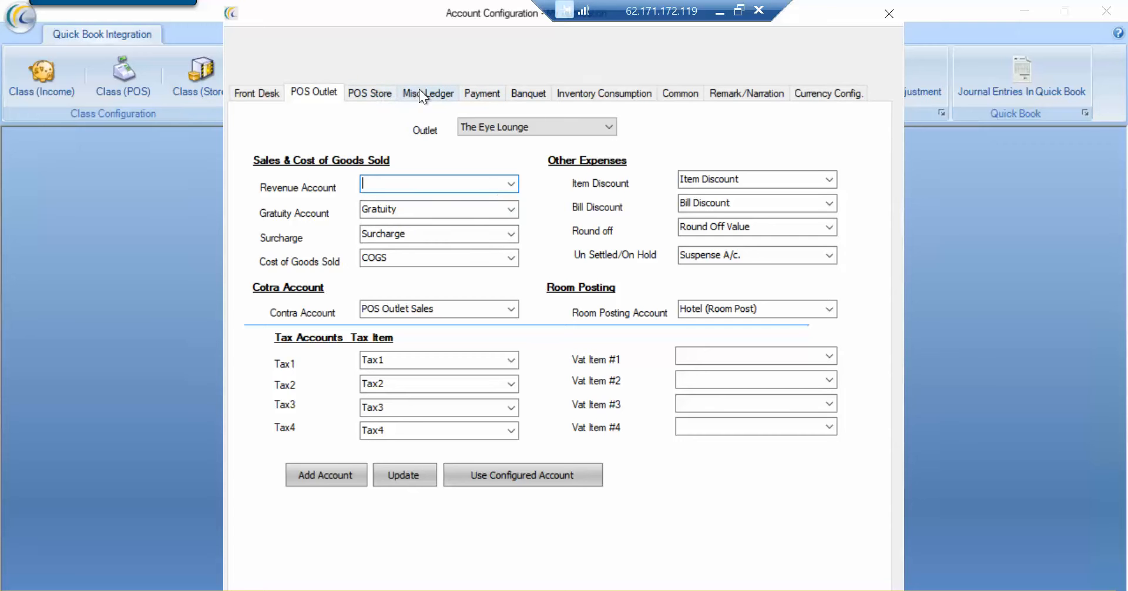
left_click(369, 94)
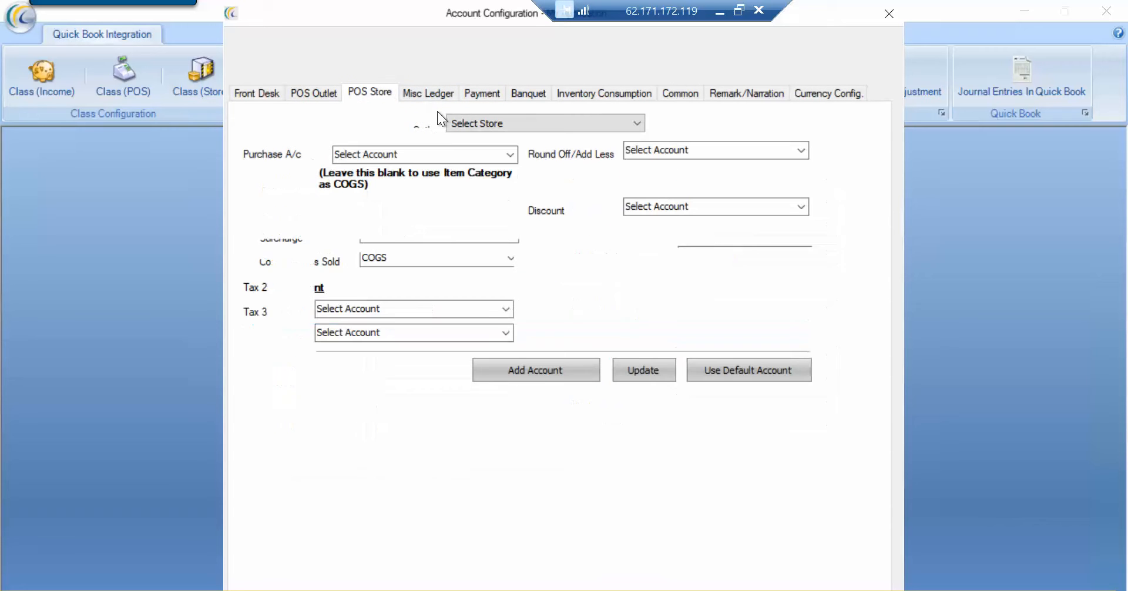
Search Misc Ledger entries using Front Desk City Ledger as the reference.
left_click(545, 123)
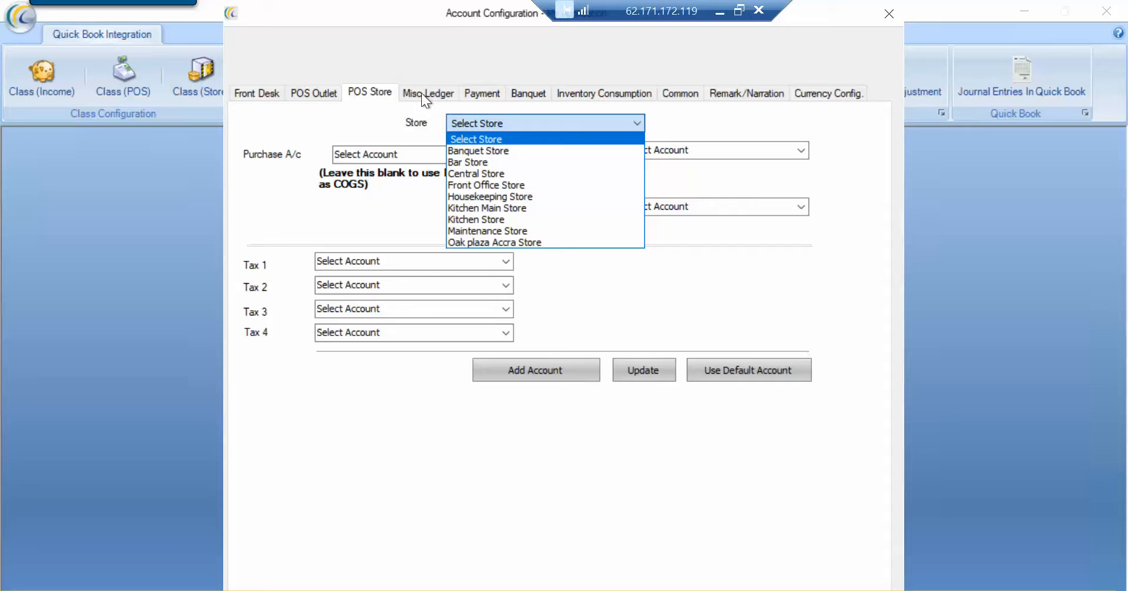
left_click(427, 93)
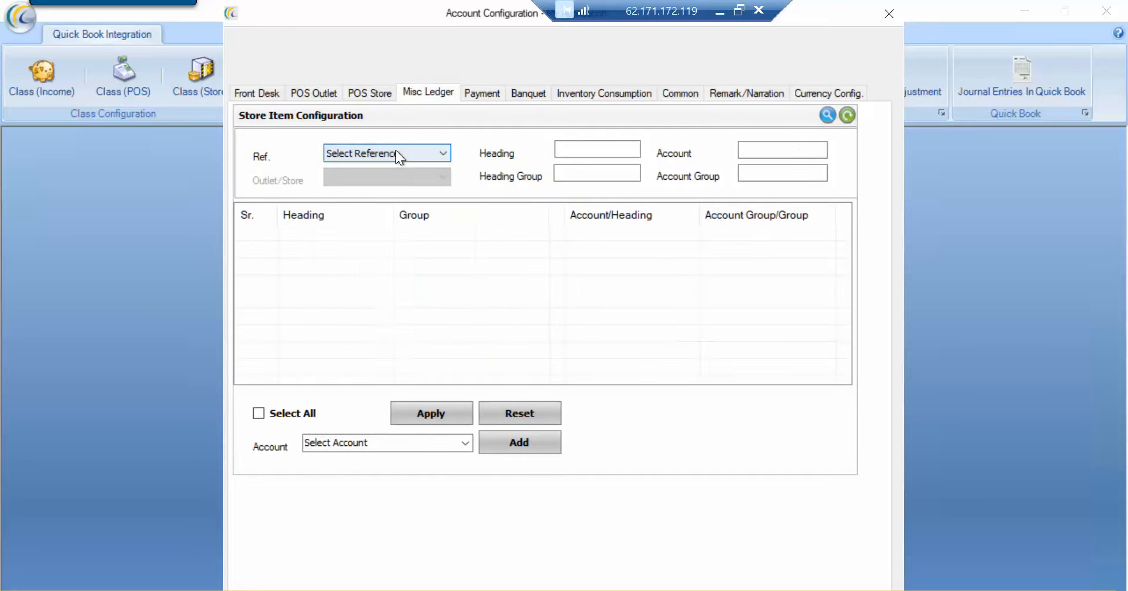
left_click(387, 153)
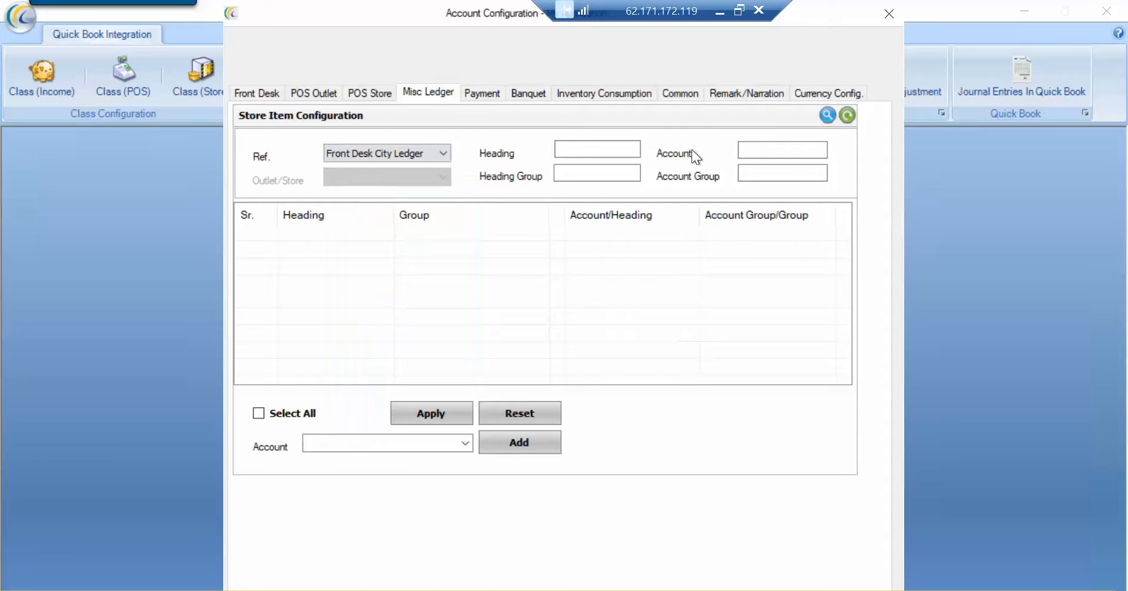
left_click(827, 115)
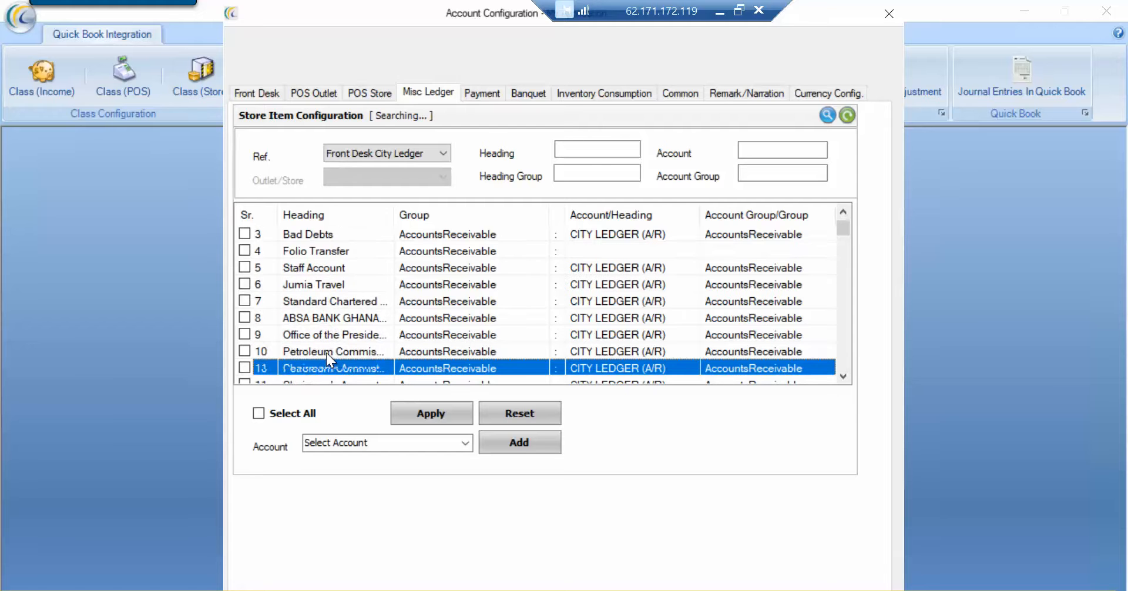
scroll("down", 3)
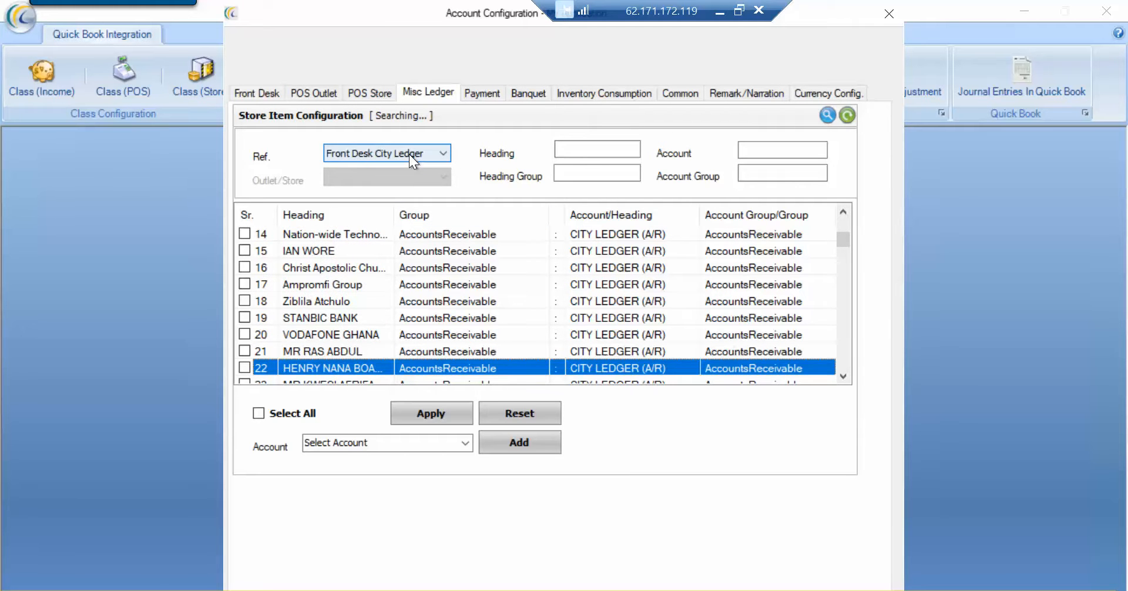
Switch the reference to Store Category(Asset) with Central Store selected.
left_click(387, 152)
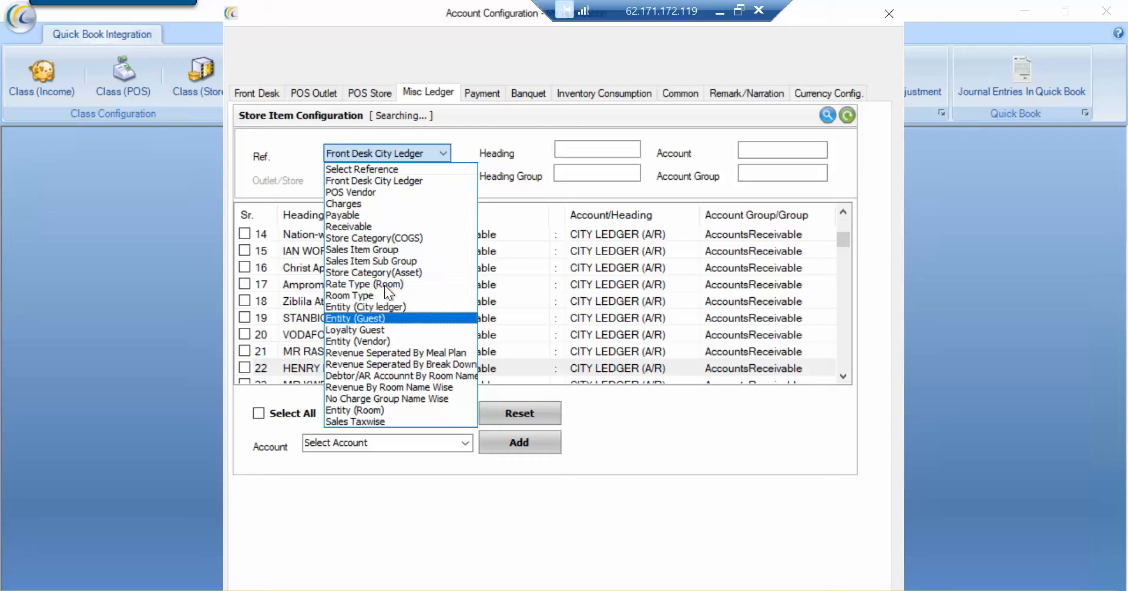
mouse_move(379, 237)
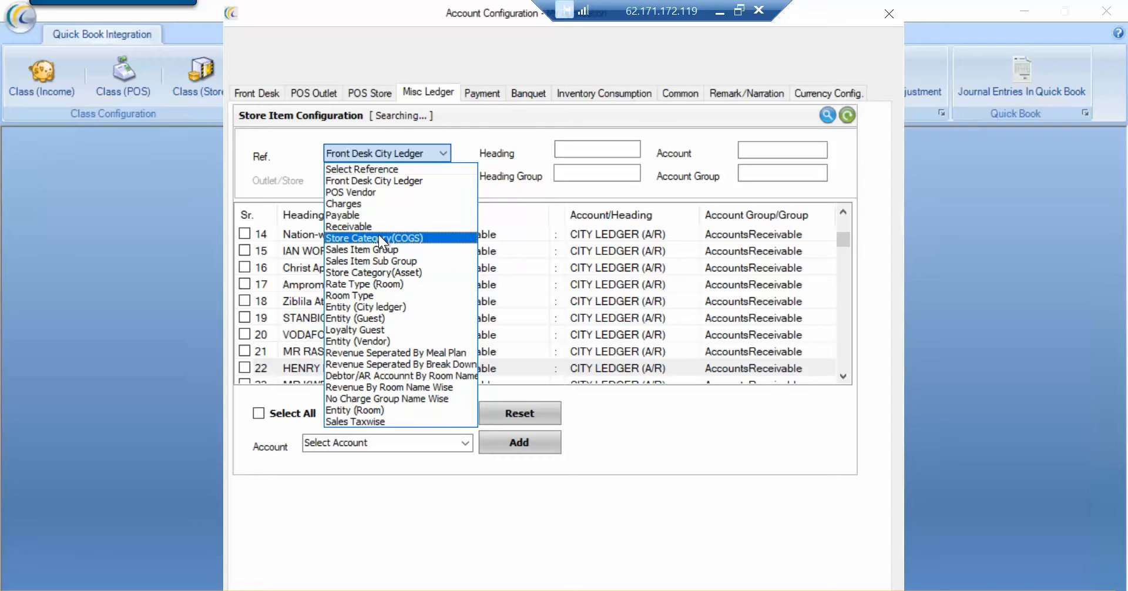
mouse_move(373, 272)
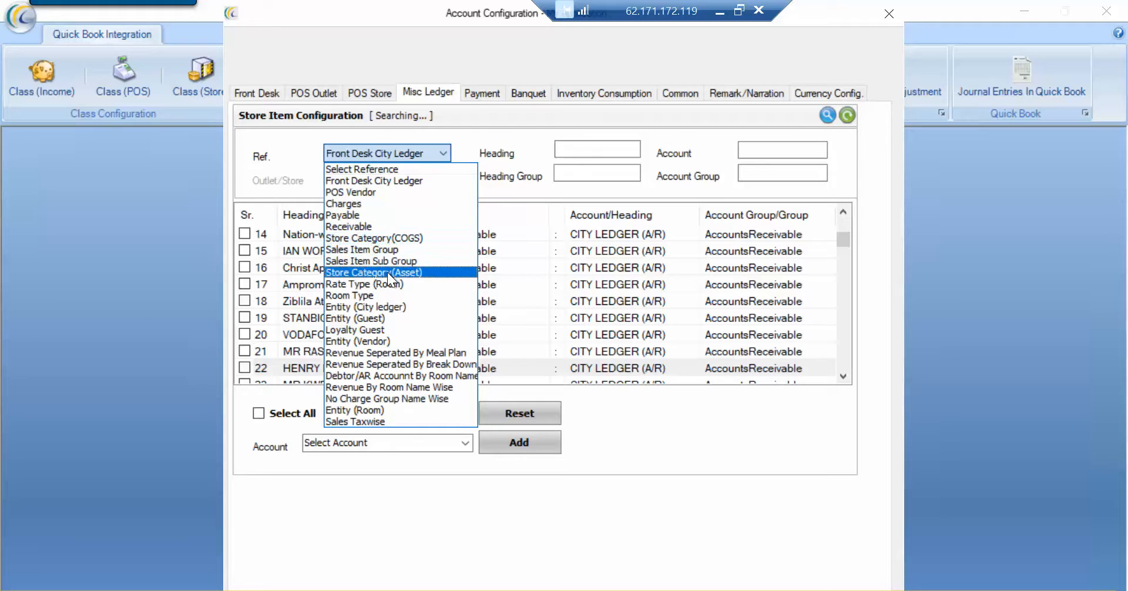
left_click(372, 272)
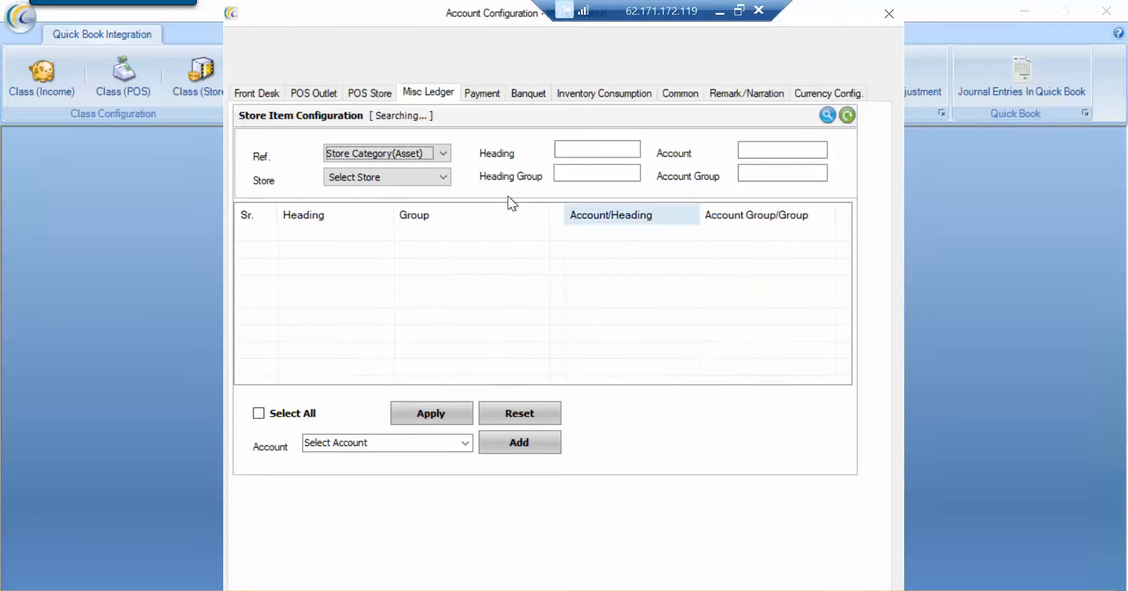
left_click(386, 176)
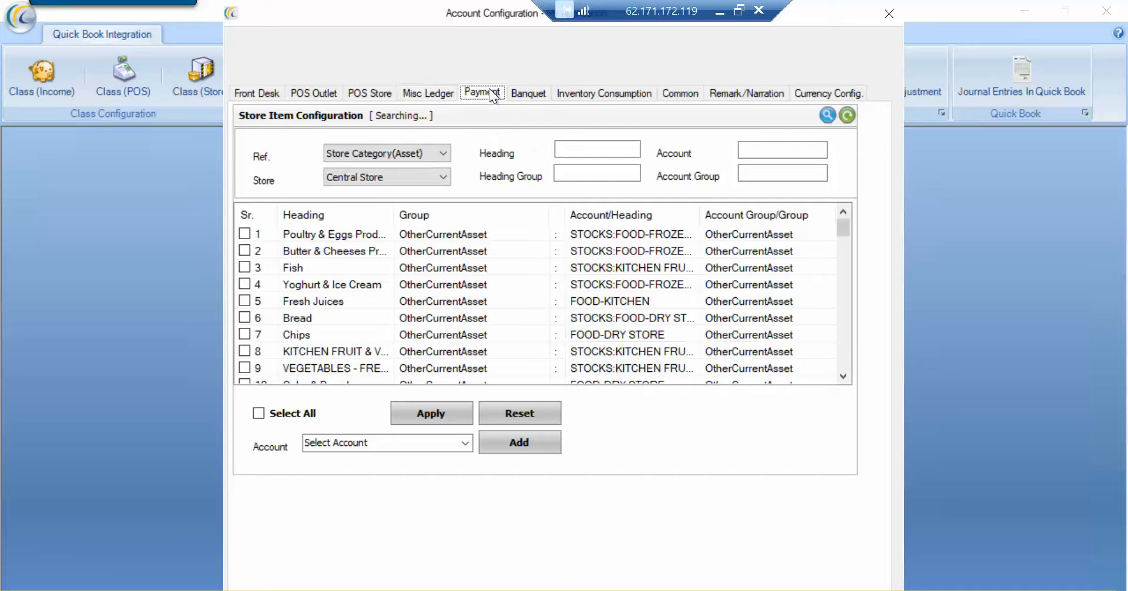
Show Front Desk payment types and tick CASH - GHC for remapping.
left_click(481, 92)
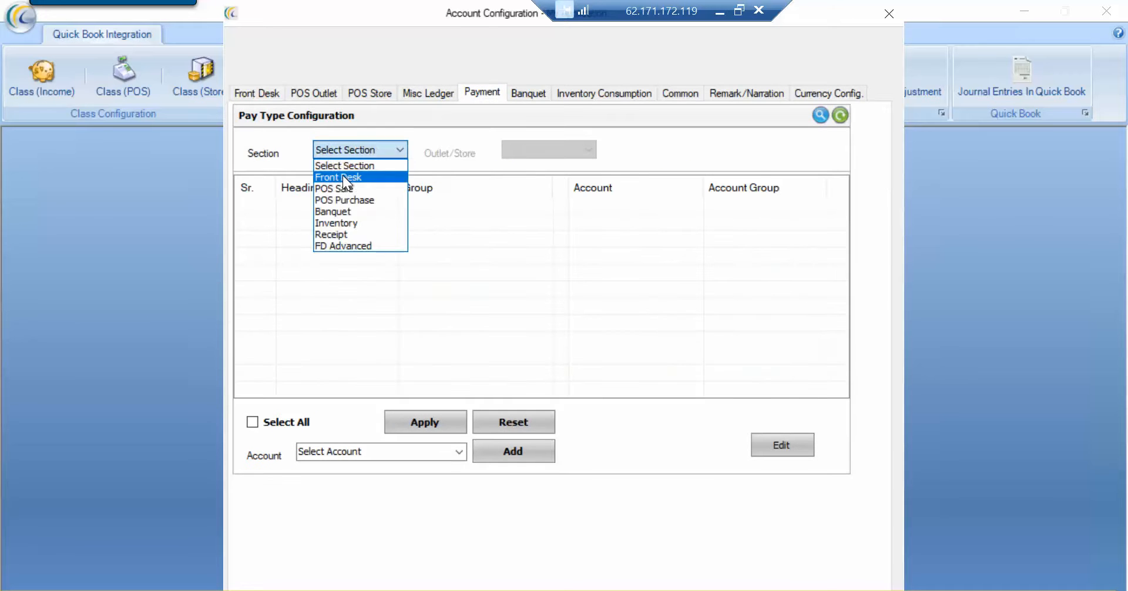
left_click(338, 177)
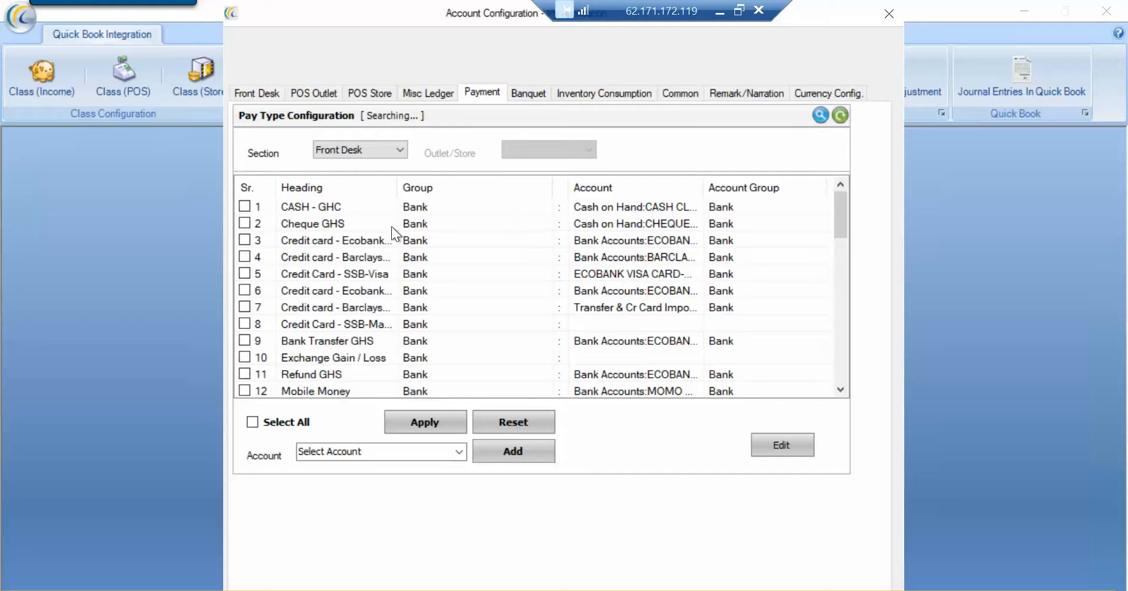
left_click(310, 206)
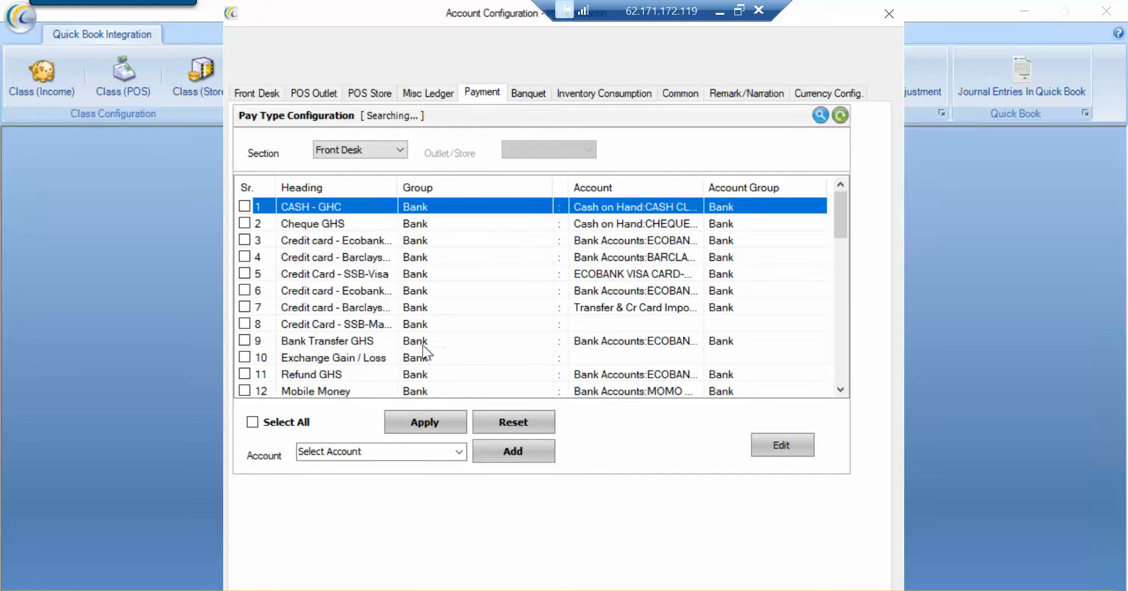
left_click(245, 206)
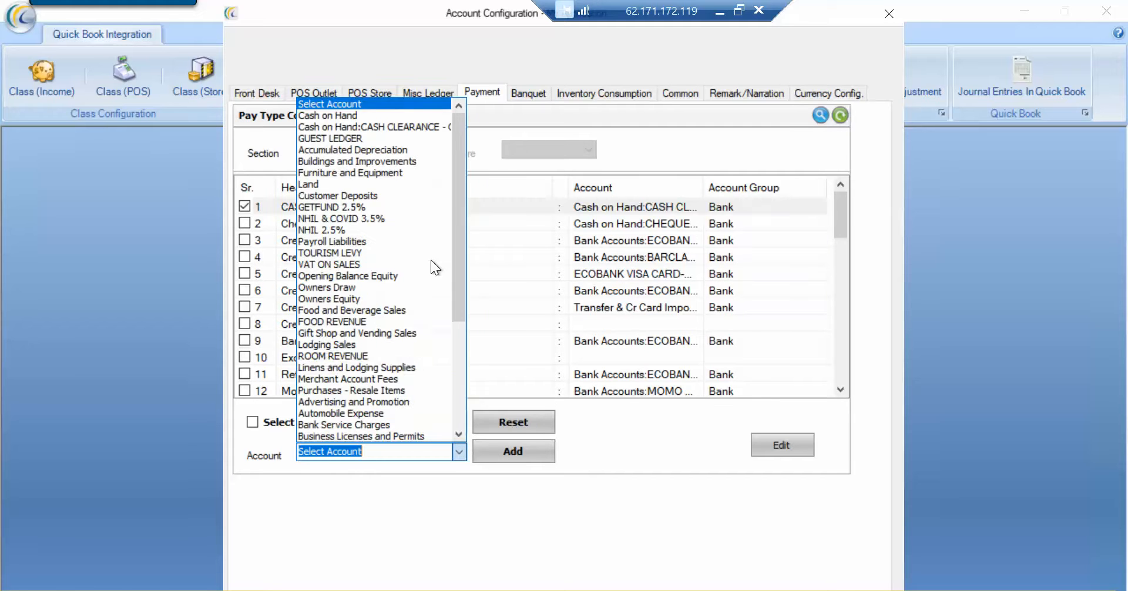
scroll("down", 3)
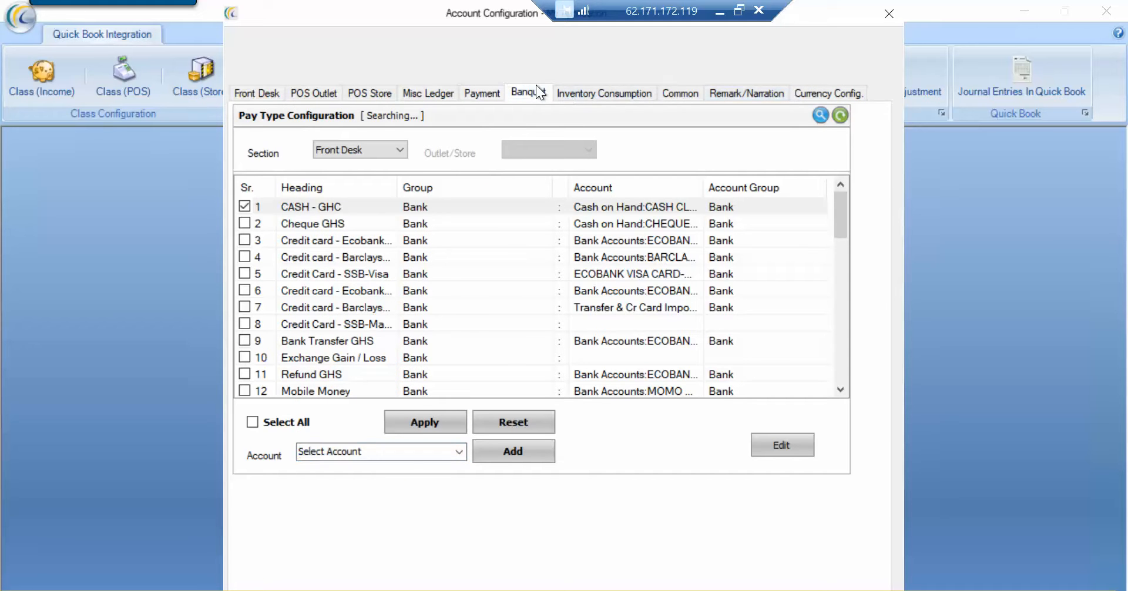
Review the banquet, POS store and unmapped inventory consumption accounts, then close Account Configuration.
left_click(603, 93)
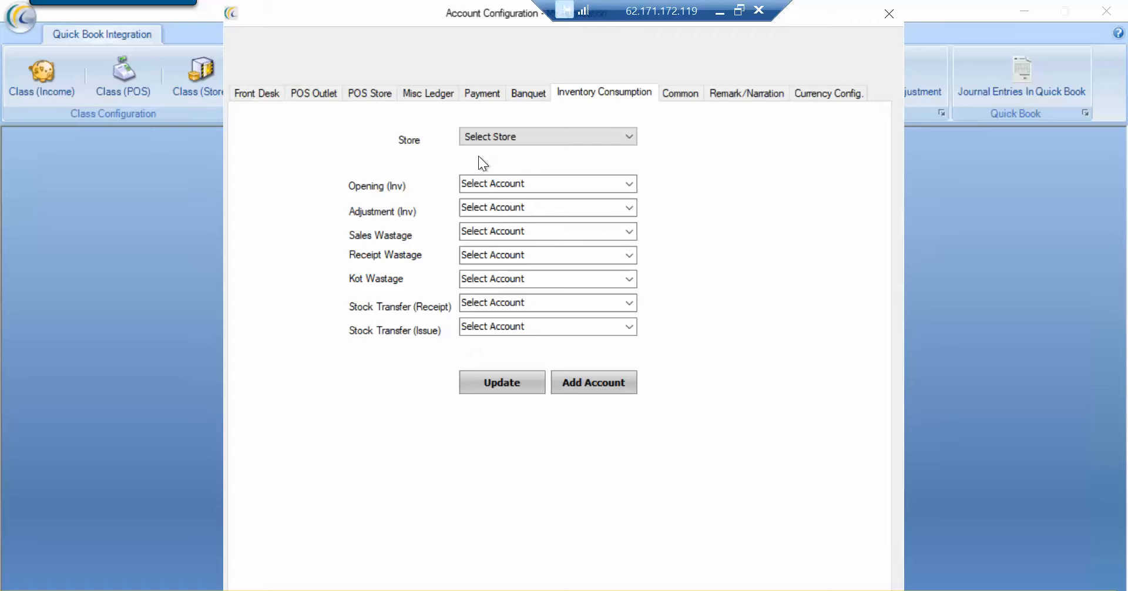
mouse_move(678, 121)
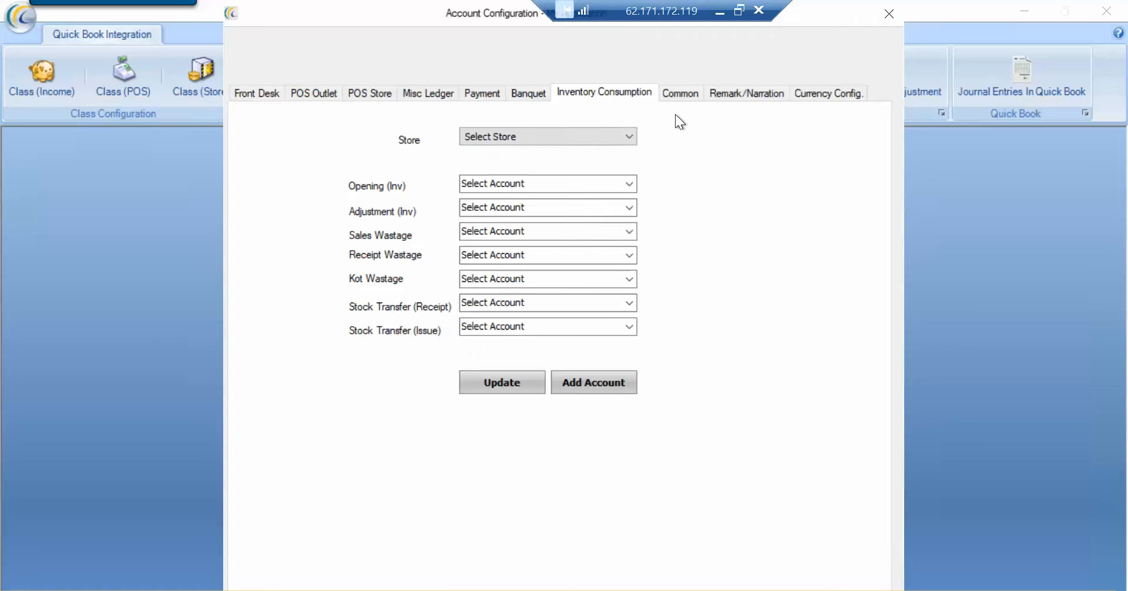
mouse_move(589, 101)
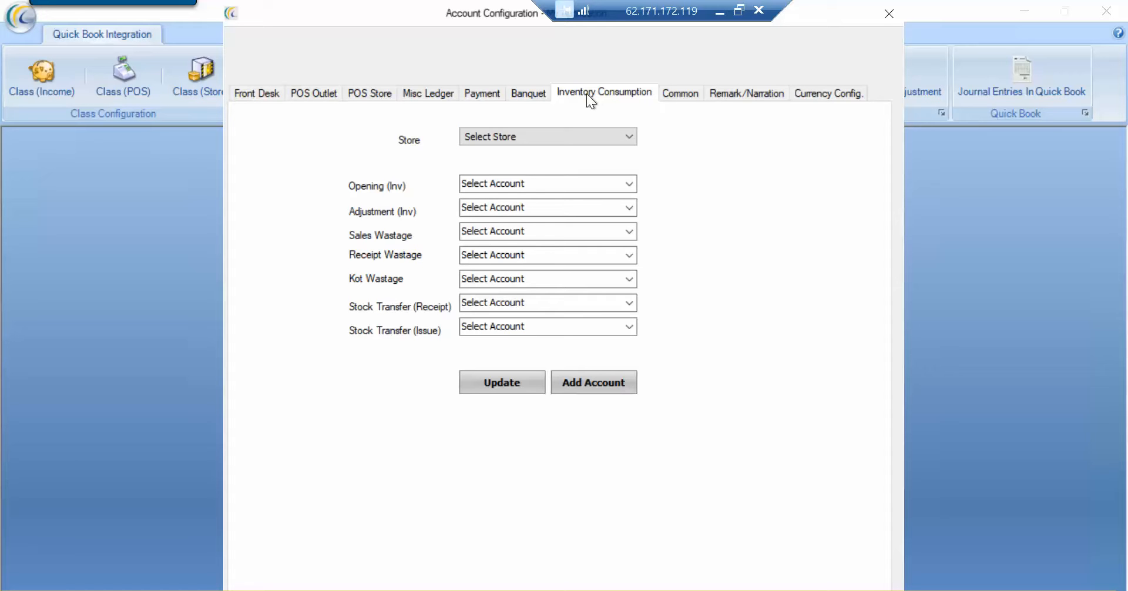
left_click(369, 93)
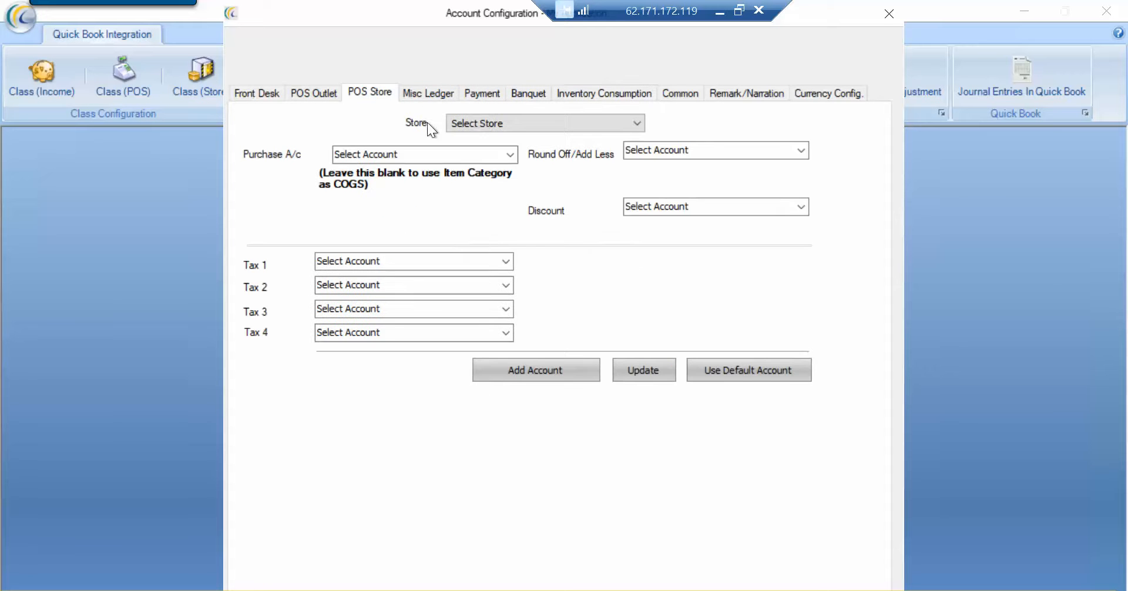
mouse_move(279, 164)
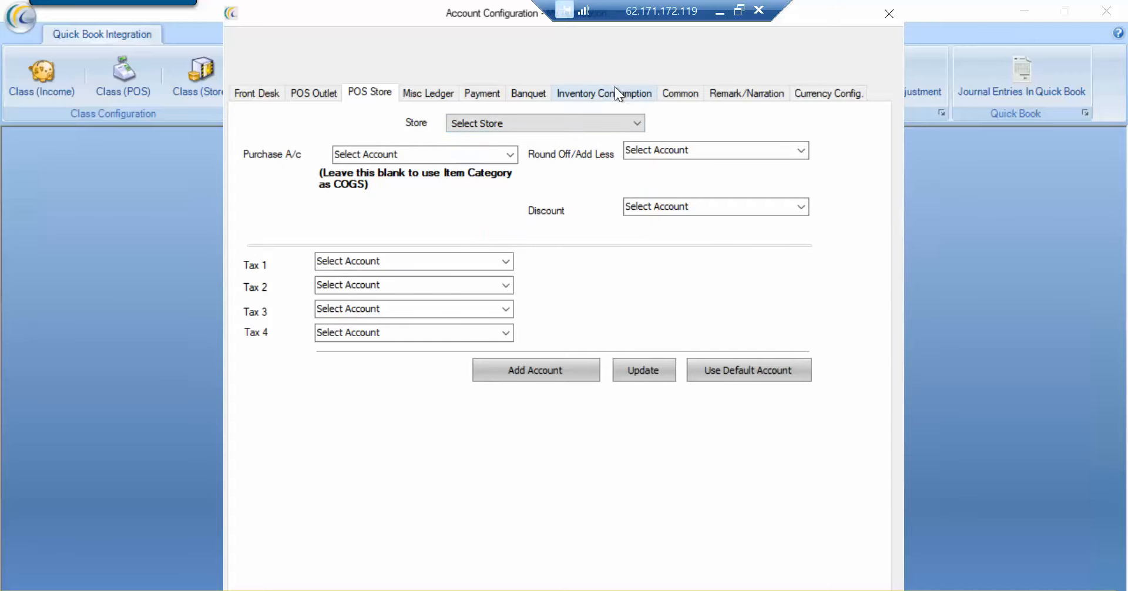
left_click(604, 94)
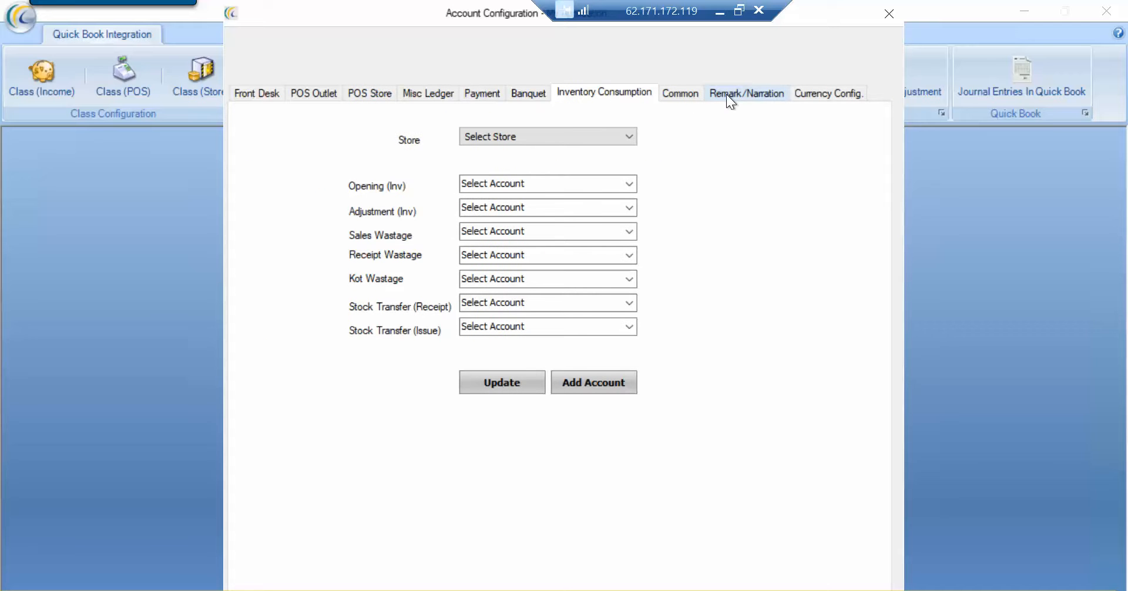
mouse_move(844, 71)
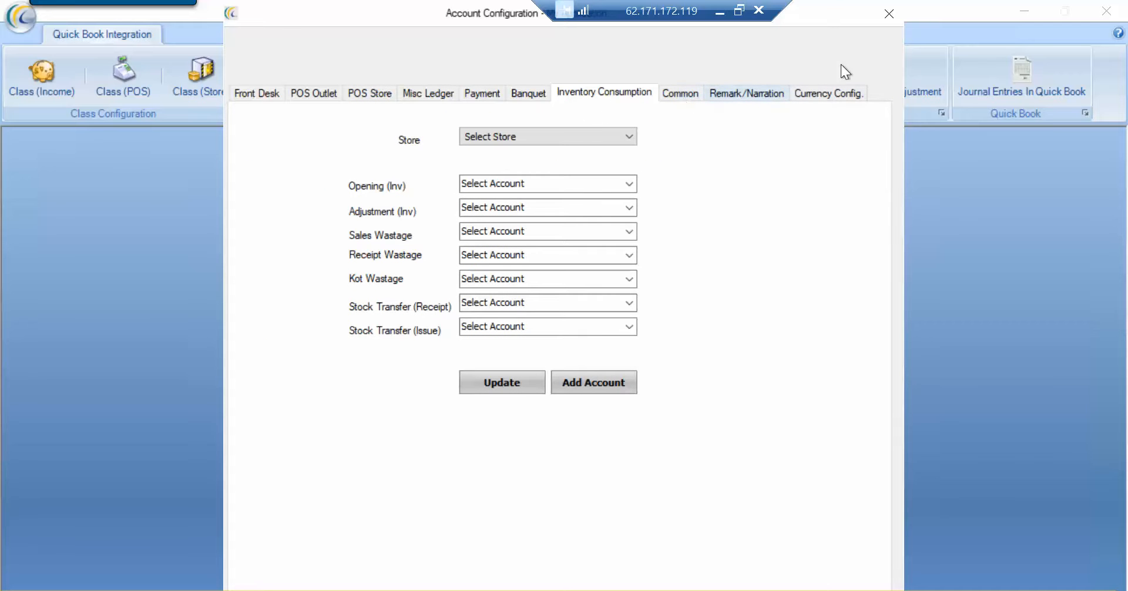
left_click(889, 14)
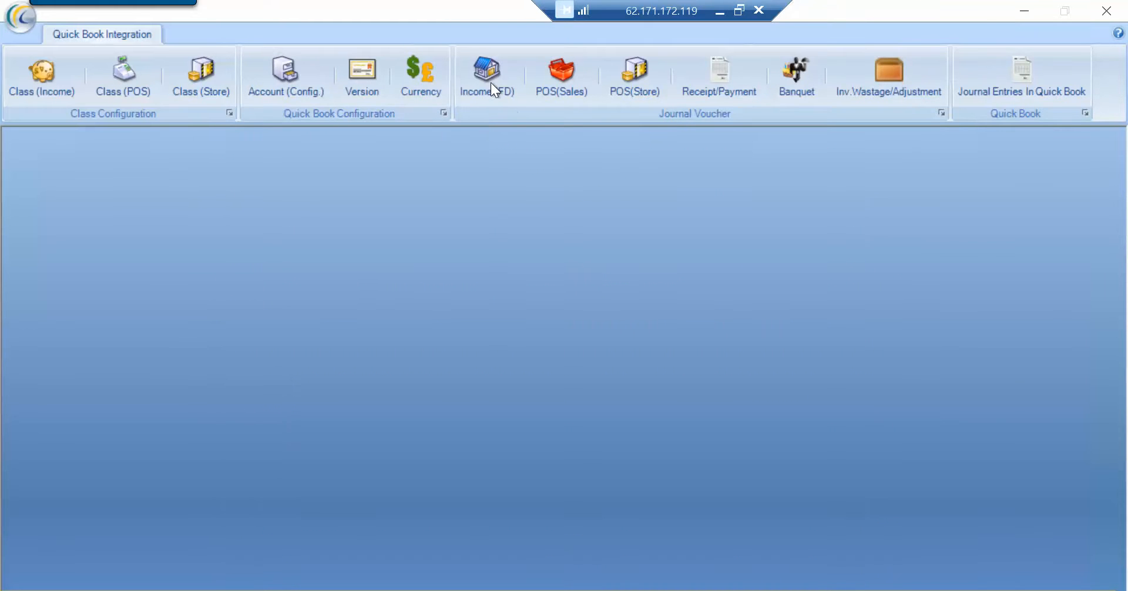
Find folio 8526's Income (FD) room sale voucher and export it to QuickBooks.
left_click(487, 76)
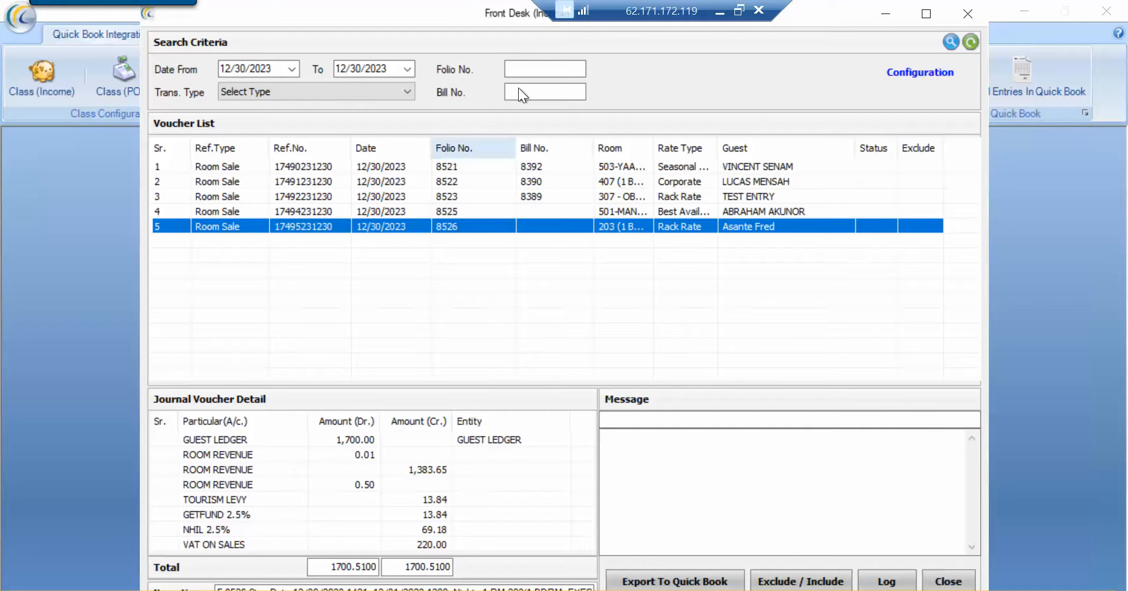
left_click(544, 69)
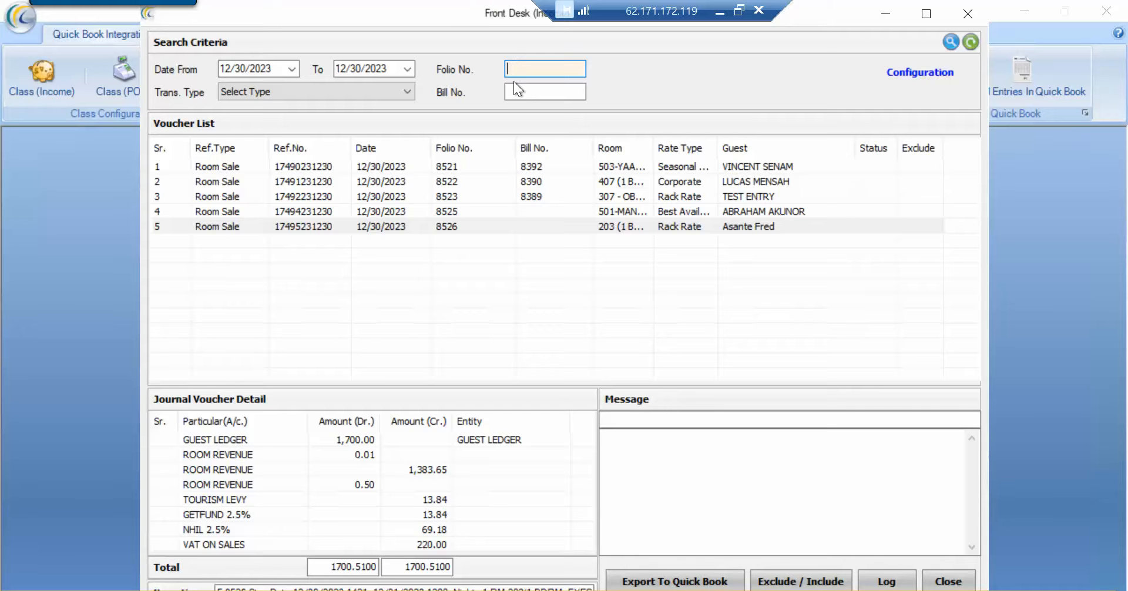
type("852")
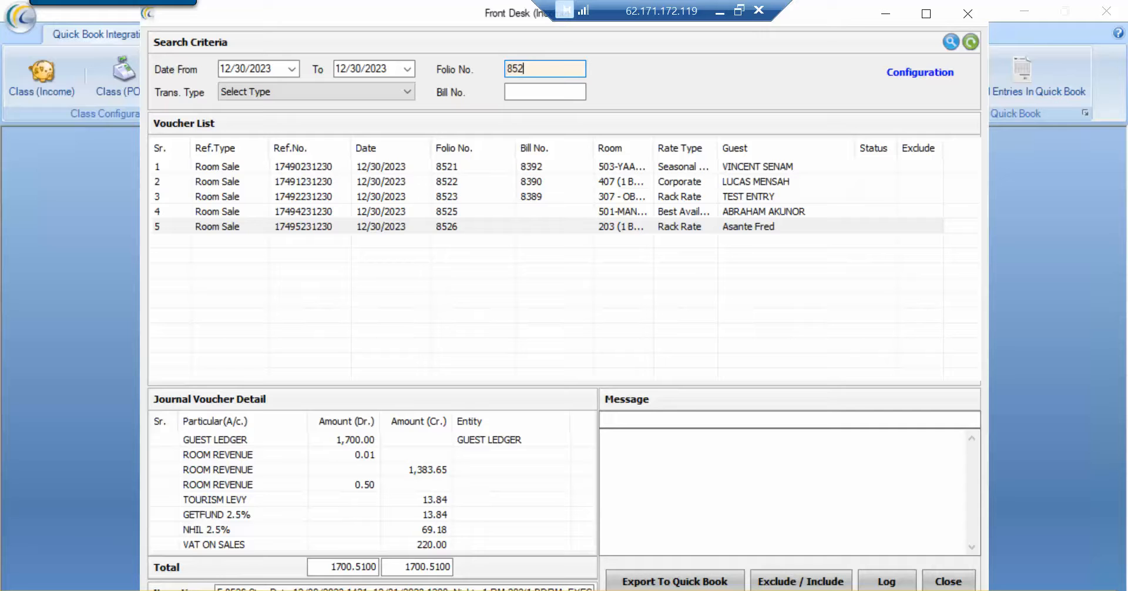
left_click(951, 41)
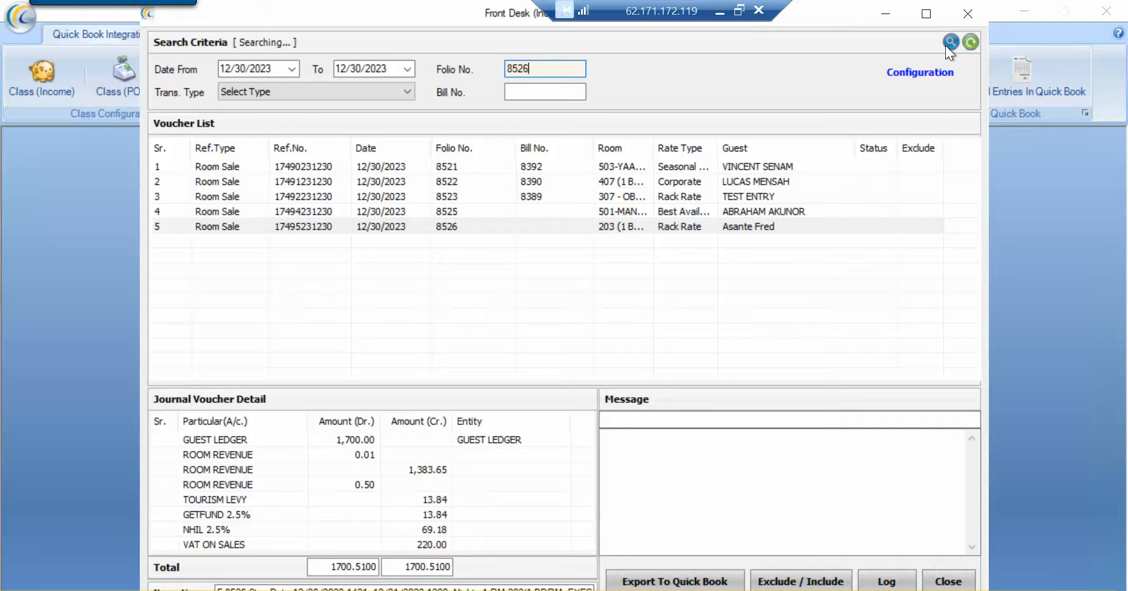
left_click(951, 42)
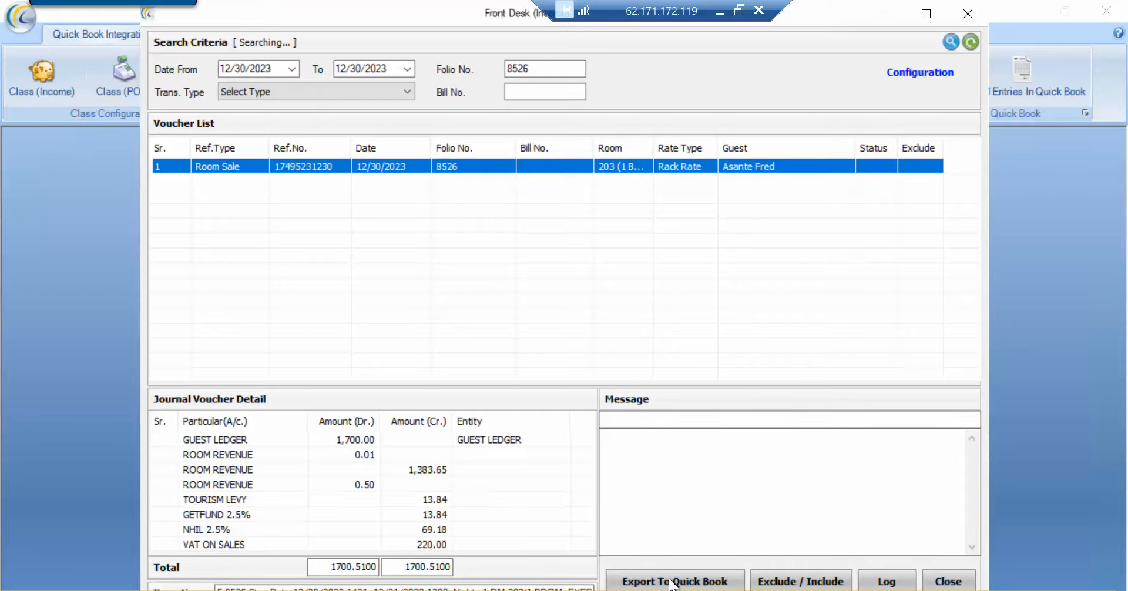
left_click(674, 581)
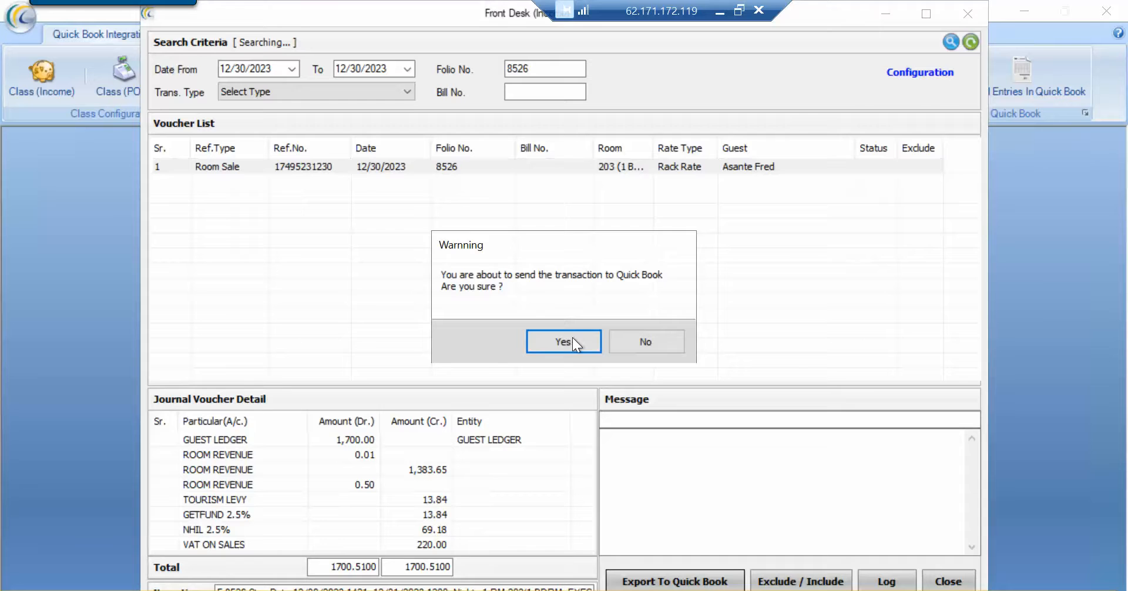
left_click(564, 341)
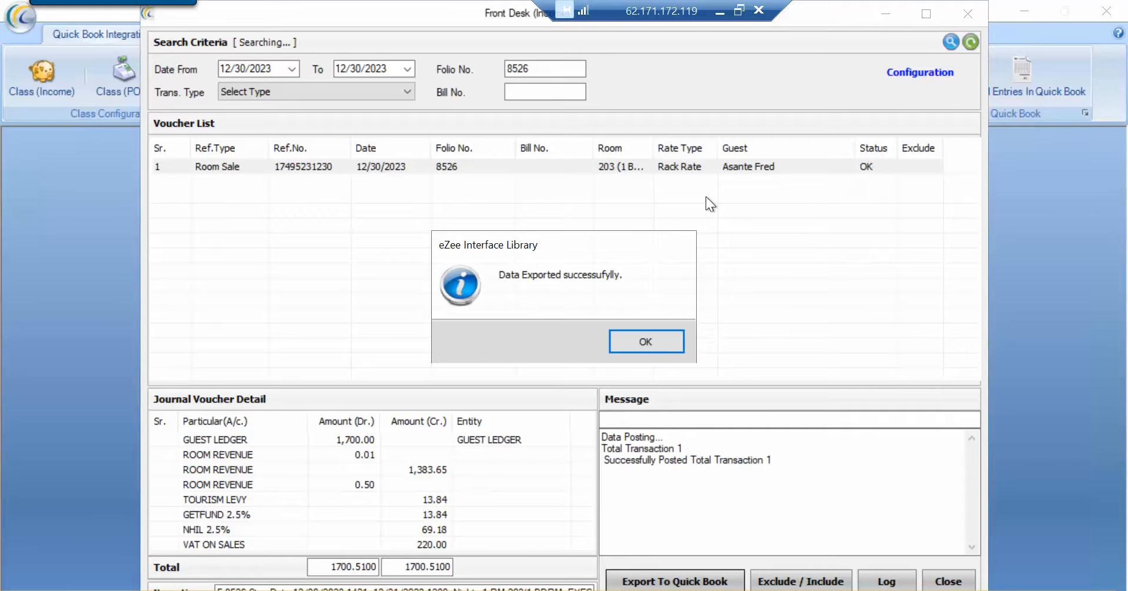
left_click(645, 341)
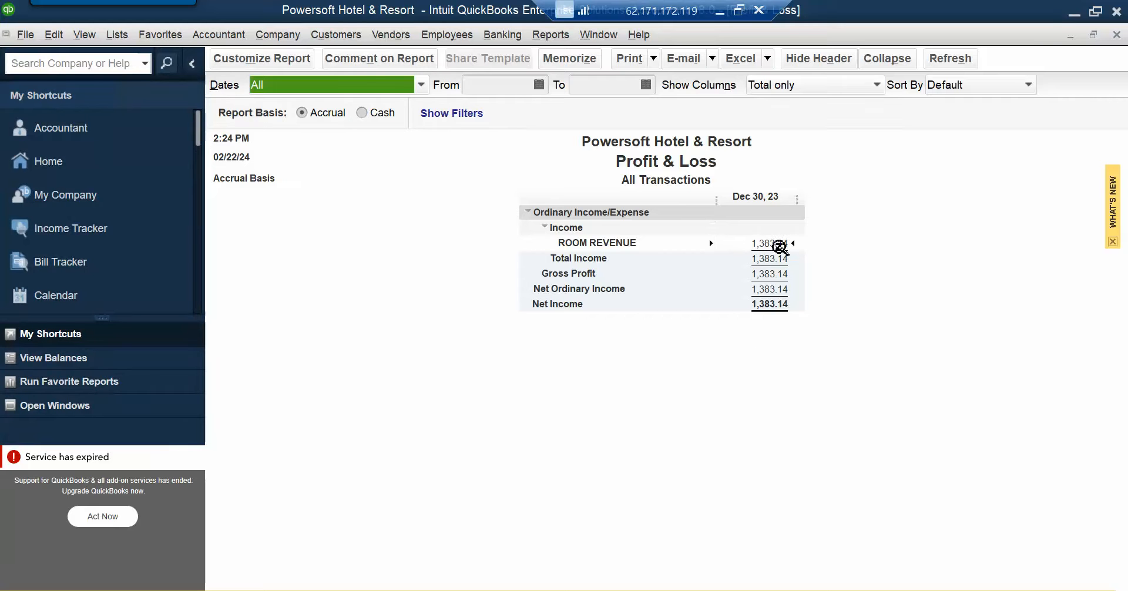
mouse_move(805, 247)
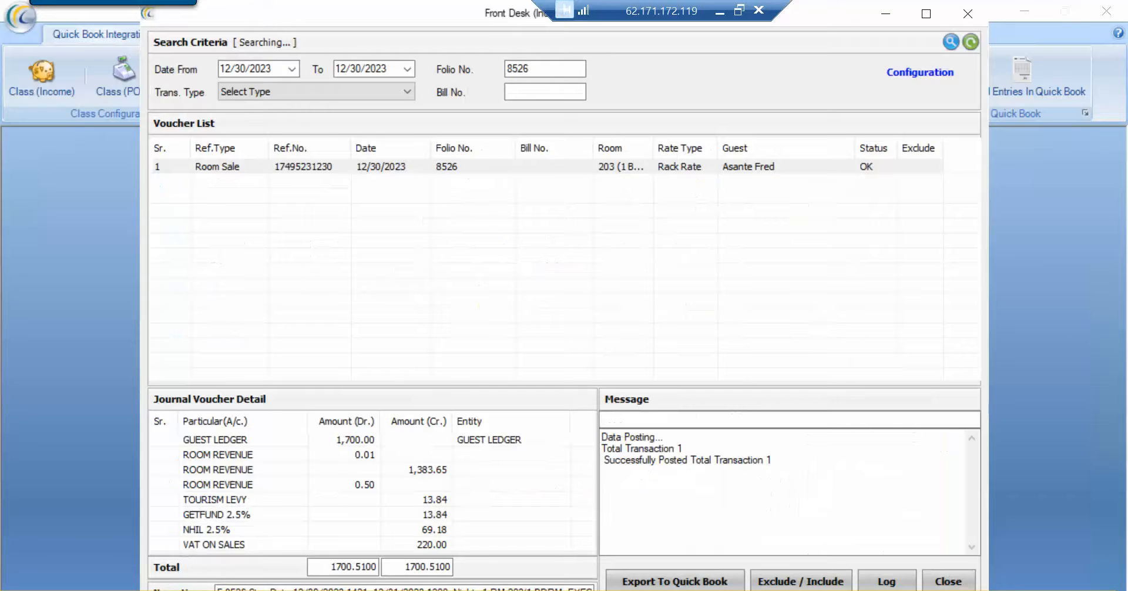
mouse_move(526, 466)
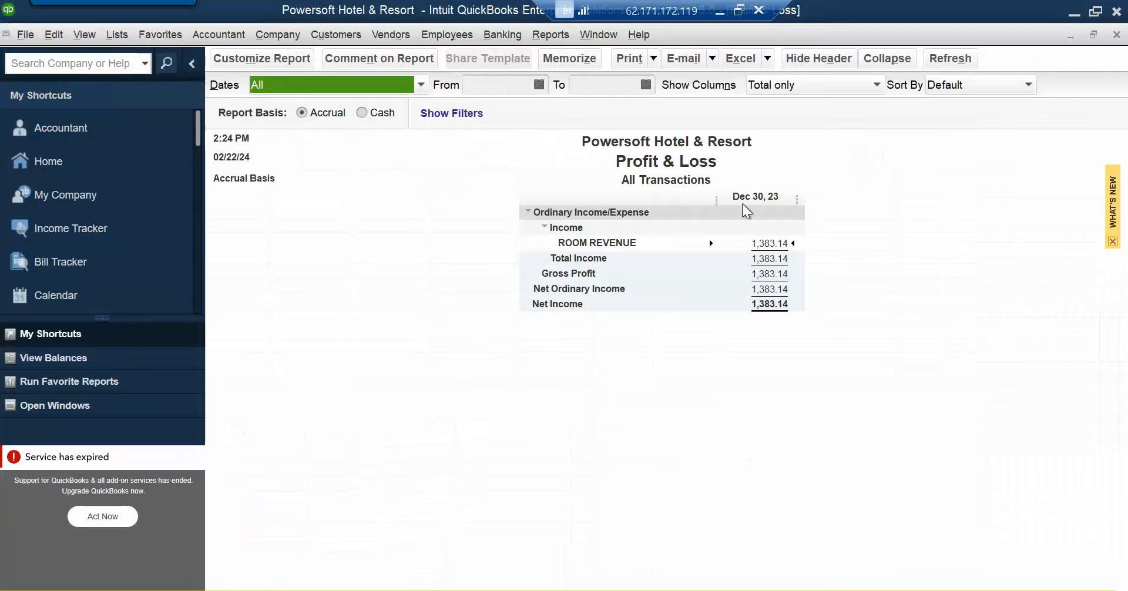
mouse_move(621, 539)
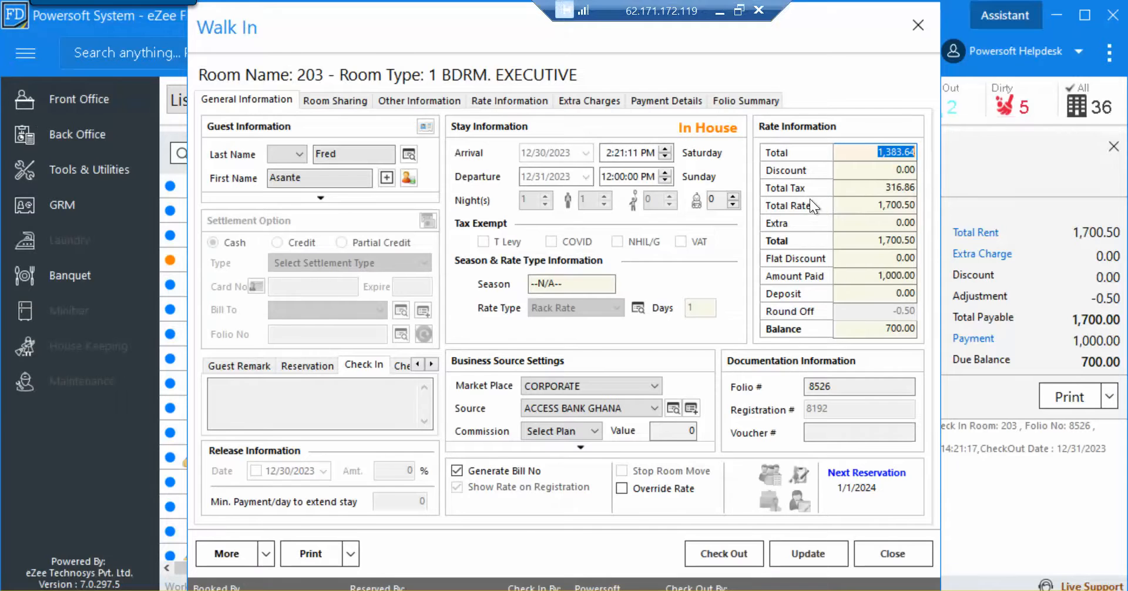
mouse_move(877, 241)
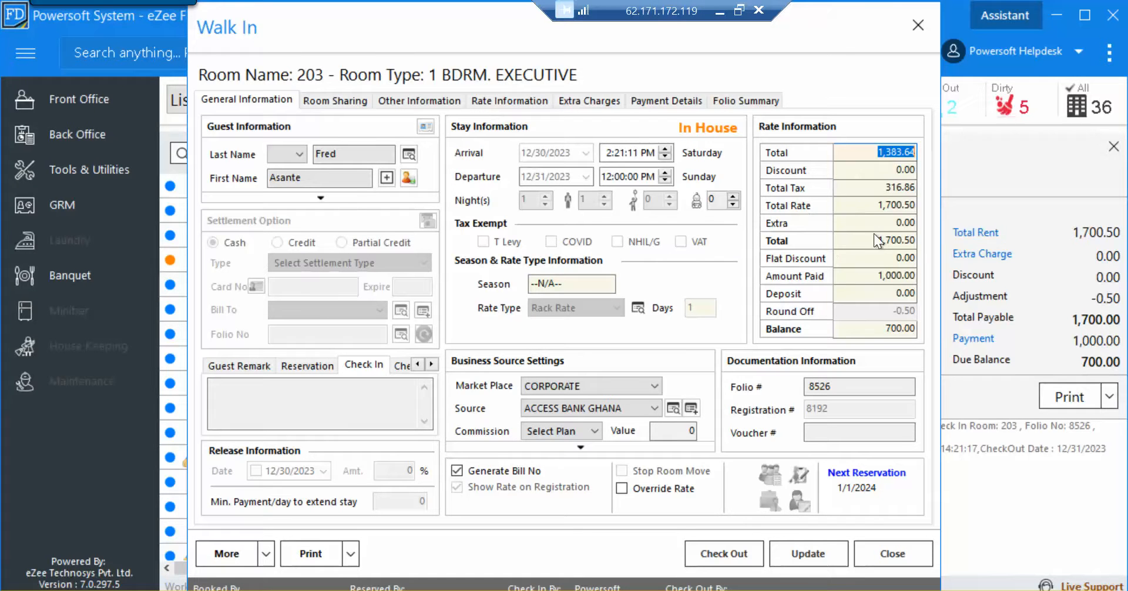
mouse_move(873, 310)
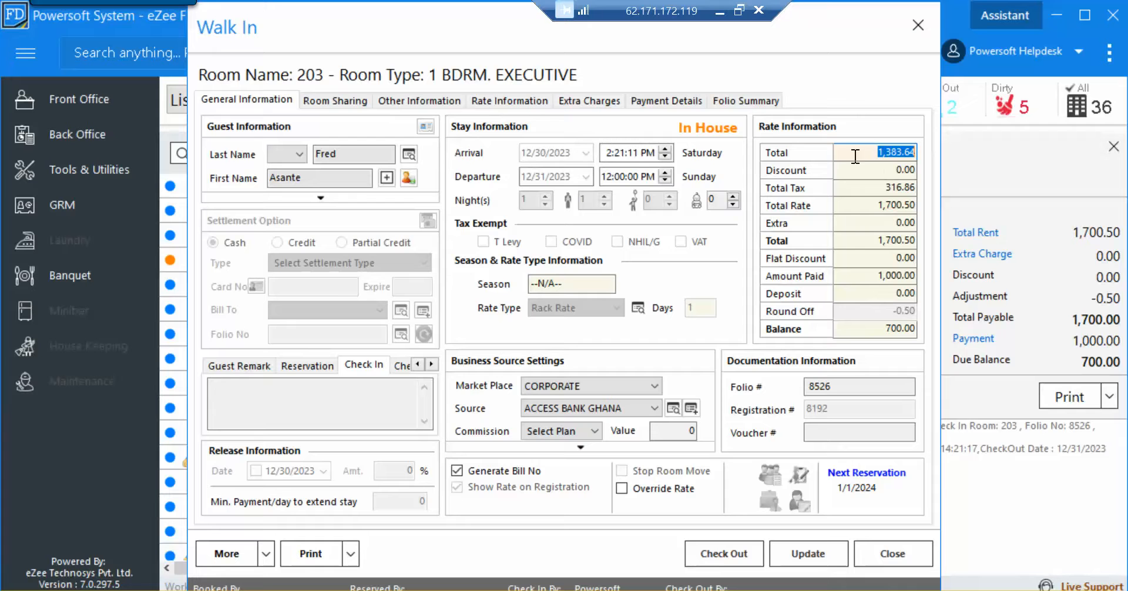
mouse_move(840, 230)
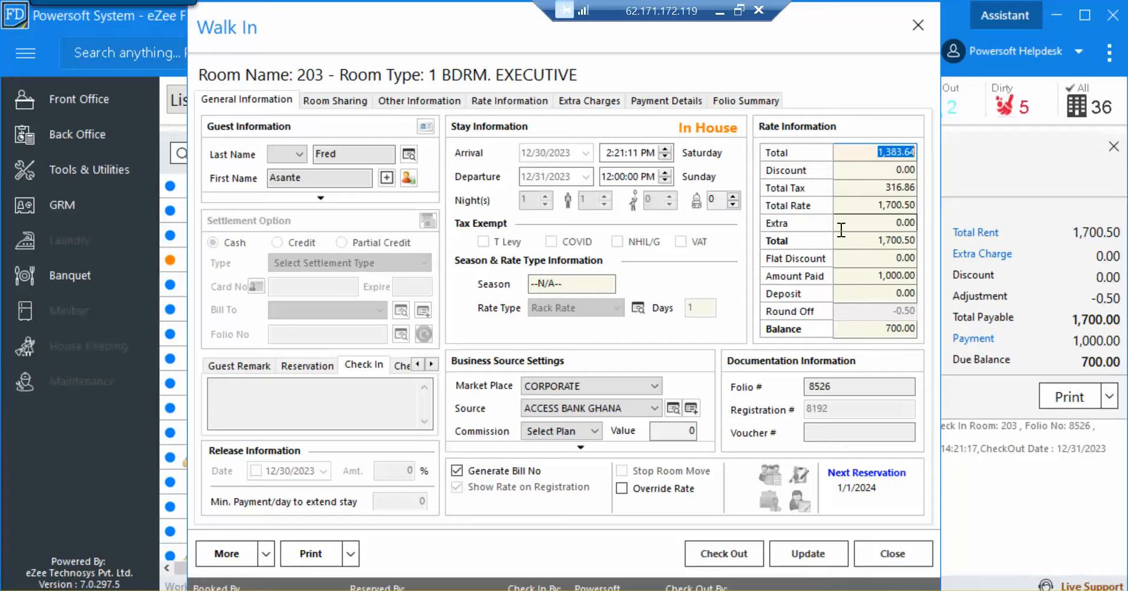
mouse_move(703, 160)
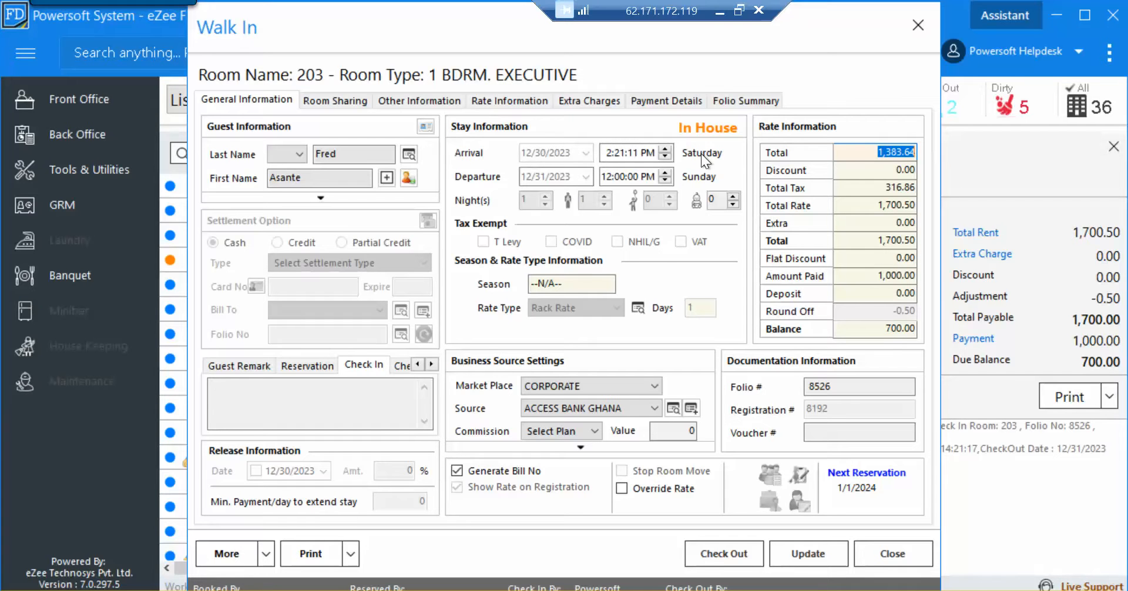
mouse_move(704, 160)
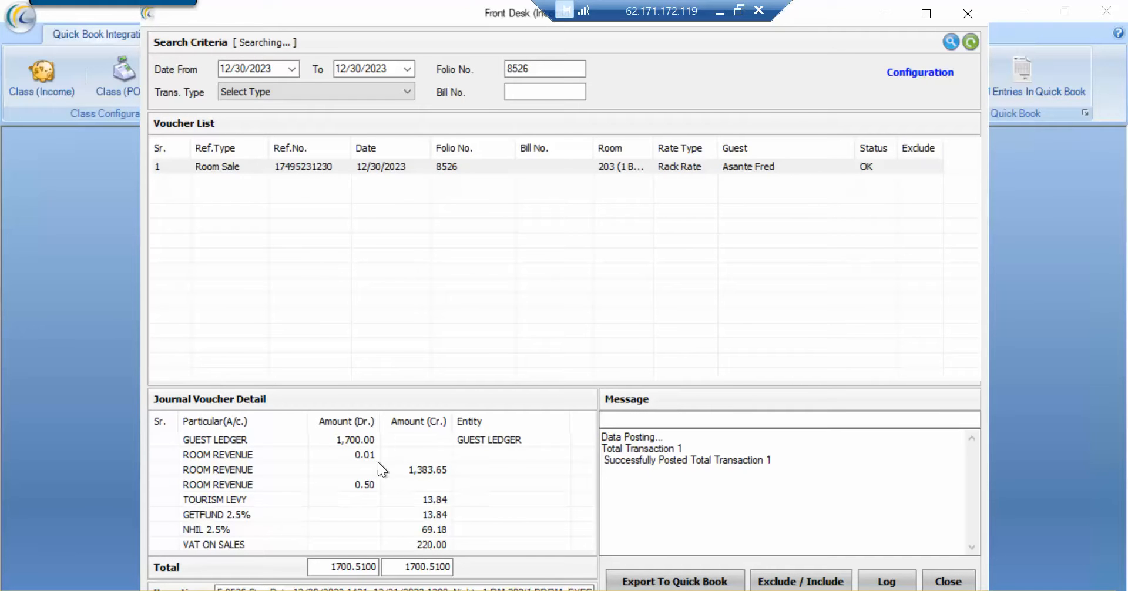
mouse_move(349, 496)
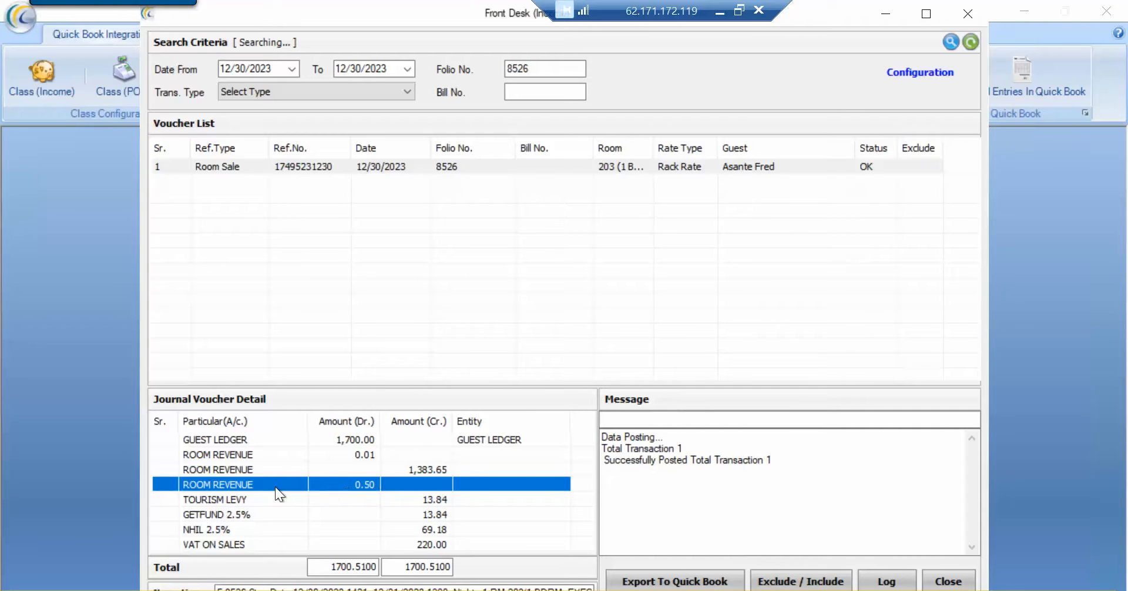
mouse_move(628, 365)
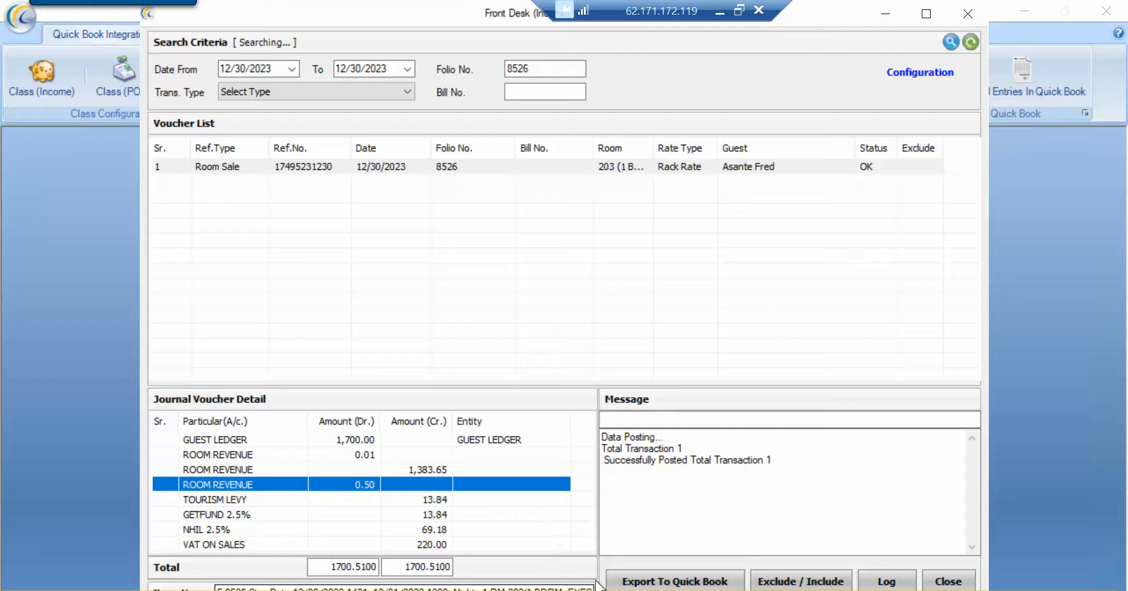
mouse_move(510, 364)
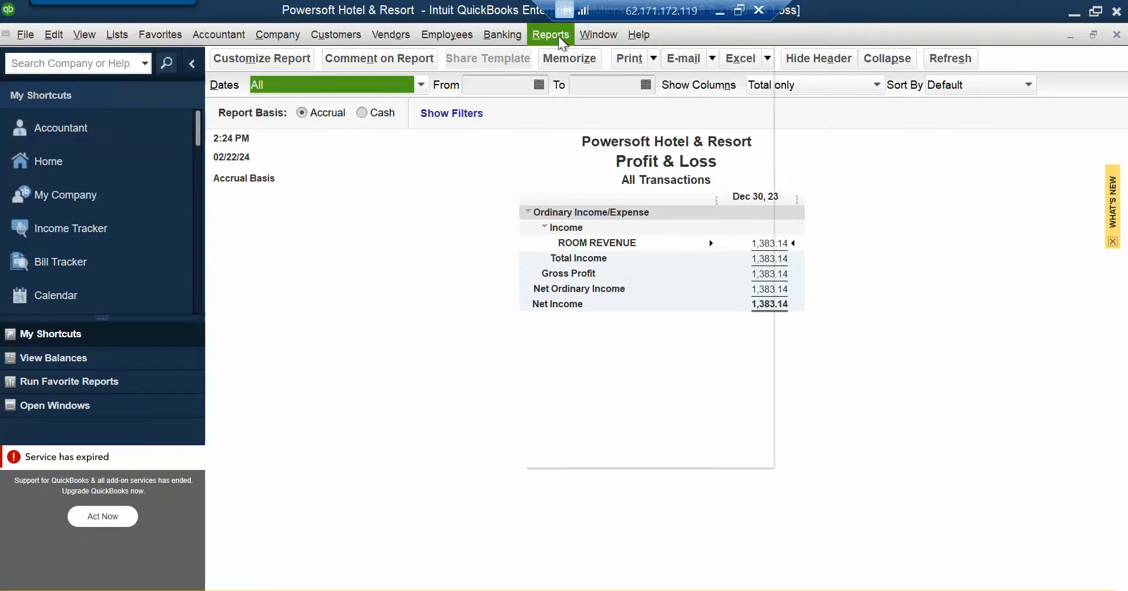
View the standard Balance Sheet showing 1,383.14 equity, then go to the QuickBooks home page.
left_click(550, 34)
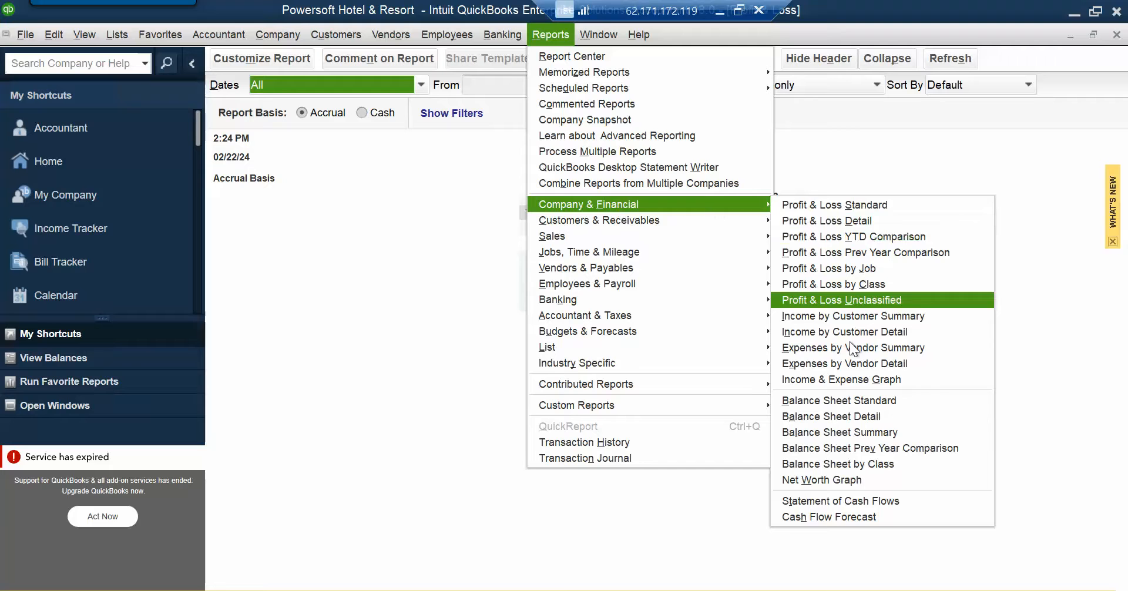
left_click(842, 300)
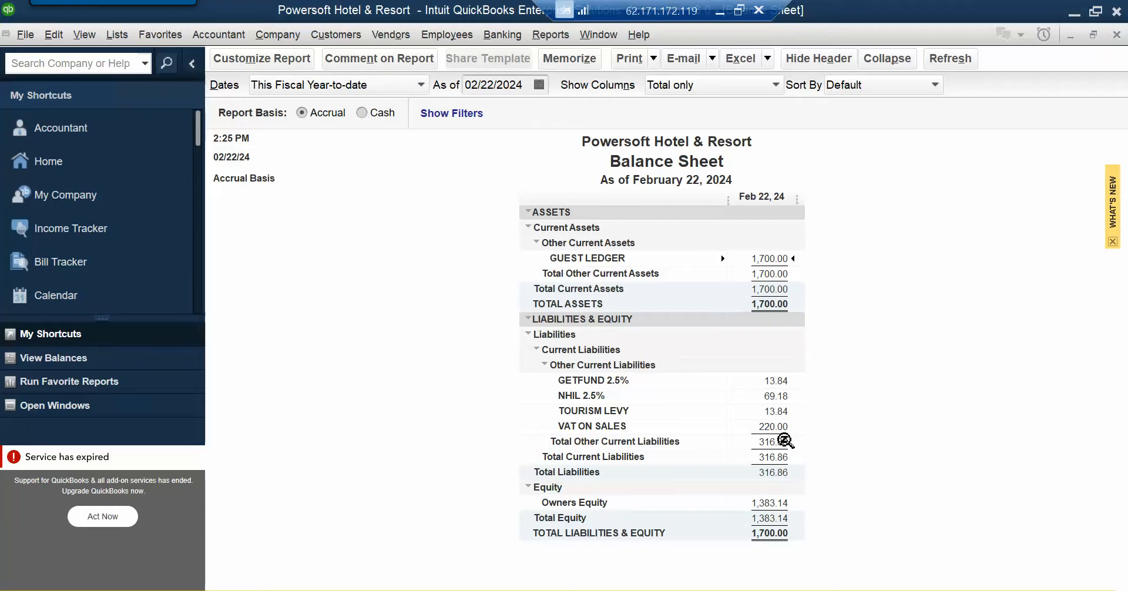
mouse_move(730, 349)
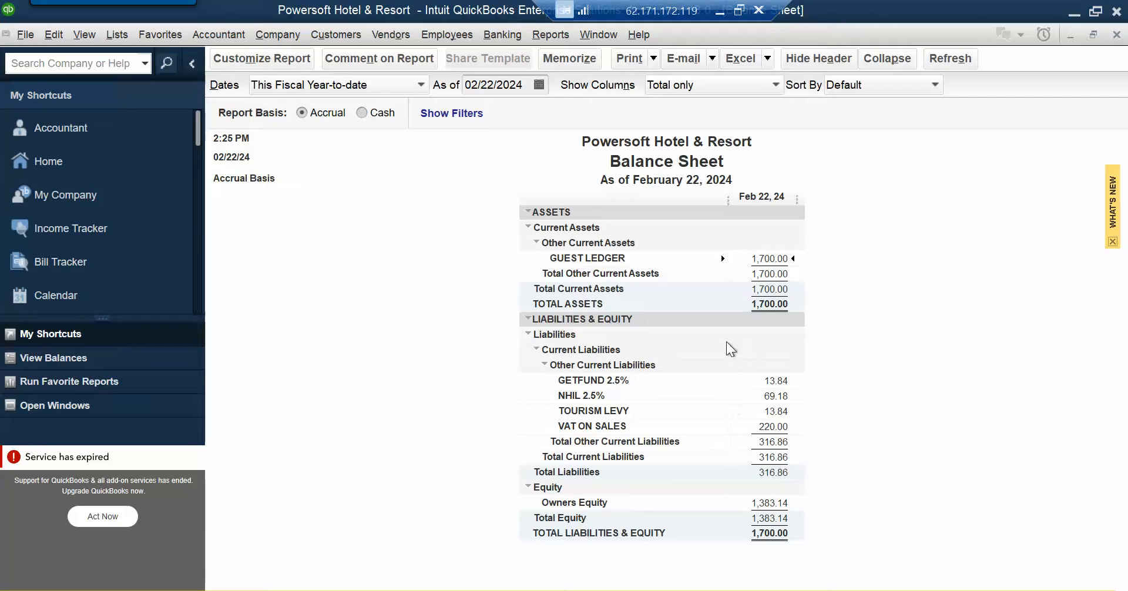
mouse_move(570, 349)
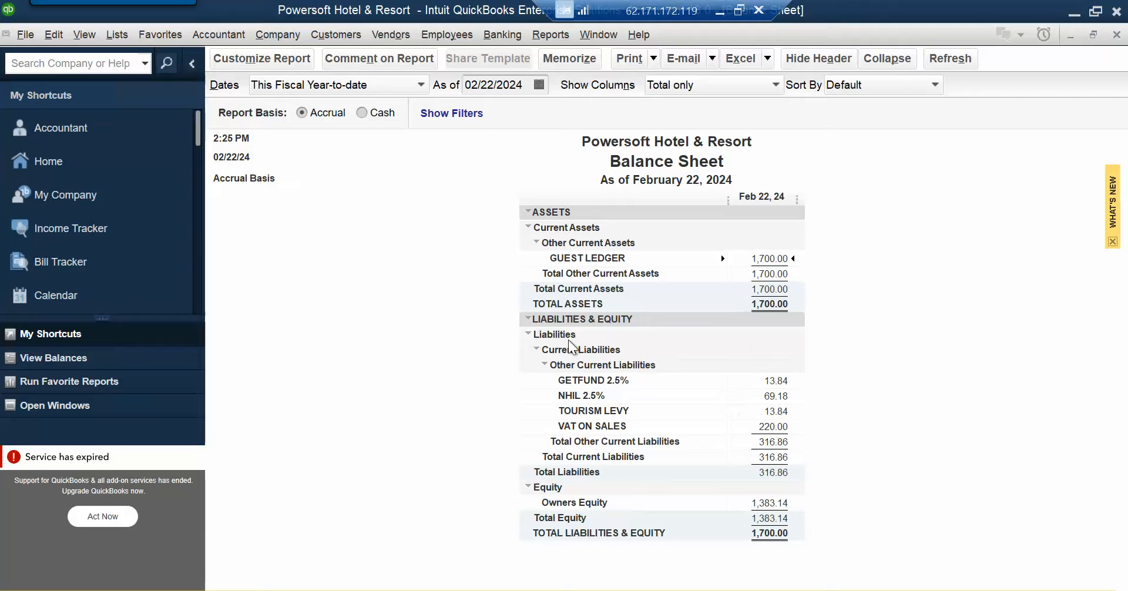
mouse_move(48, 161)
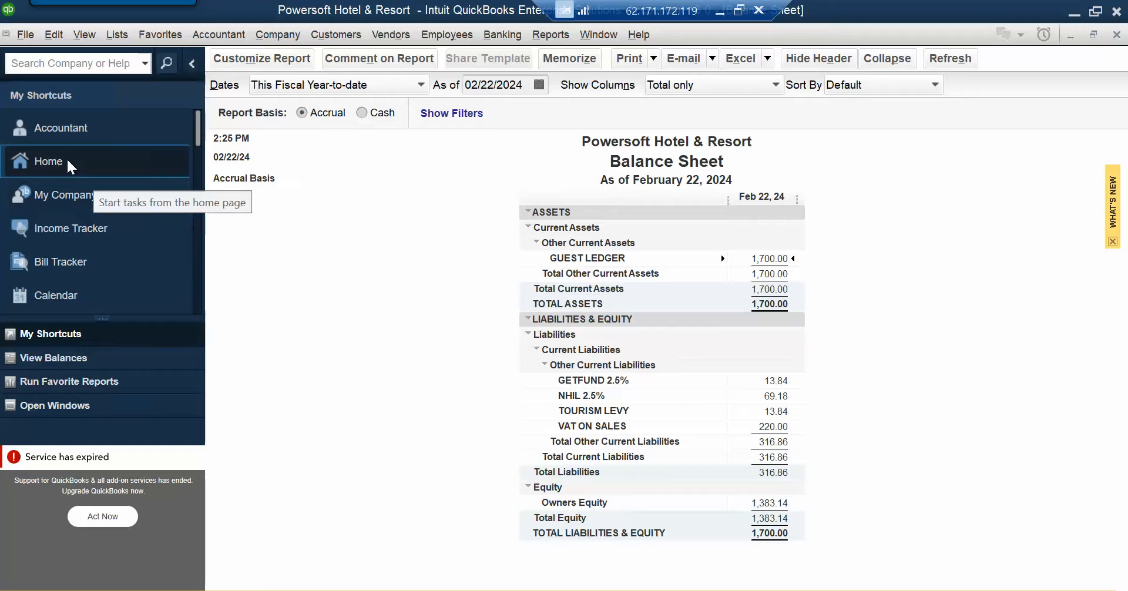
left_click(48, 161)
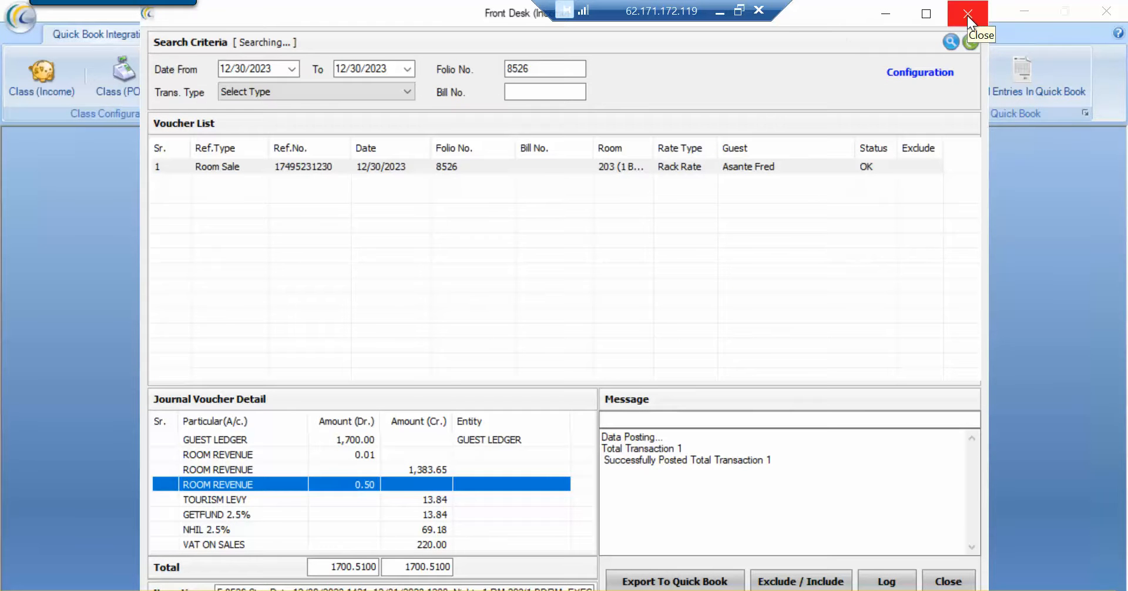
Close the room sale vouchers and search Receipt/Payment vouchers for folio 8526.
left_click(966, 13)
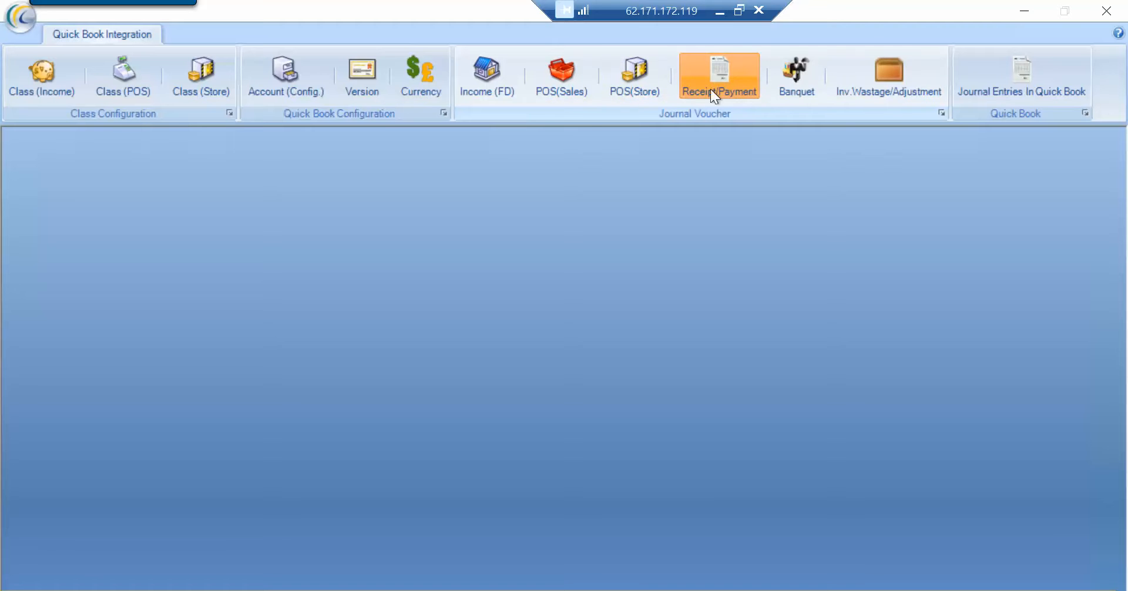
mouse_move(423, 191)
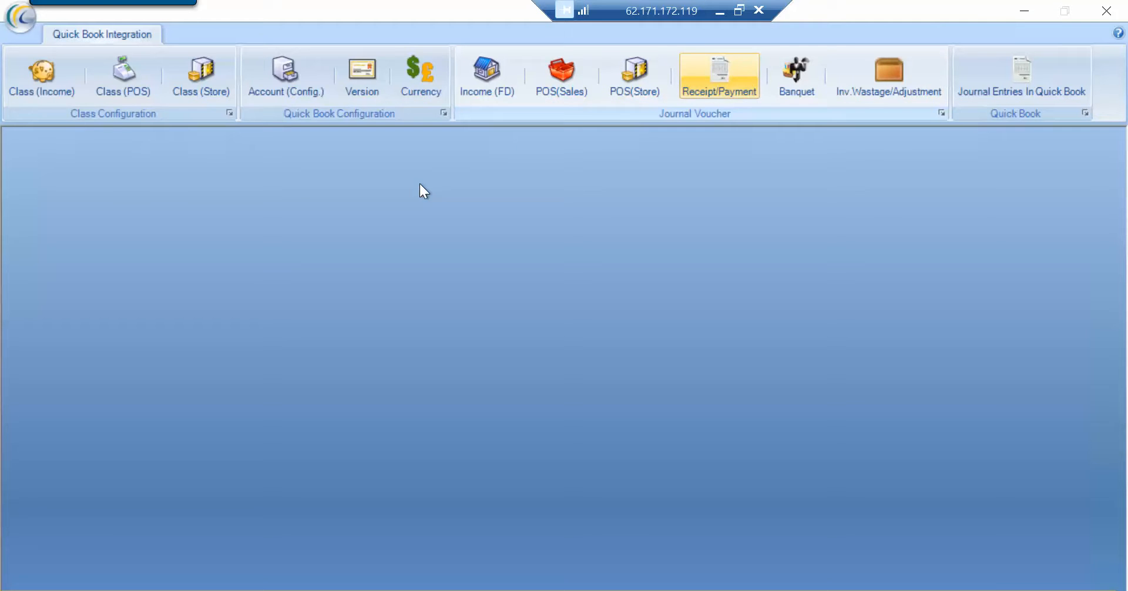
left_click(718, 74)
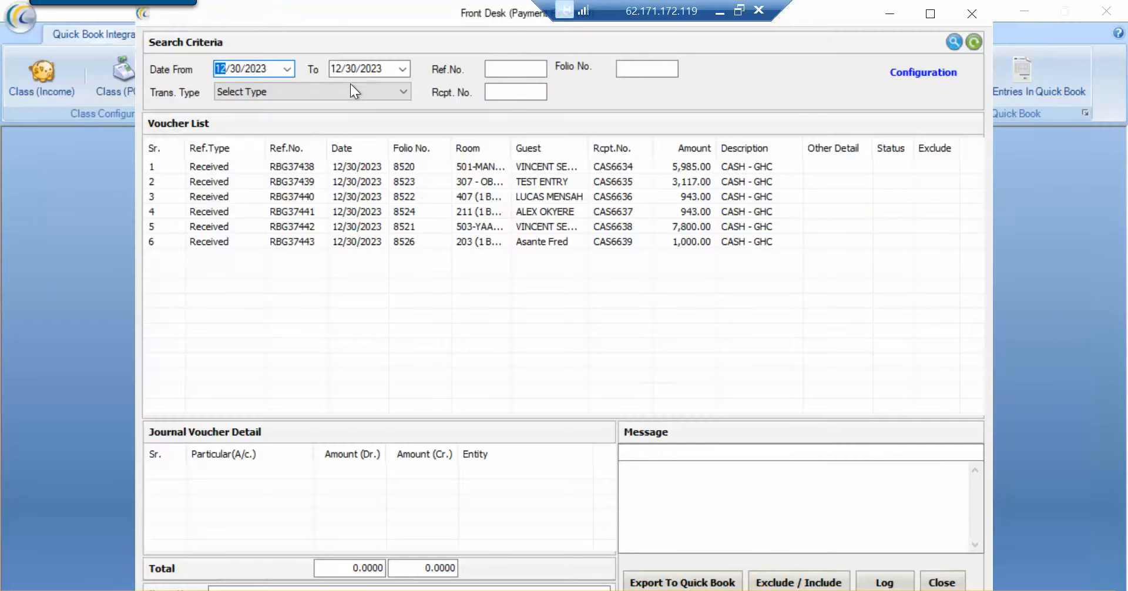
mouse_move(503, 245)
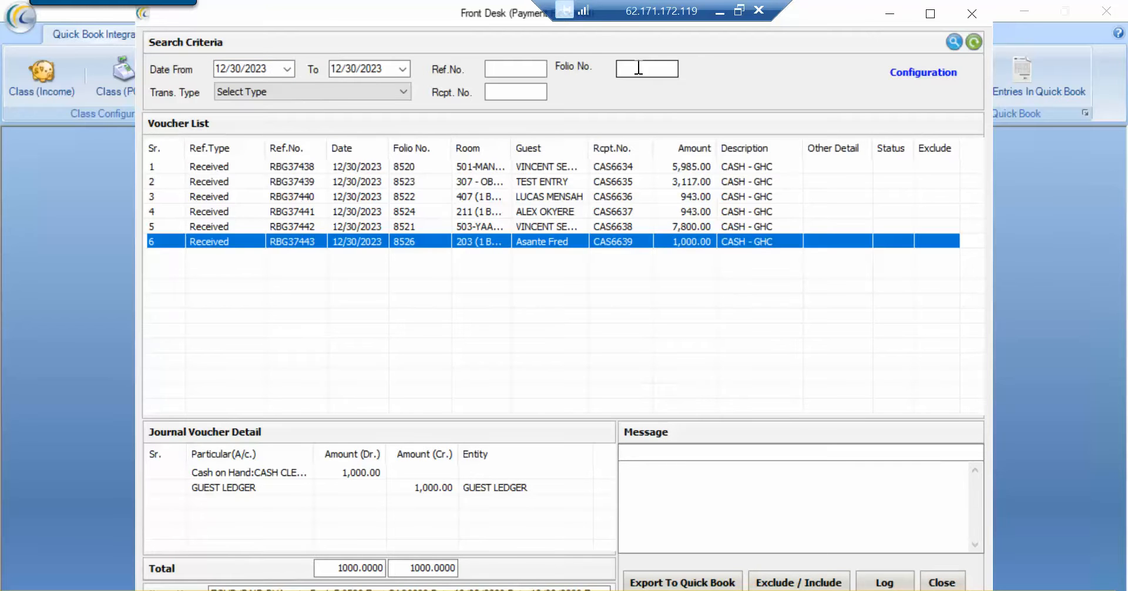
left_click(645, 68)
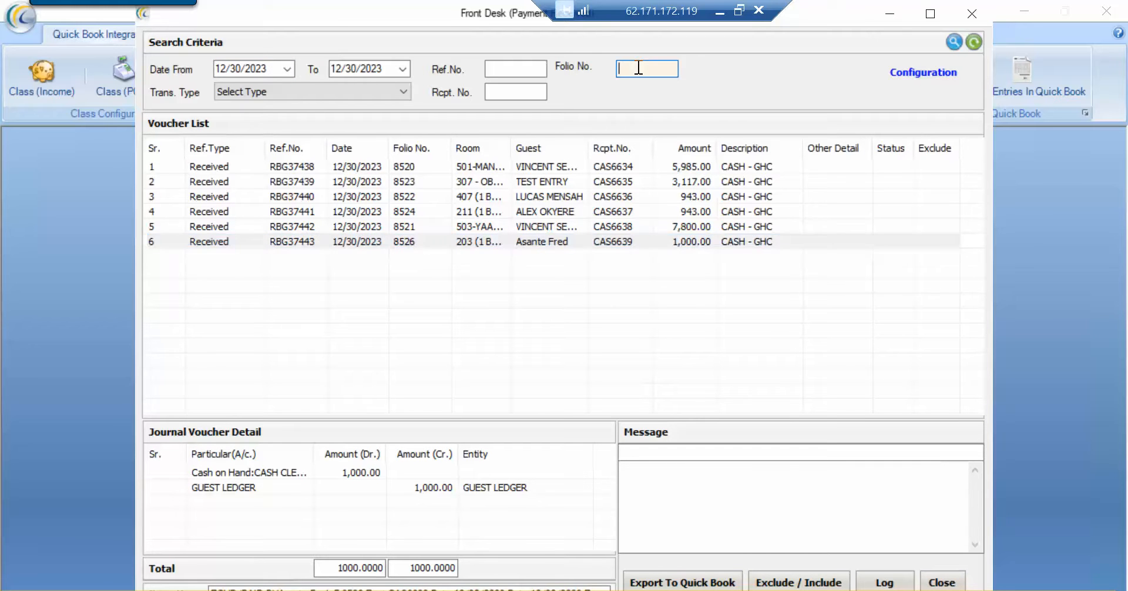
type("8526")
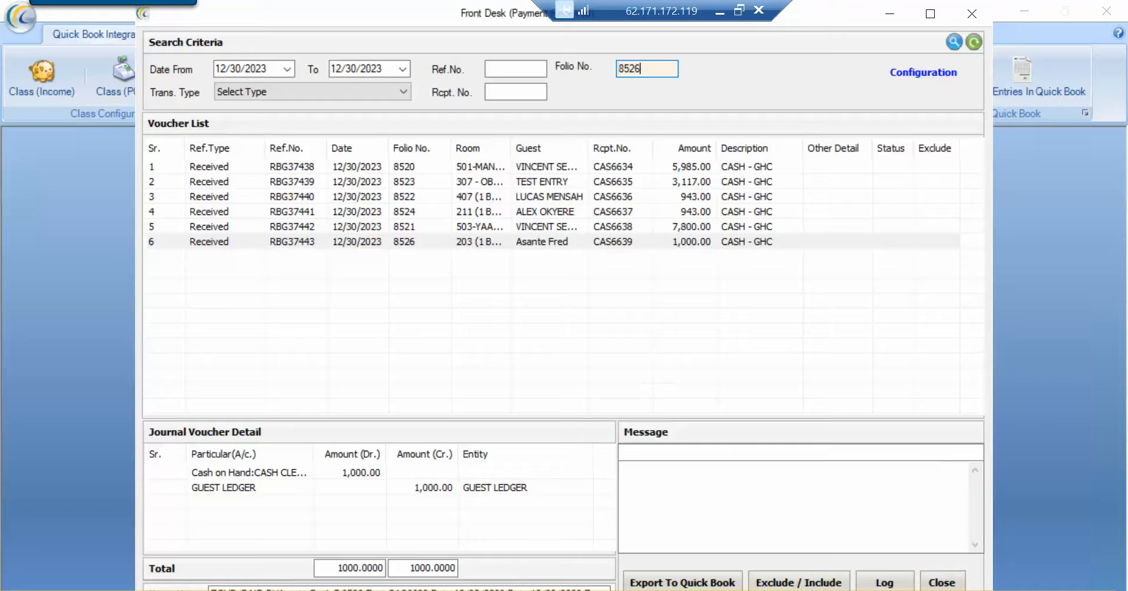
left_click(952, 42)
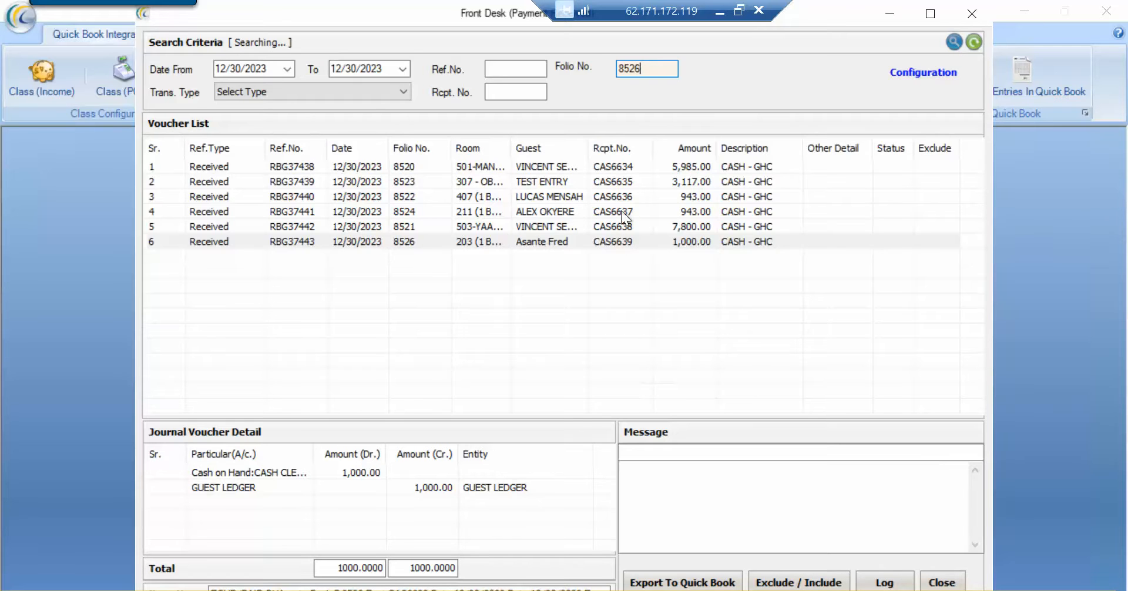
left_click(952, 41)
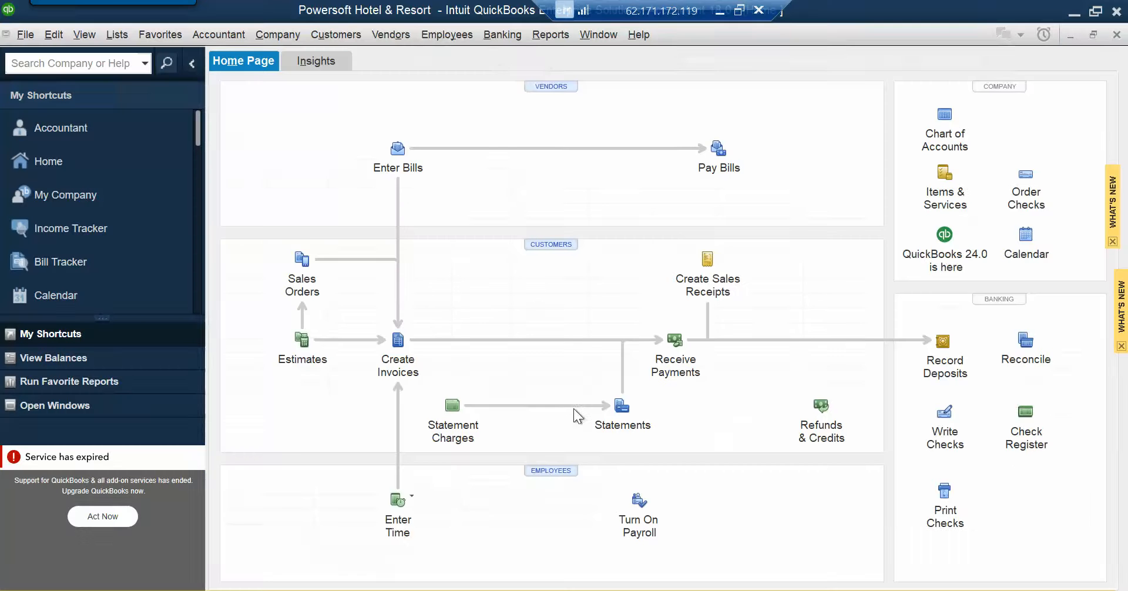
Inspect the 1,000.00 journal entry in Transactions by Account, then switch back to eZee.
left_click(549, 34)
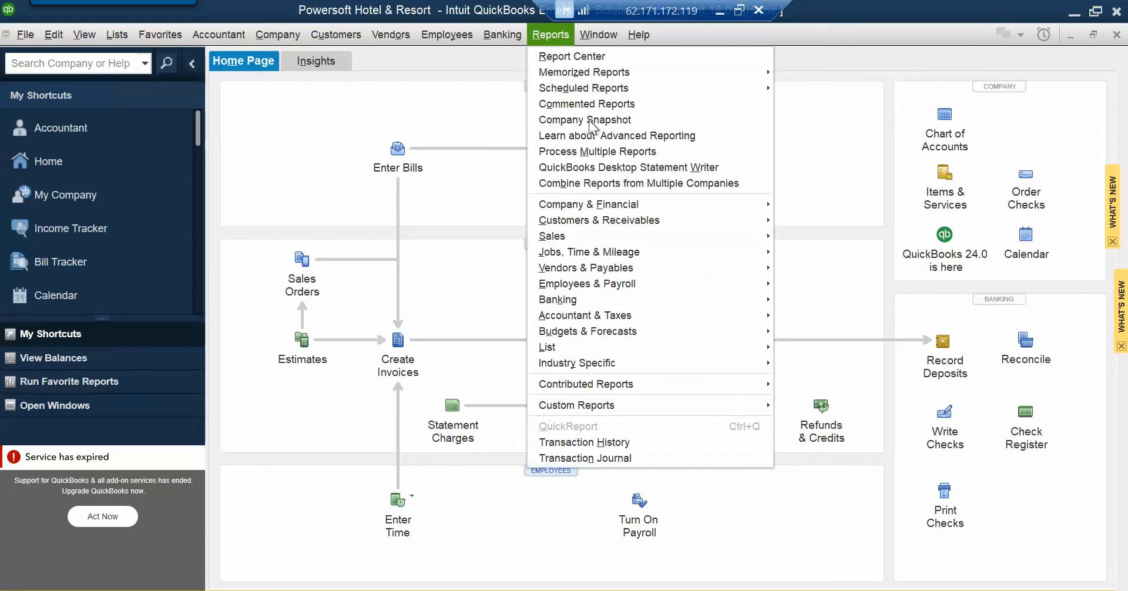
mouse_move(588, 203)
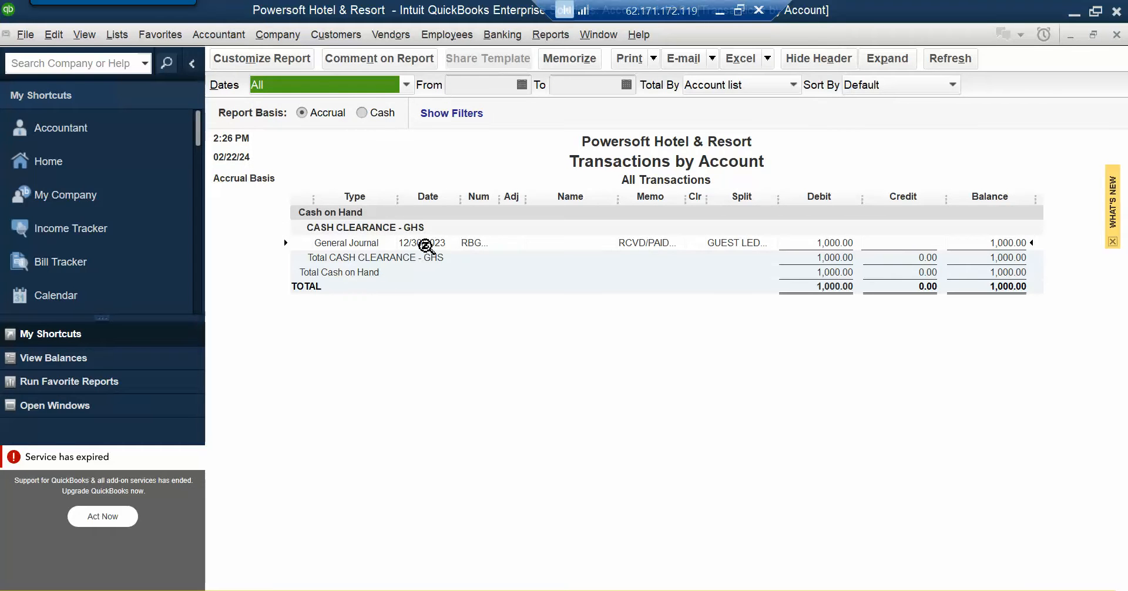
double_click(425, 242)
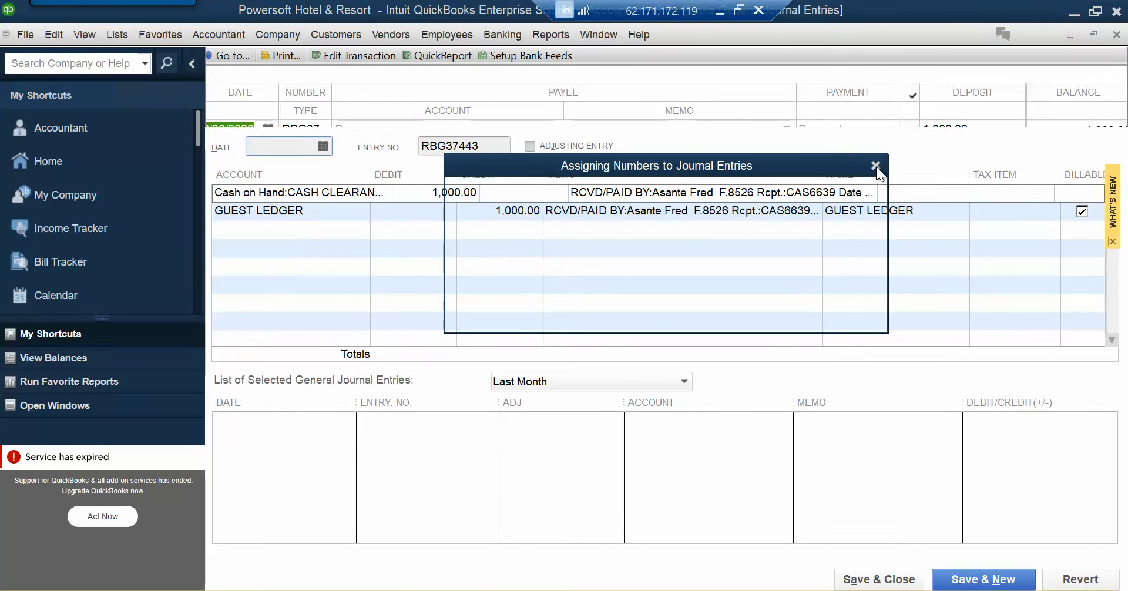
left_click(876, 166)
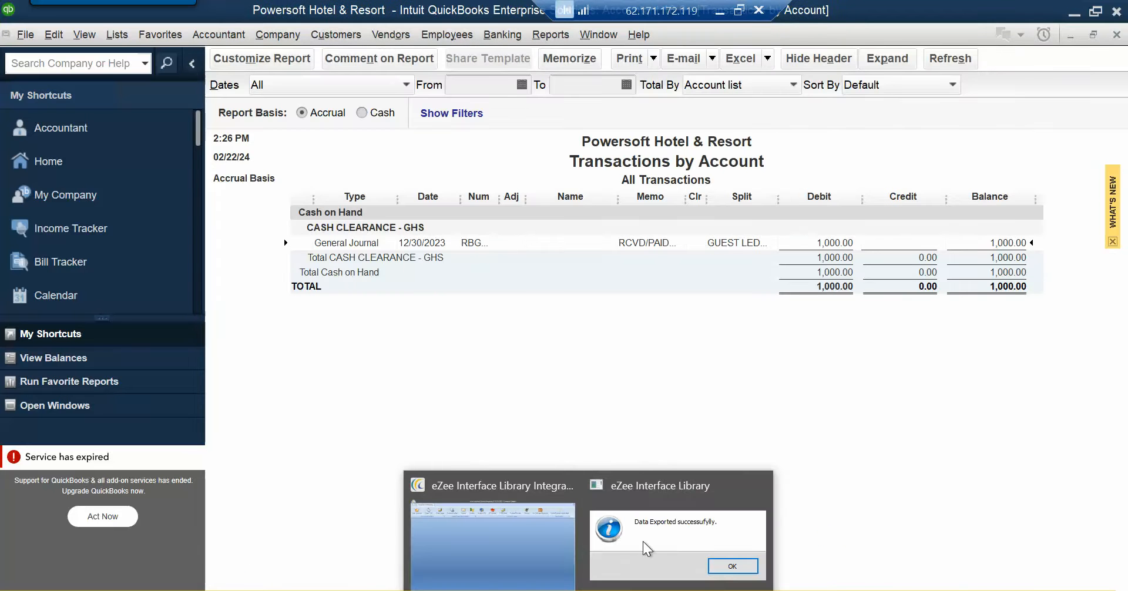
left_click(732, 565)
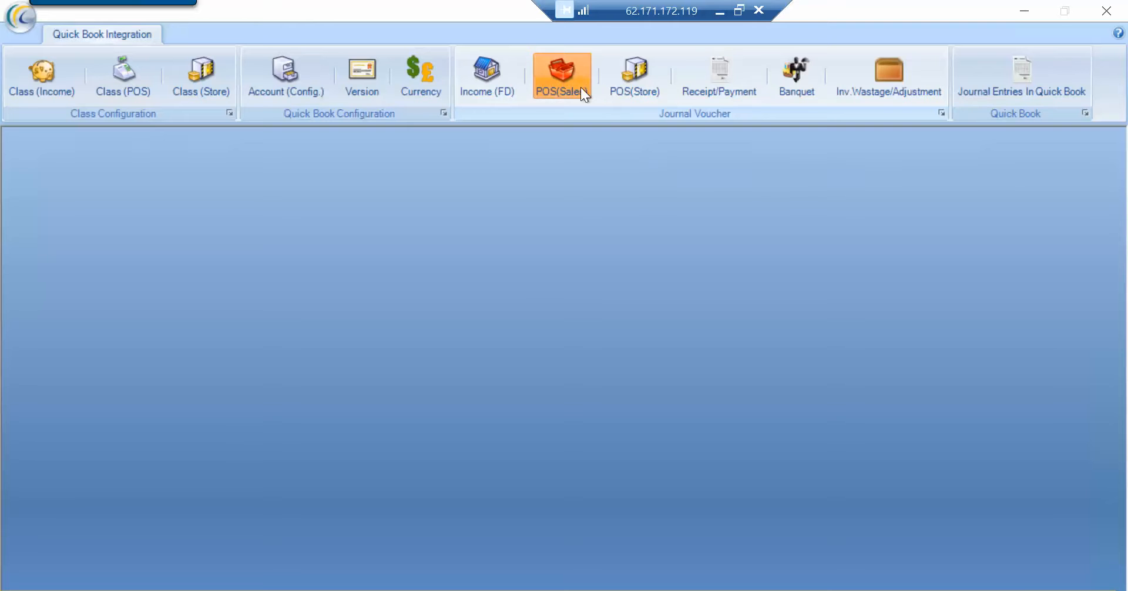
Export the POS(Sales) vouchers dated from 1/1/2020 to QuickBooks.
left_click(560, 75)
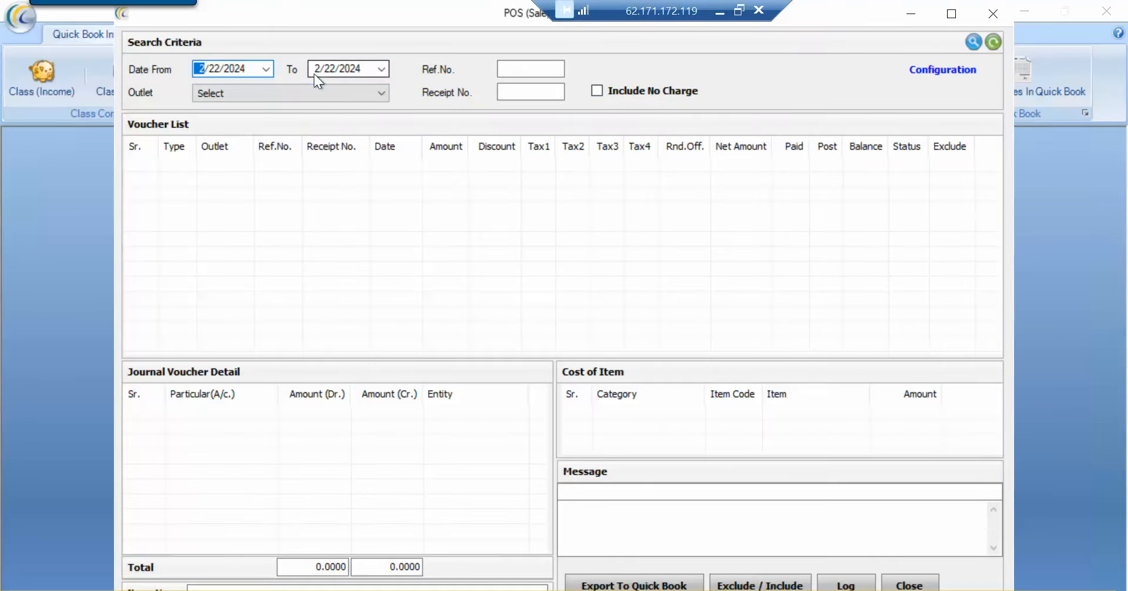
left_click(265, 68)
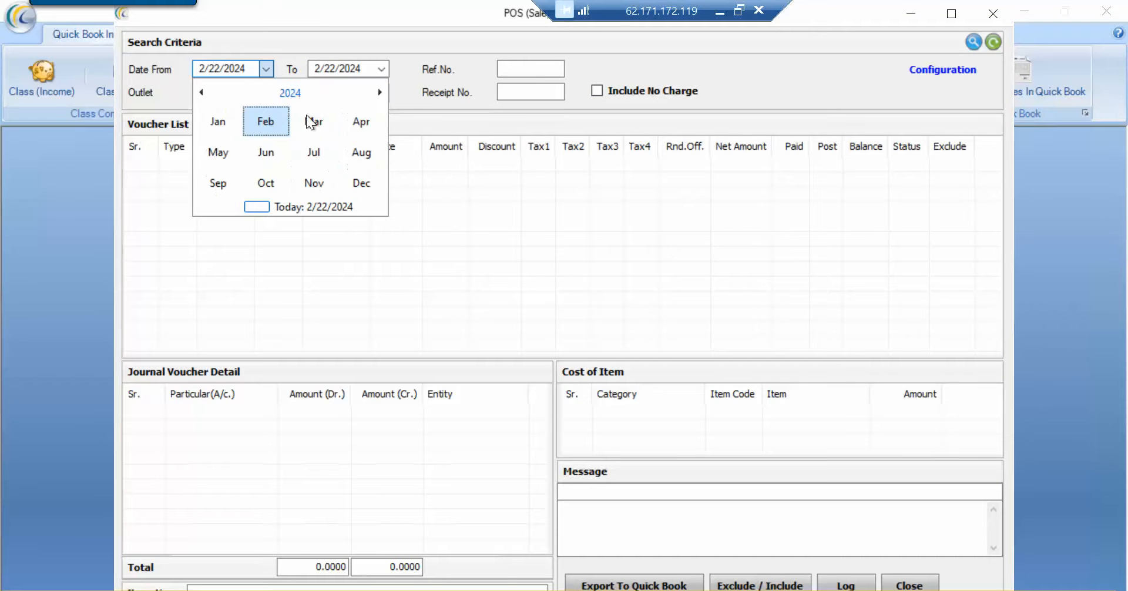
left_click(289, 92)
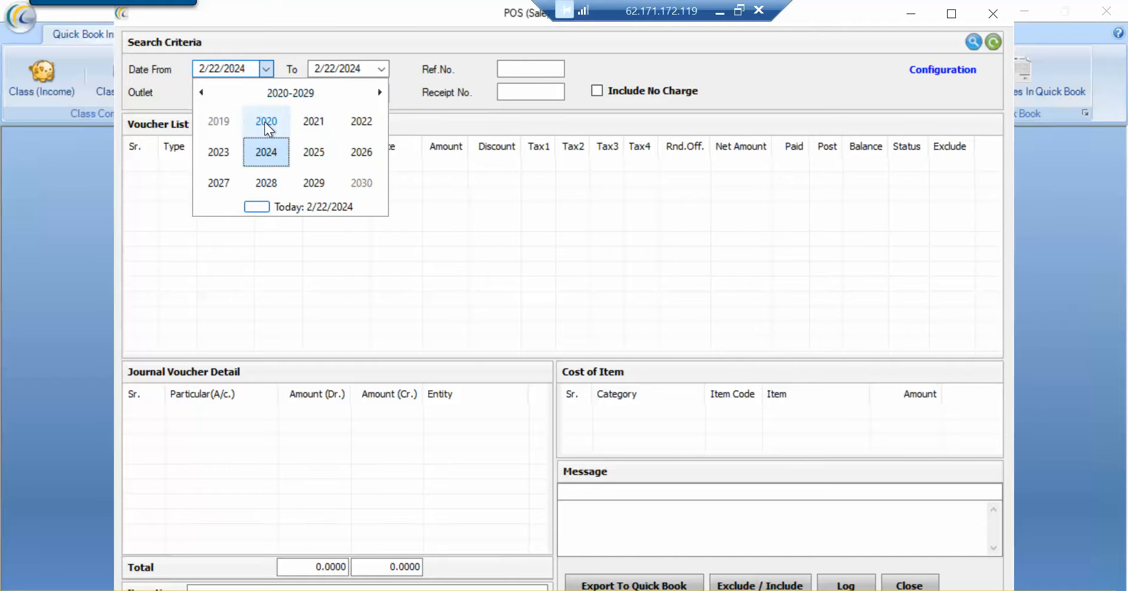
left_click(266, 121)
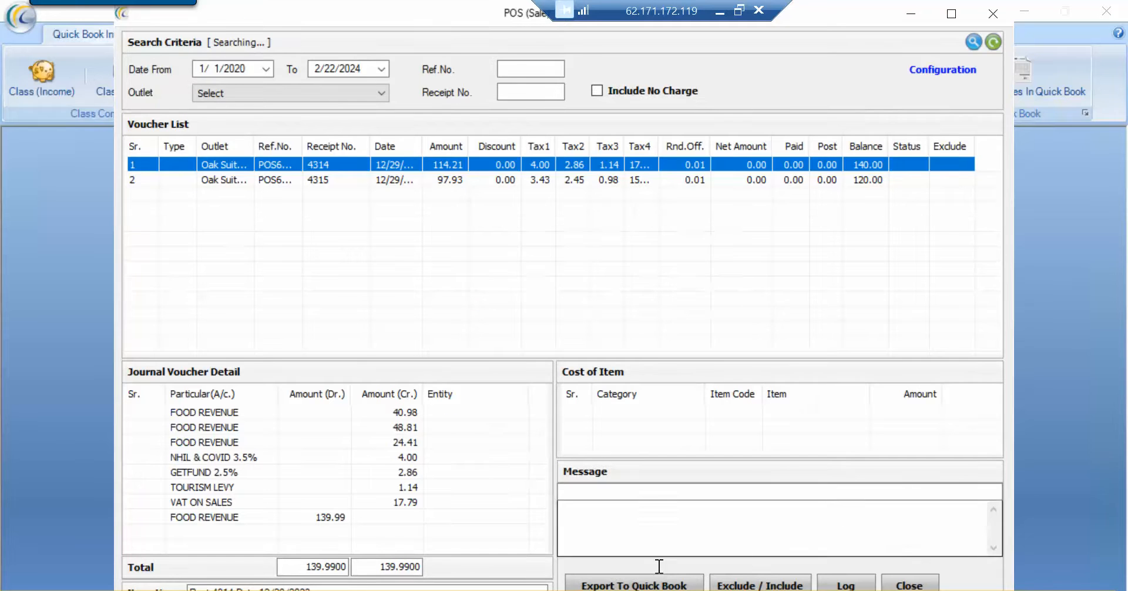
left_click(632, 584)
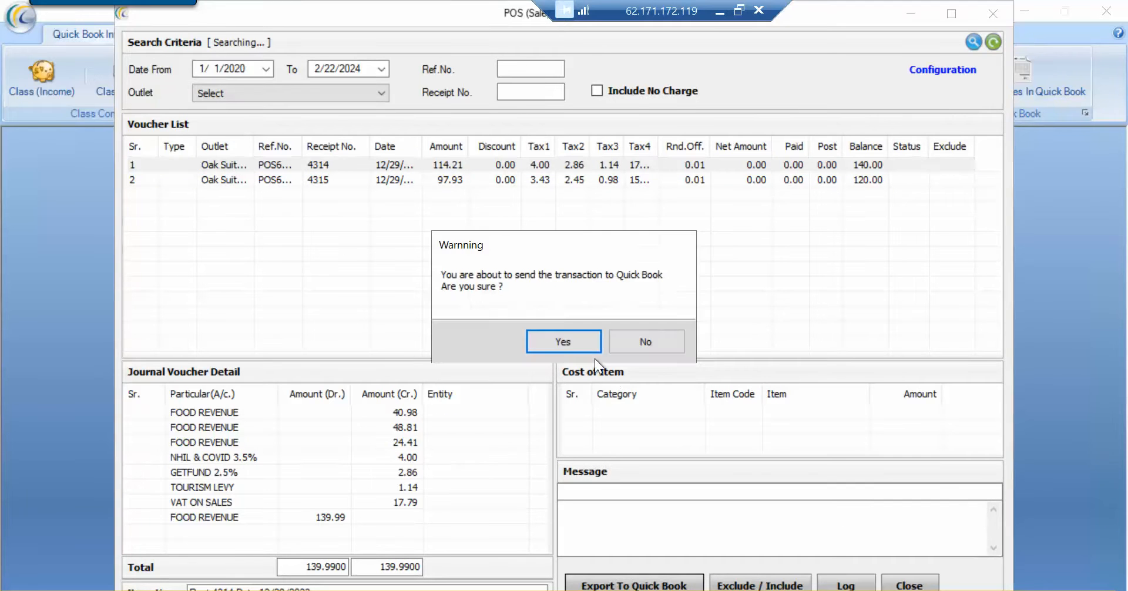
left_click(562, 341)
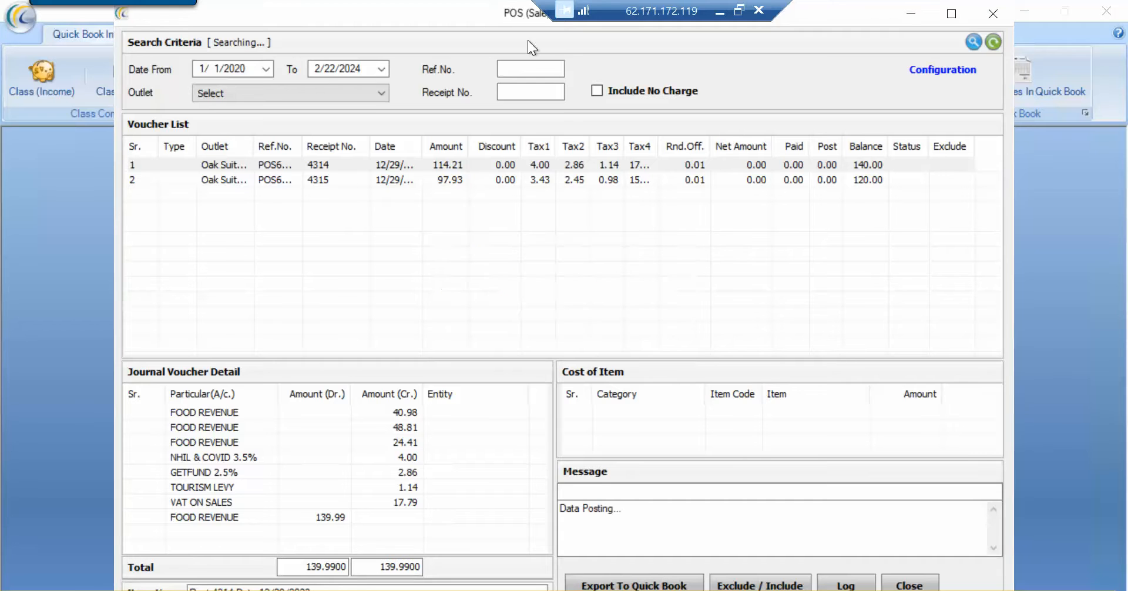
mouse_move(567, 346)
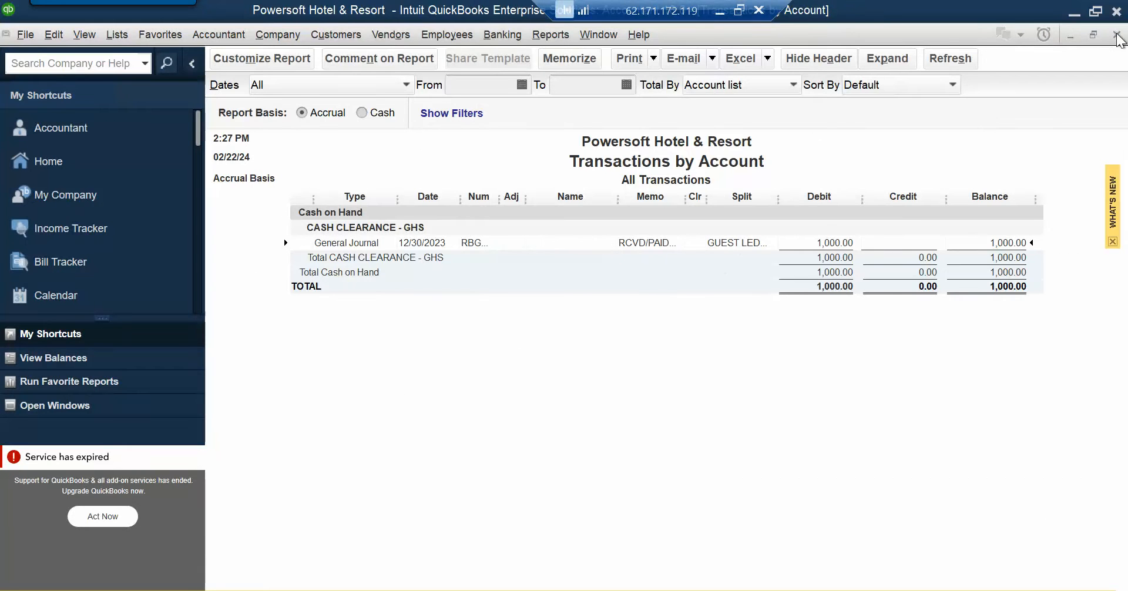
mouse_move(673, 286)
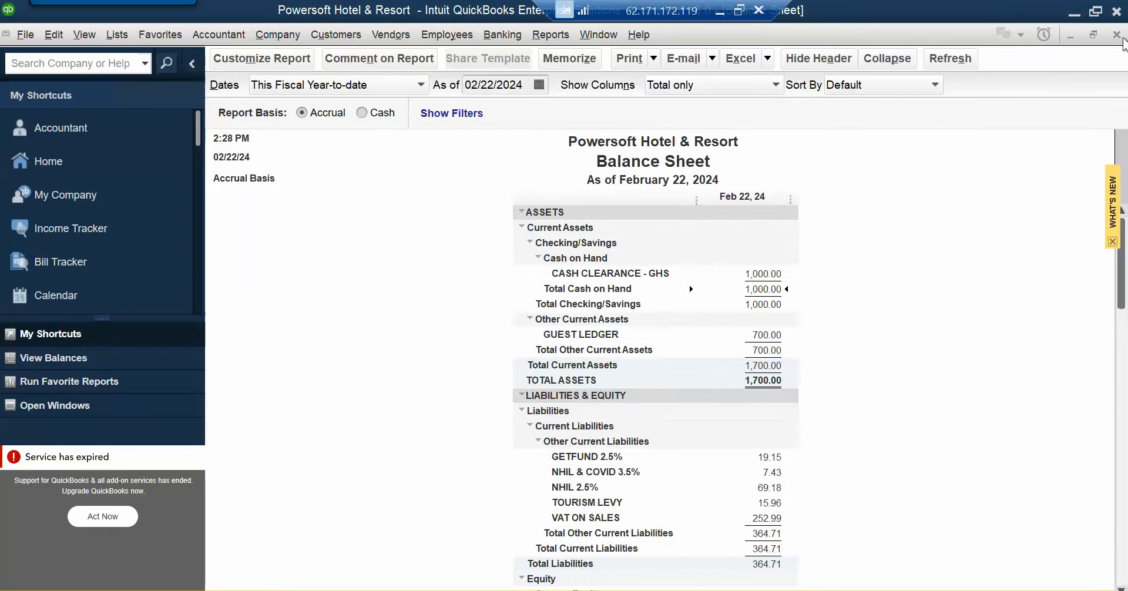
mouse_move(712, 89)
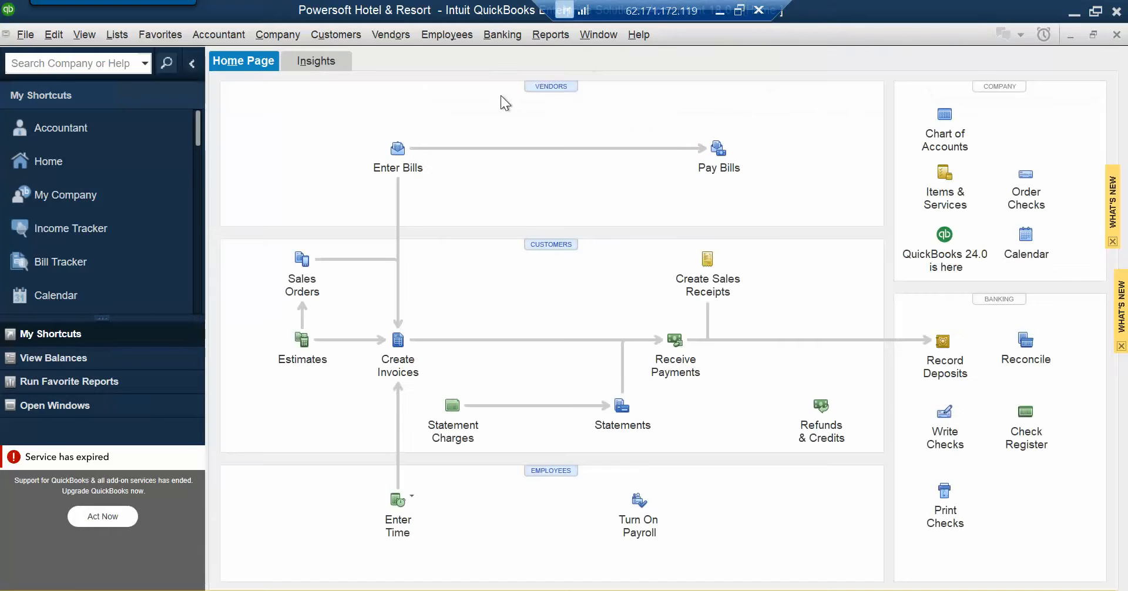
Open the Profit & Loss report from Company & Financial and set its period to all transactions.
left_click(551, 34)
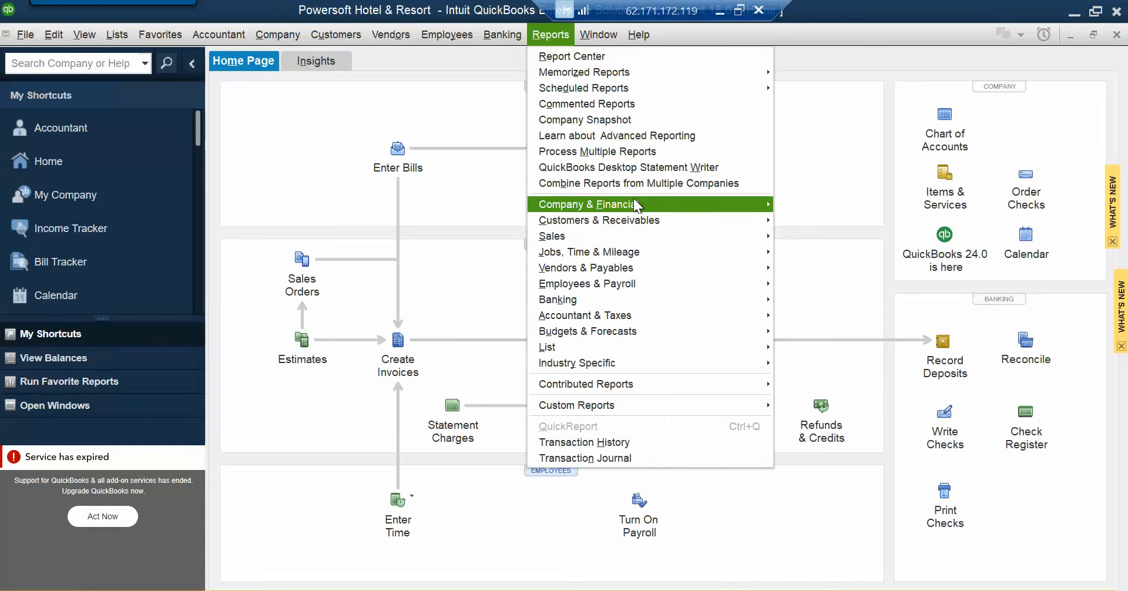
left_click(852, 212)
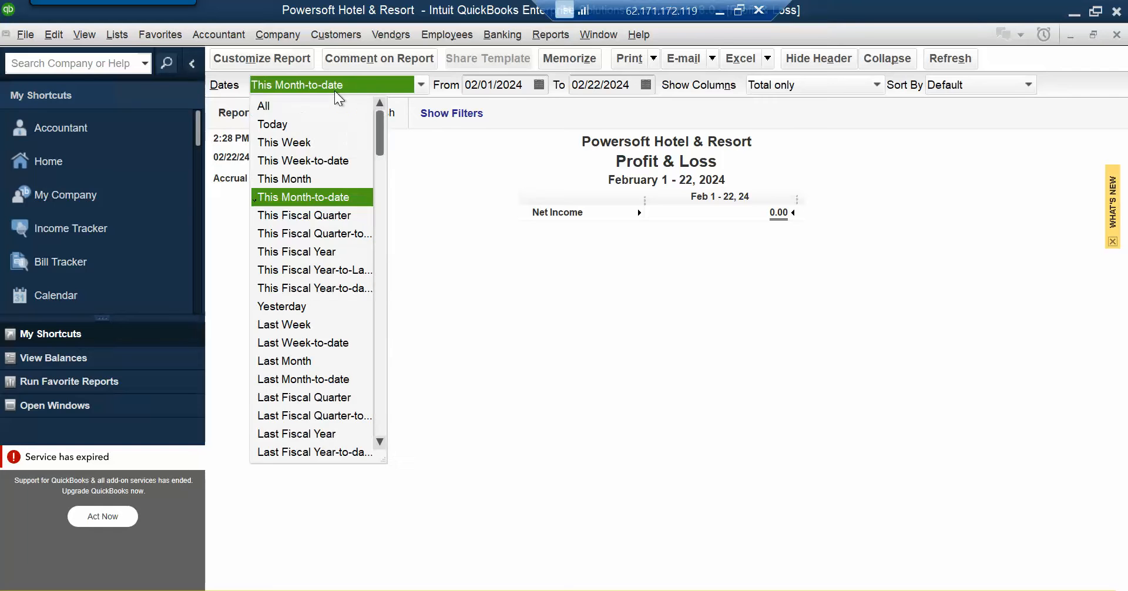
left_click(263, 105)
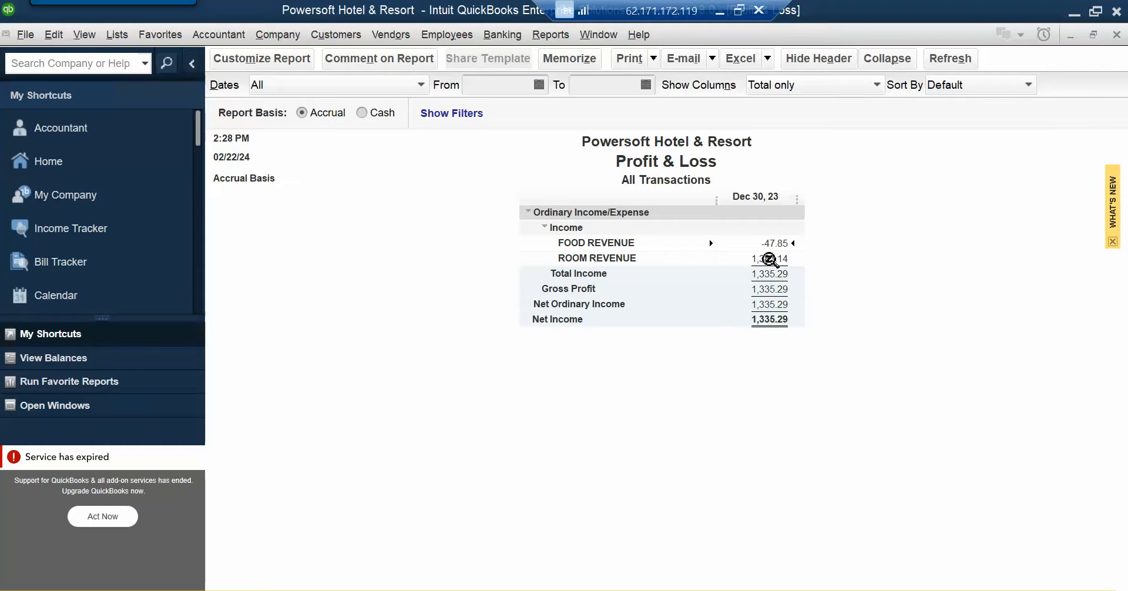
mouse_move(618, 416)
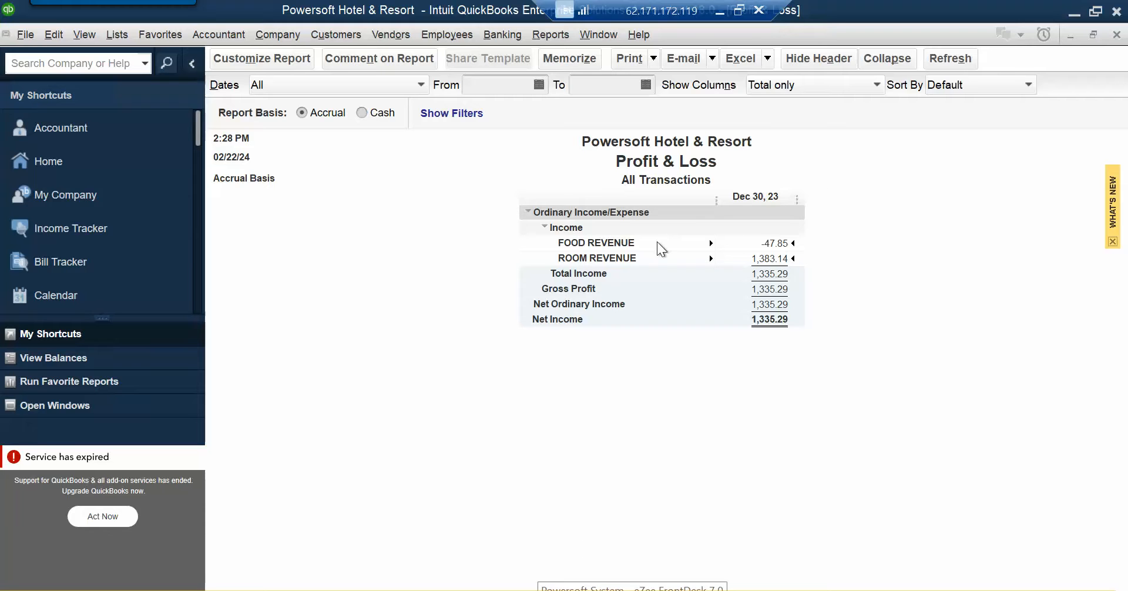
mouse_move(595, 550)
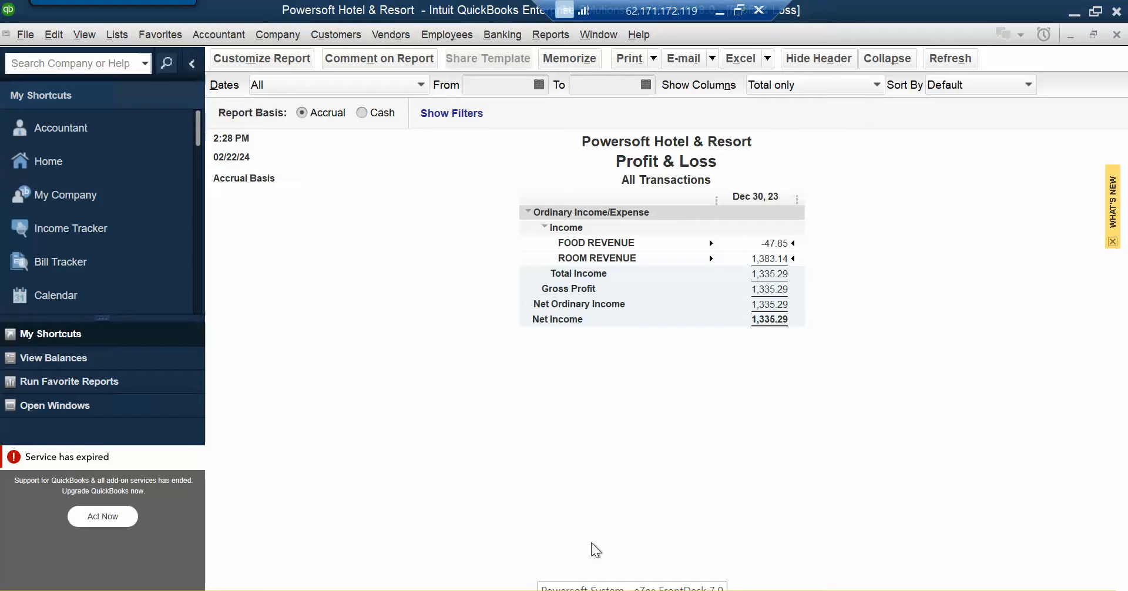
mouse_move(706, 247)
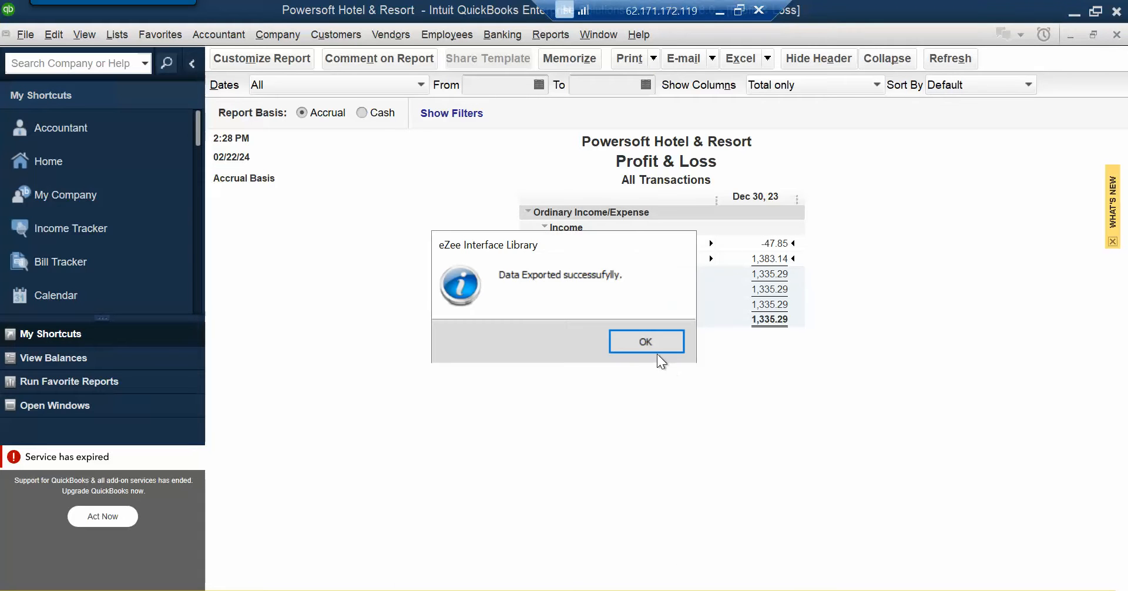
Dismiss the export message and search POS(Store) vouchers from 1/1/2020, finding none.
left_click(645, 341)
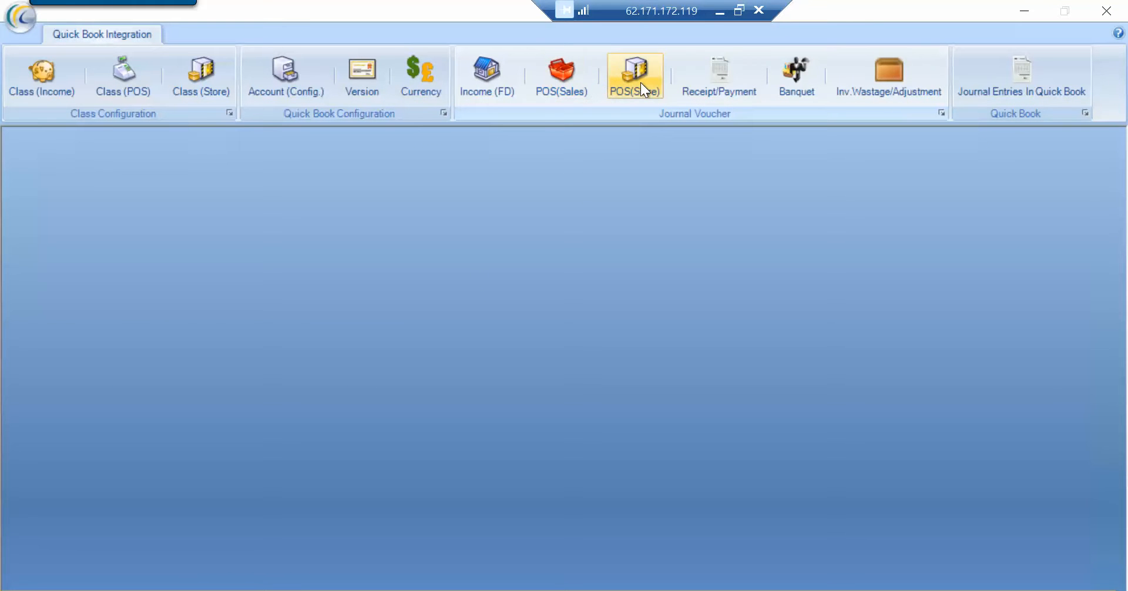
mouse_move(587, 91)
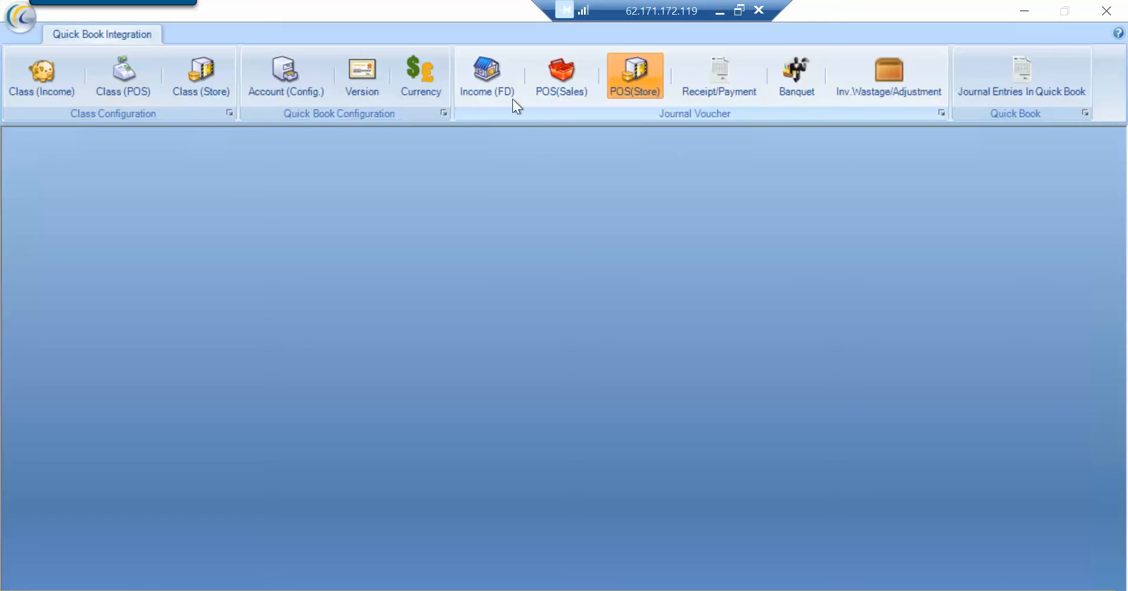
left_click(634, 73)
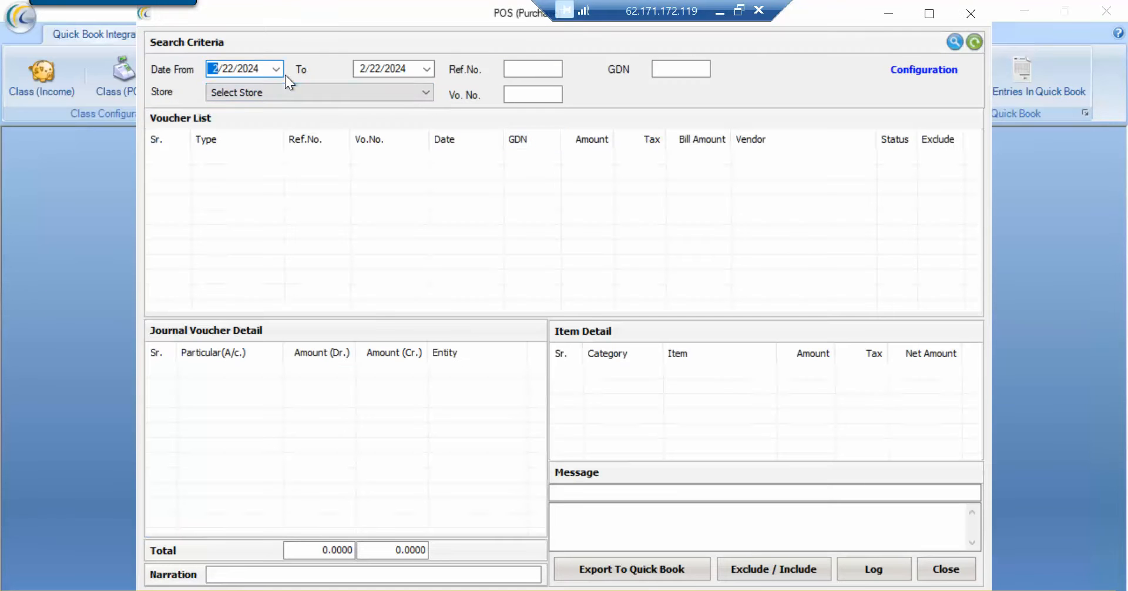
left_click(276, 69)
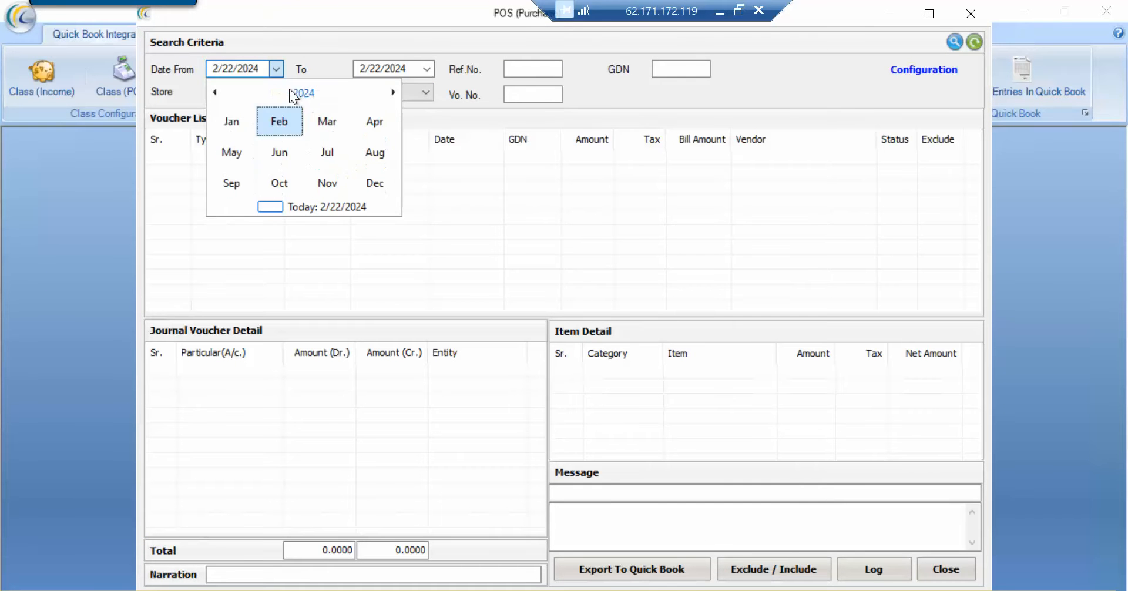
left_click(302, 93)
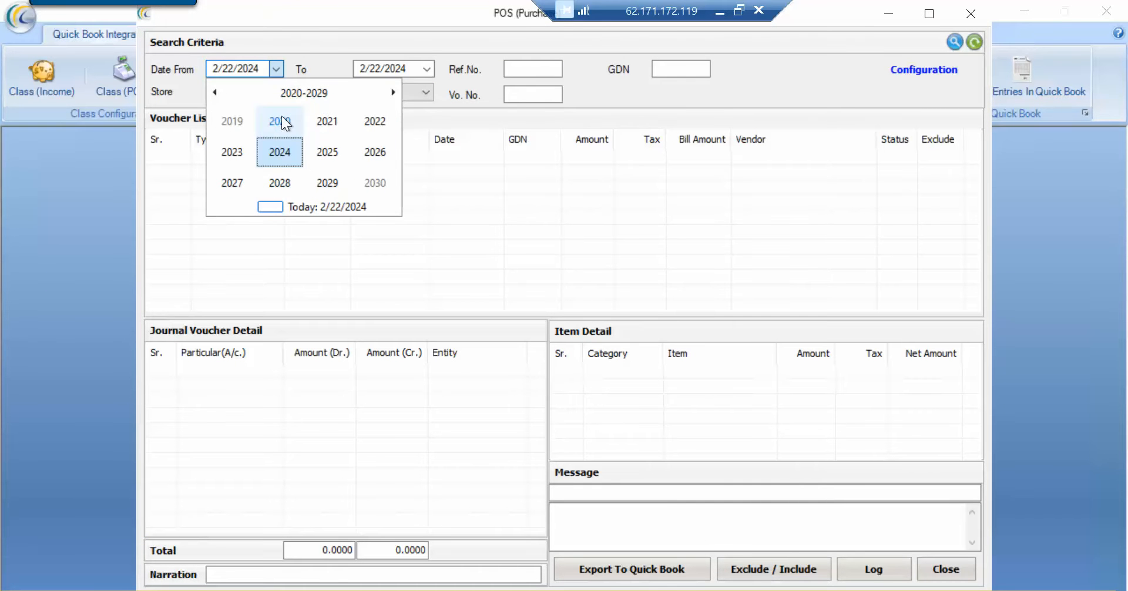
left_click(279, 121)
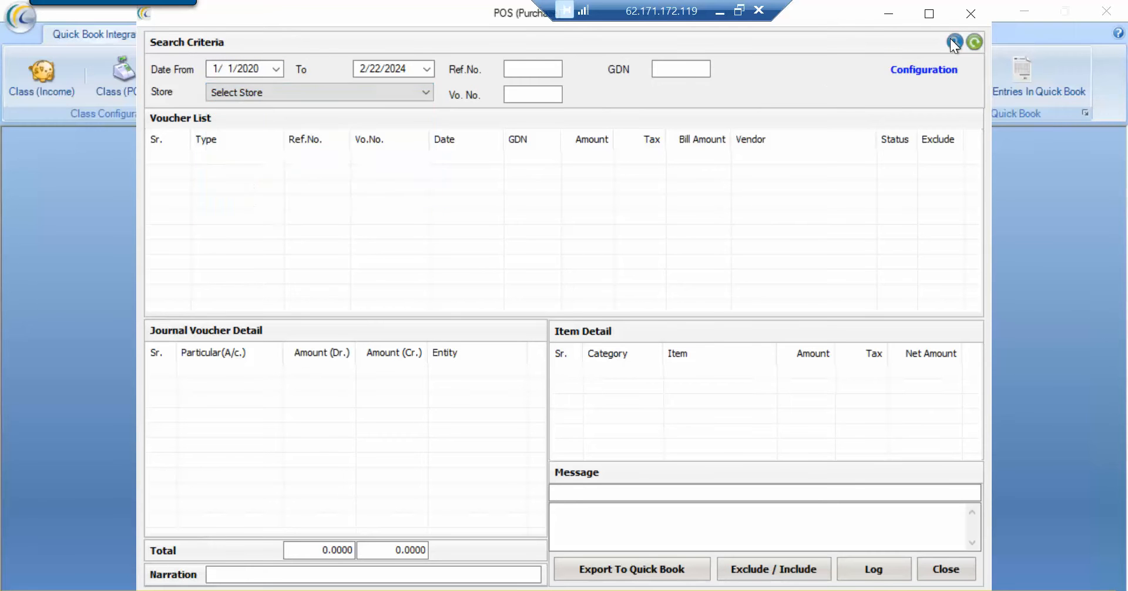
left_click(954, 41)
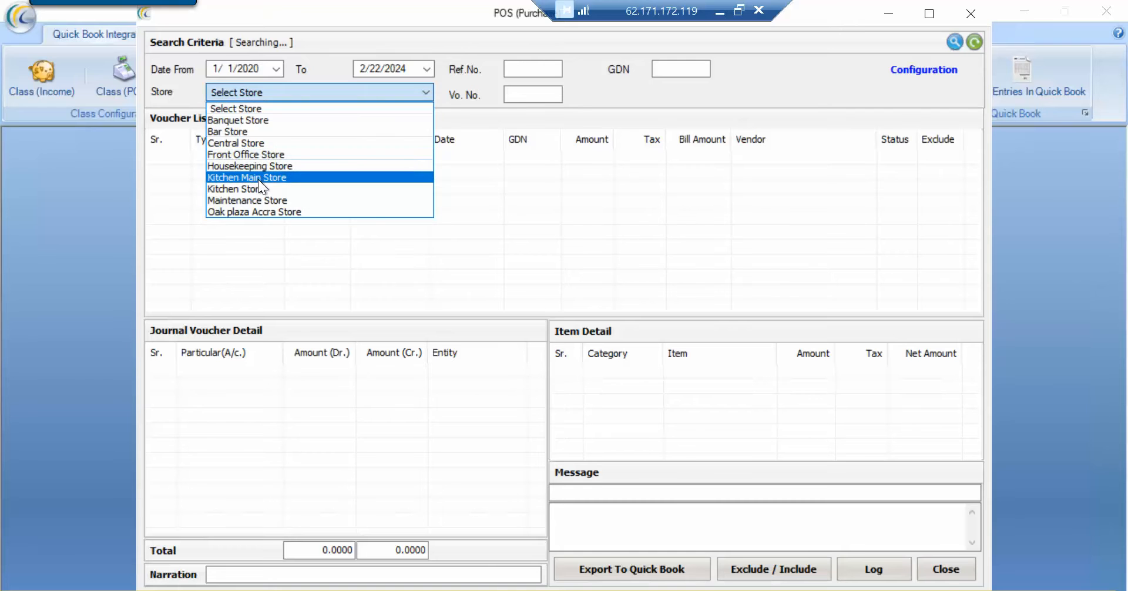
mouse_move(268, 180)
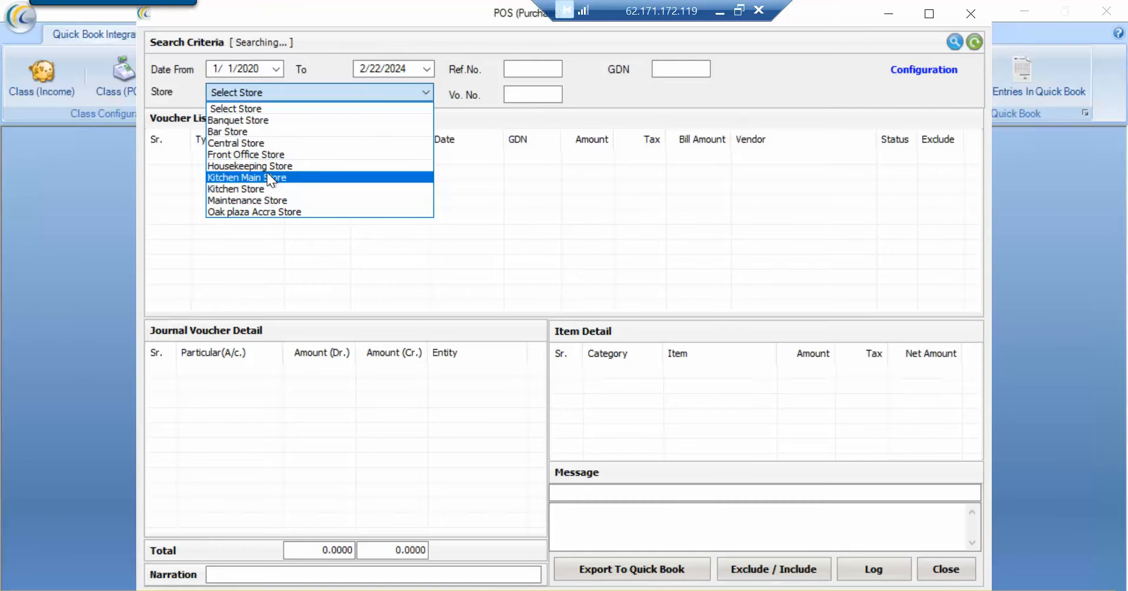
left_click(246, 176)
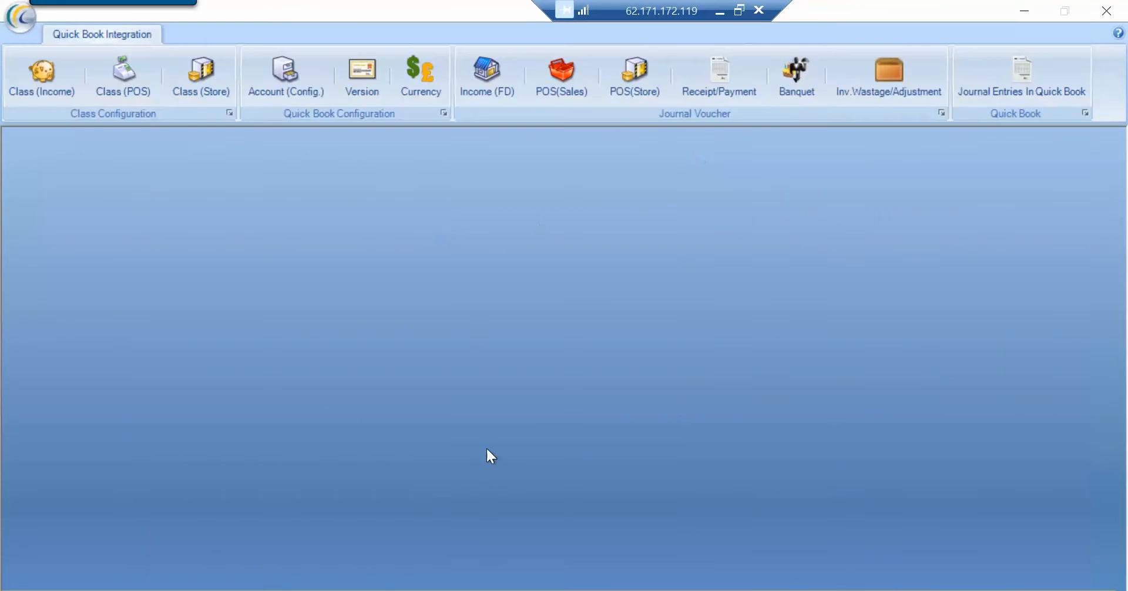
mouse_move(1010, 7)
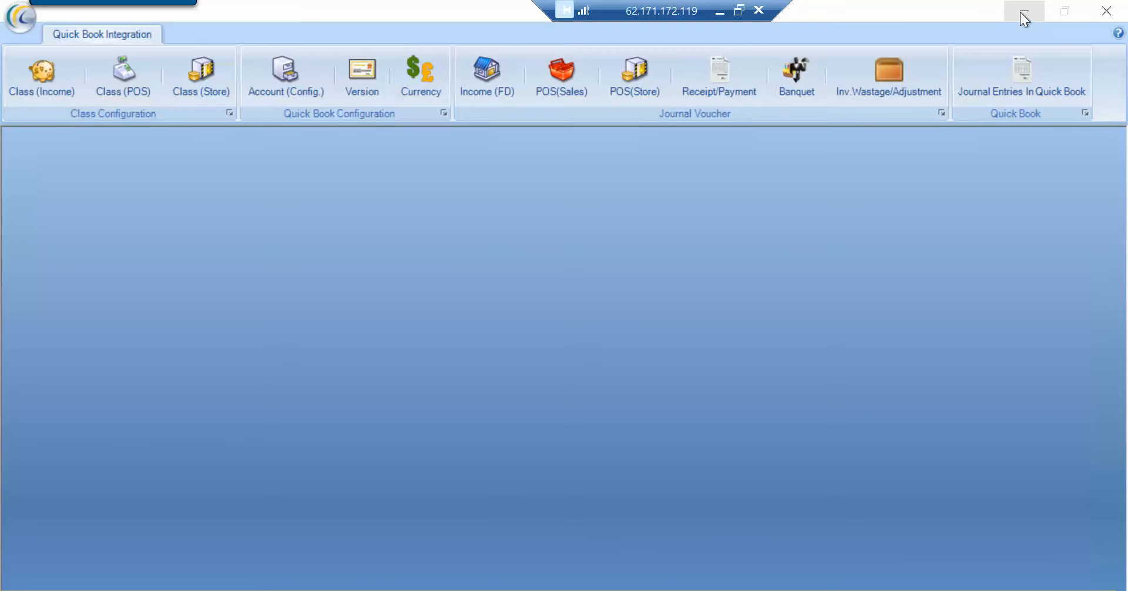
mouse_move(552, 79)
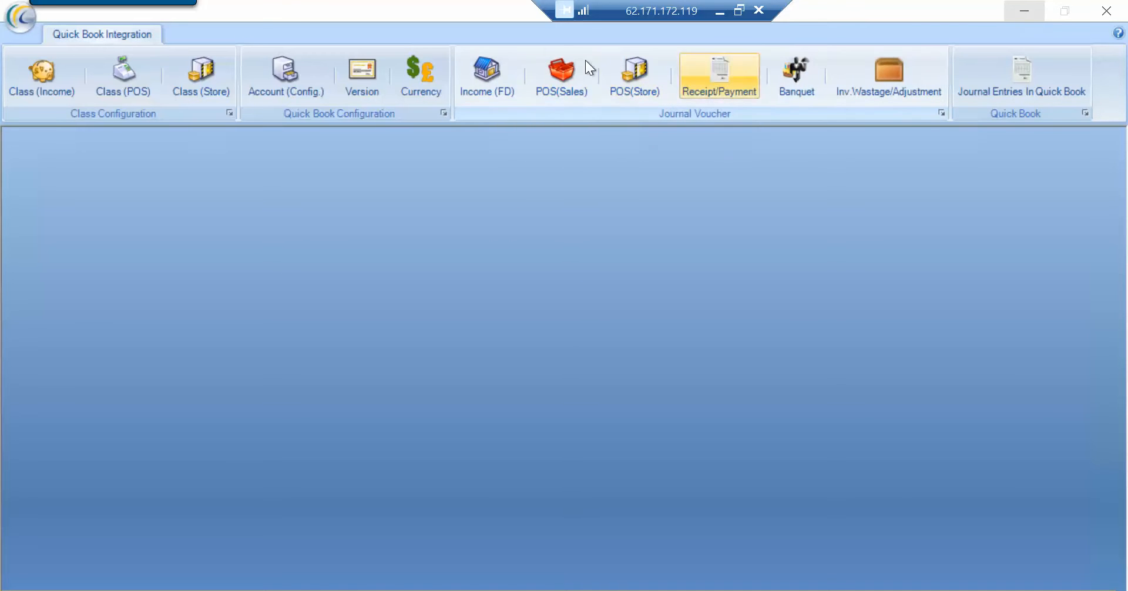
Open the Income (FD) vouchers for export to QuickBooks.
left_click(560, 74)
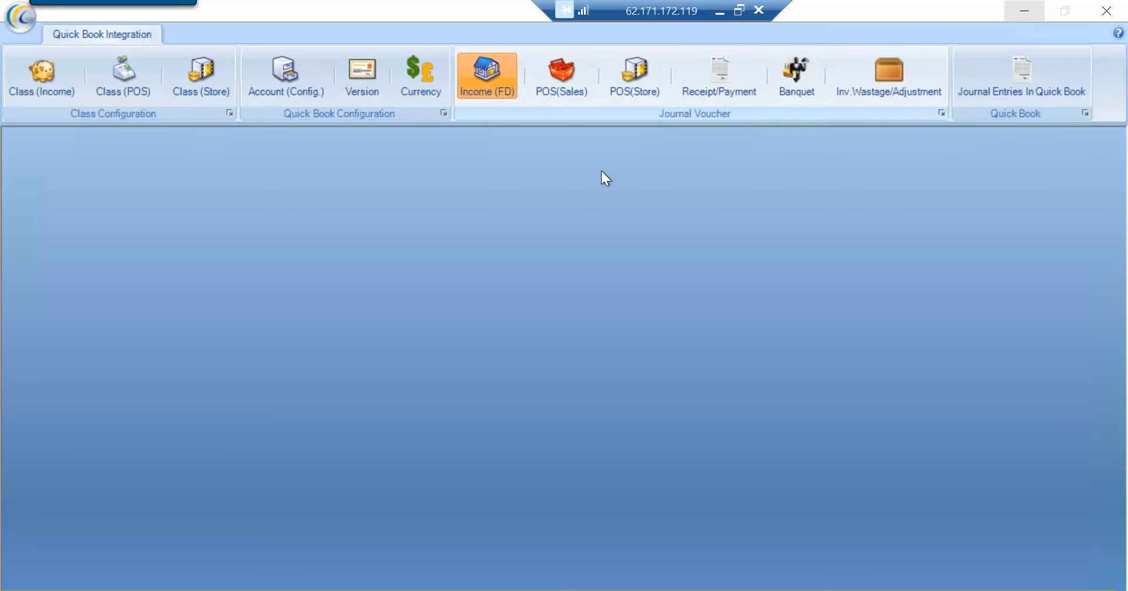
left_click(486, 74)
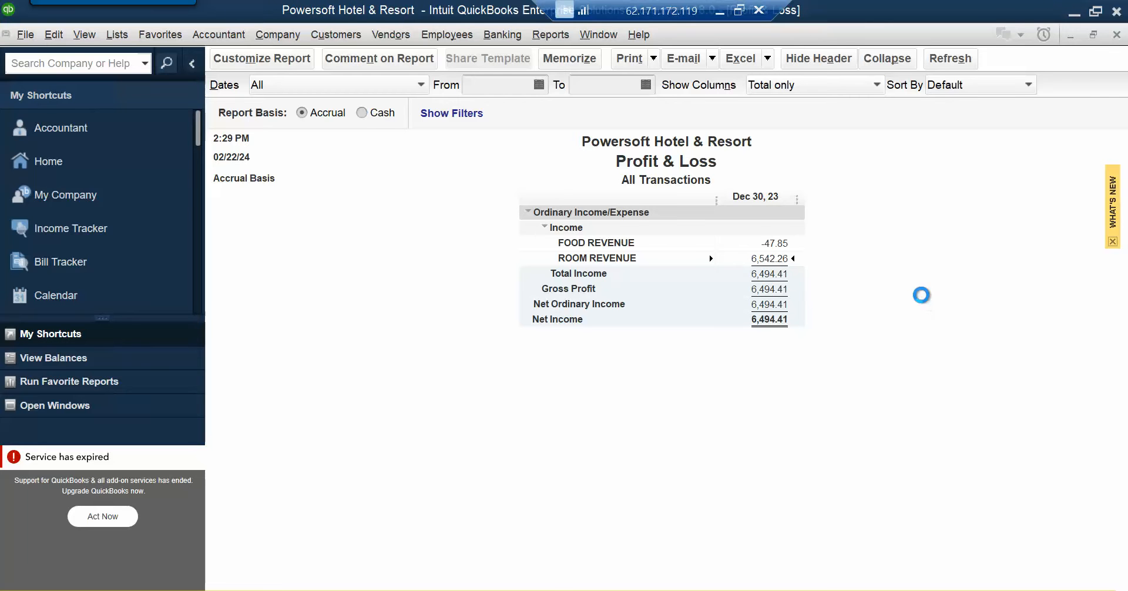
mouse_move(924, 302)
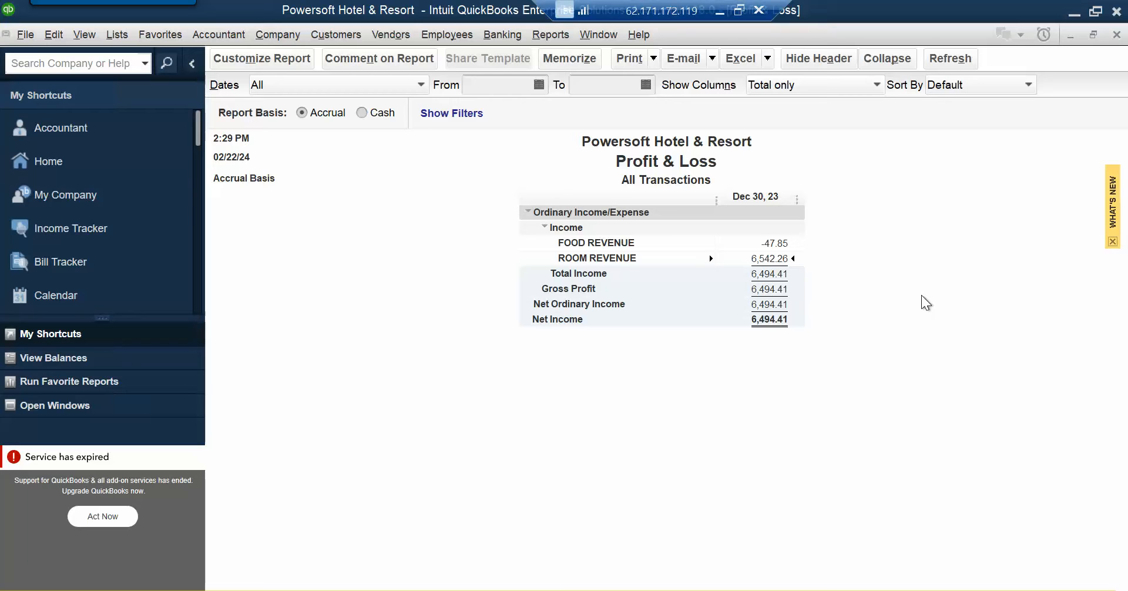
mouse_move(702, 211)
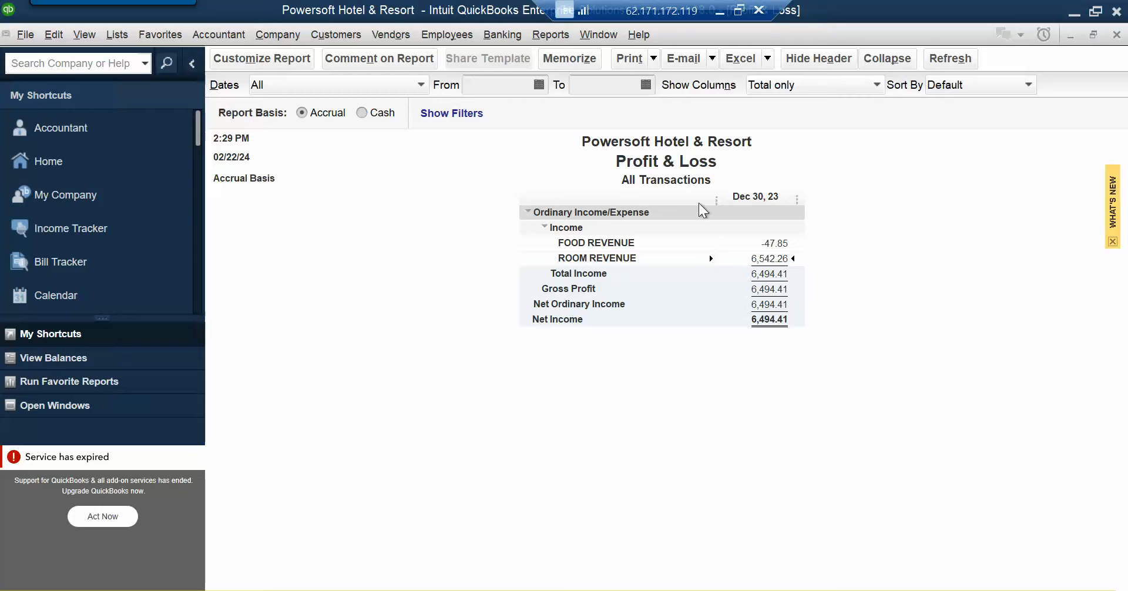
mouse_move(608, 203)
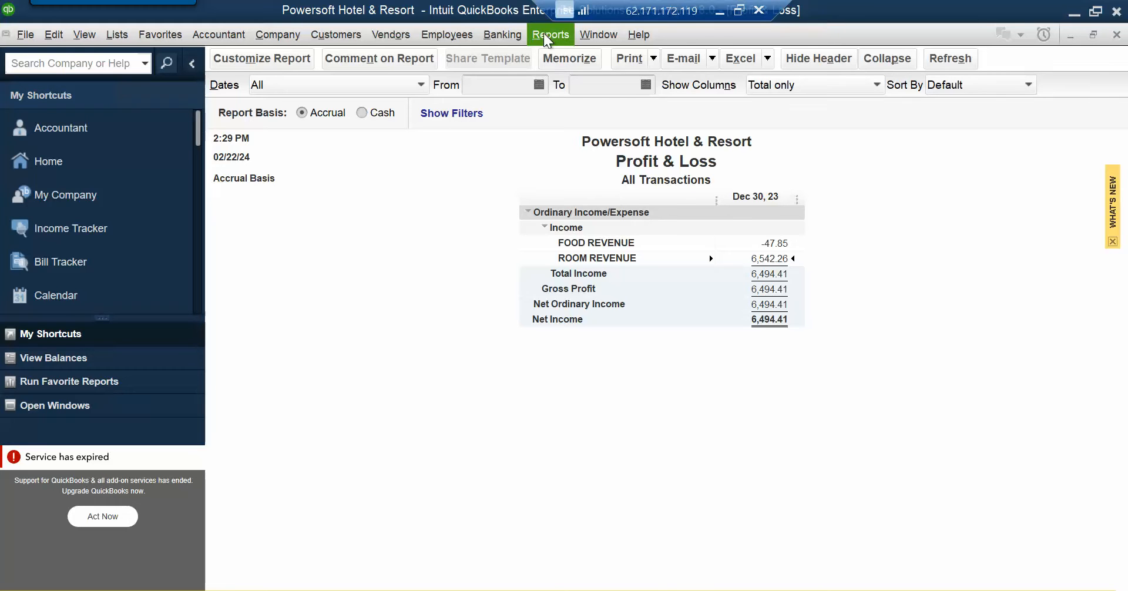
Open the standard Balance Sheet from the reports list and bring it to the front.
left_click(551, 34)
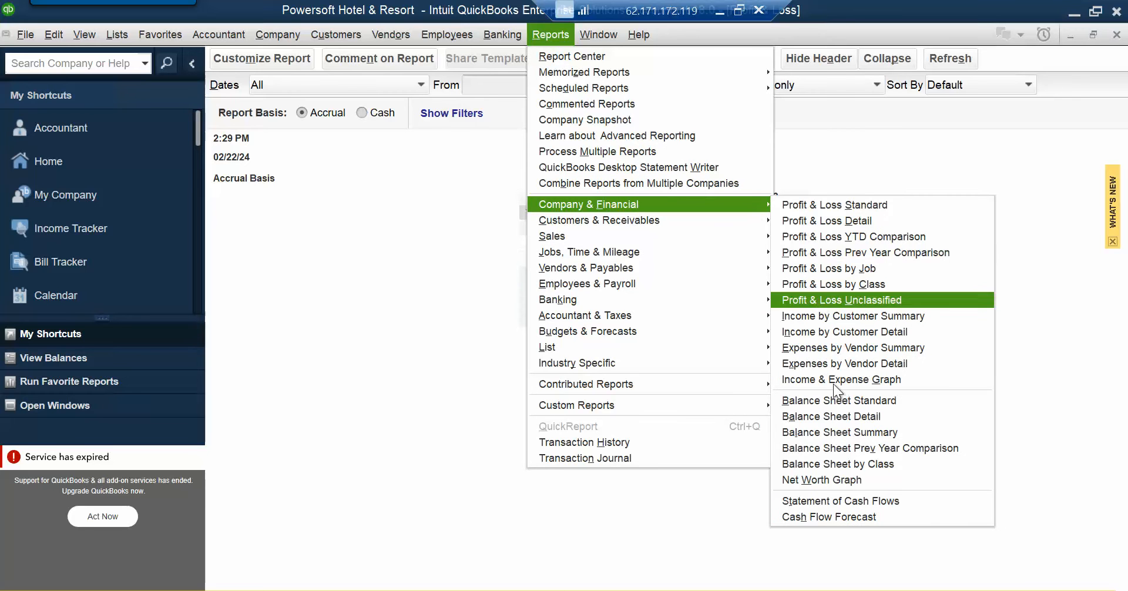
left_click(838, 300)
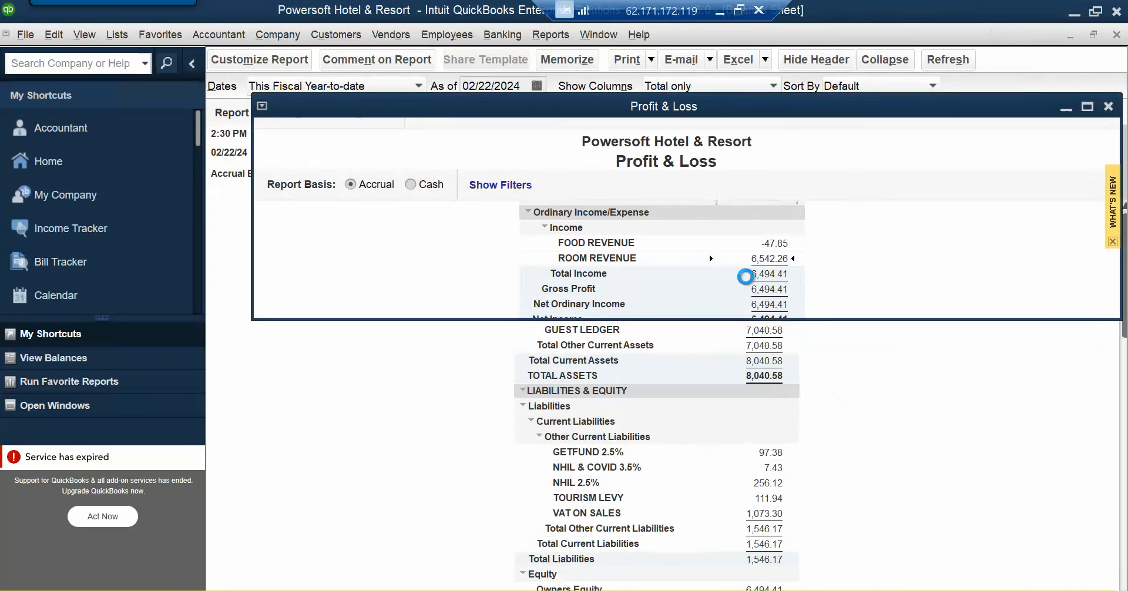
left_click(1109, 106)
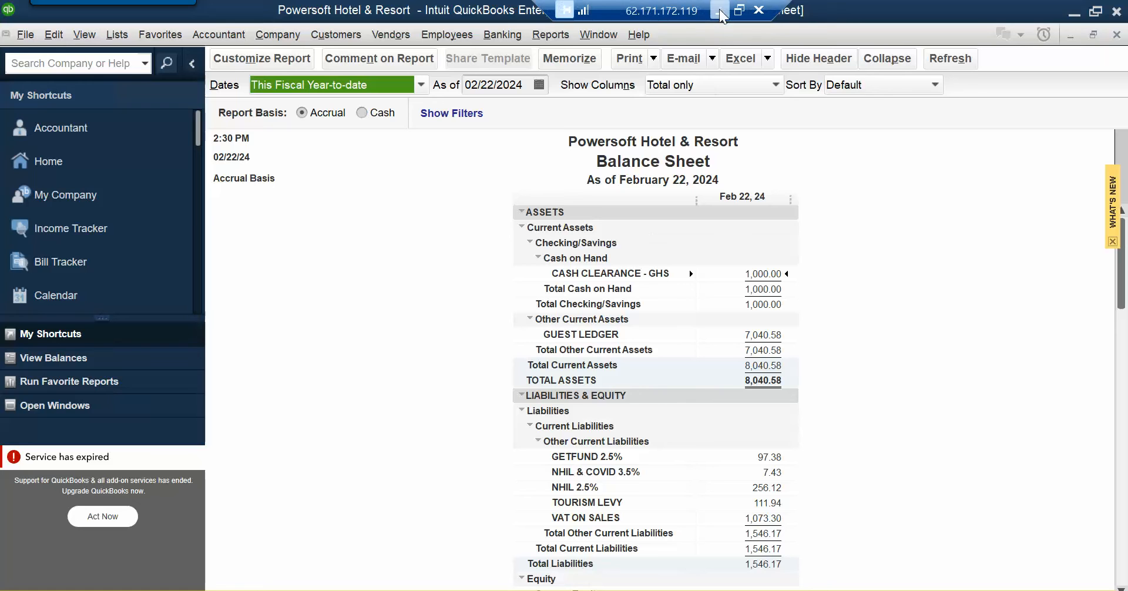
mouse_move(719, 10)
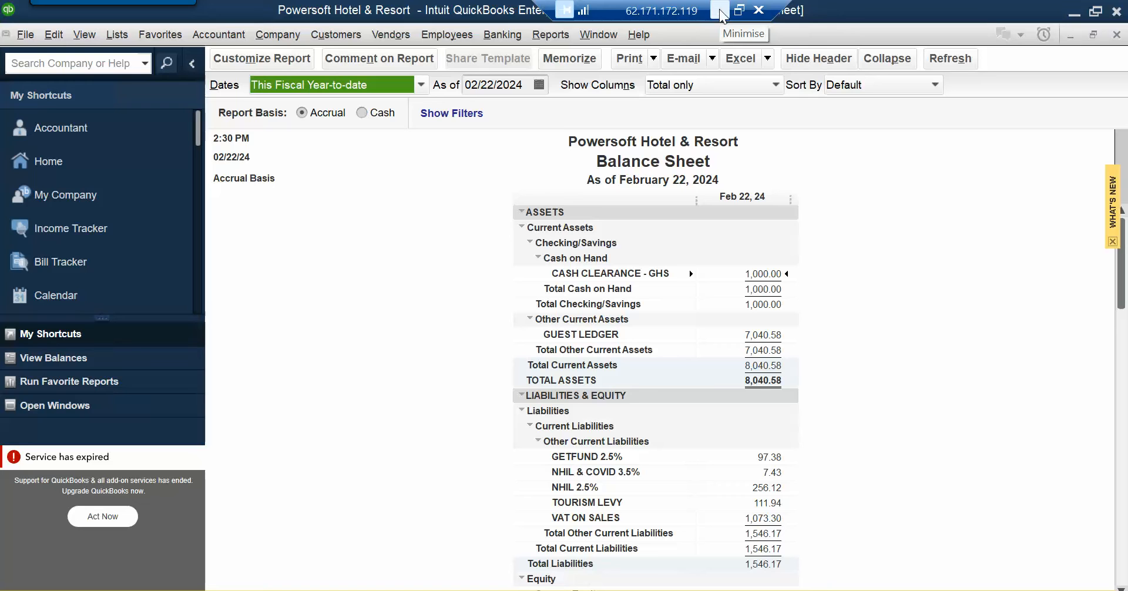
mouse_move(724, 128)
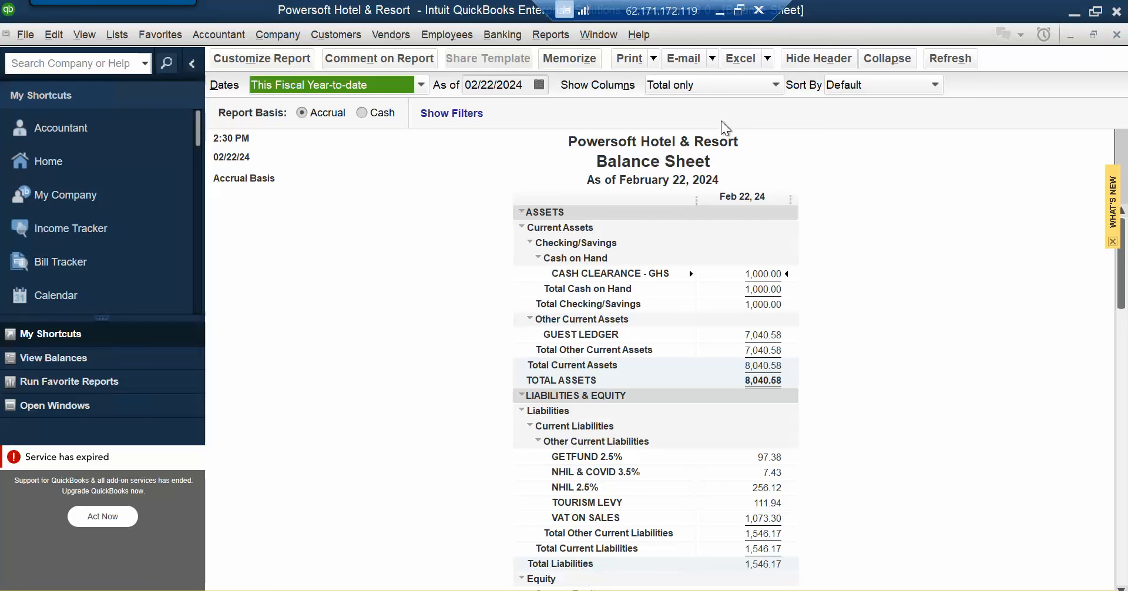
mouse_move(718, 9)
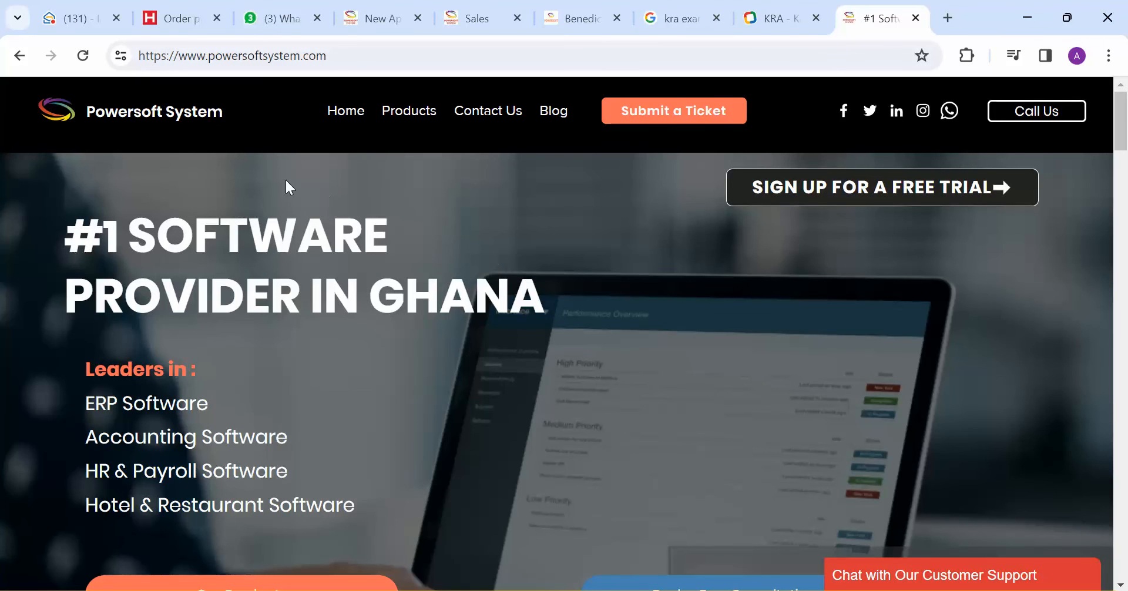
mouse_move(220, 185)
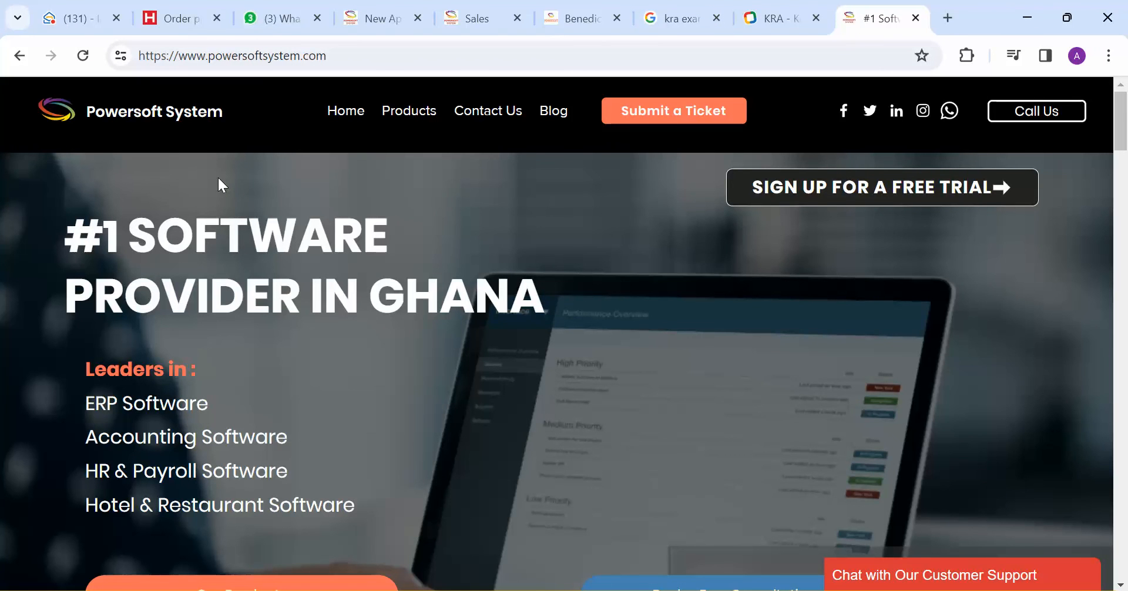
Open the Products menu on powersoftsystem.com to list ERP, accounting, HR, hotel and restaurant software.
left_click(409, 111)
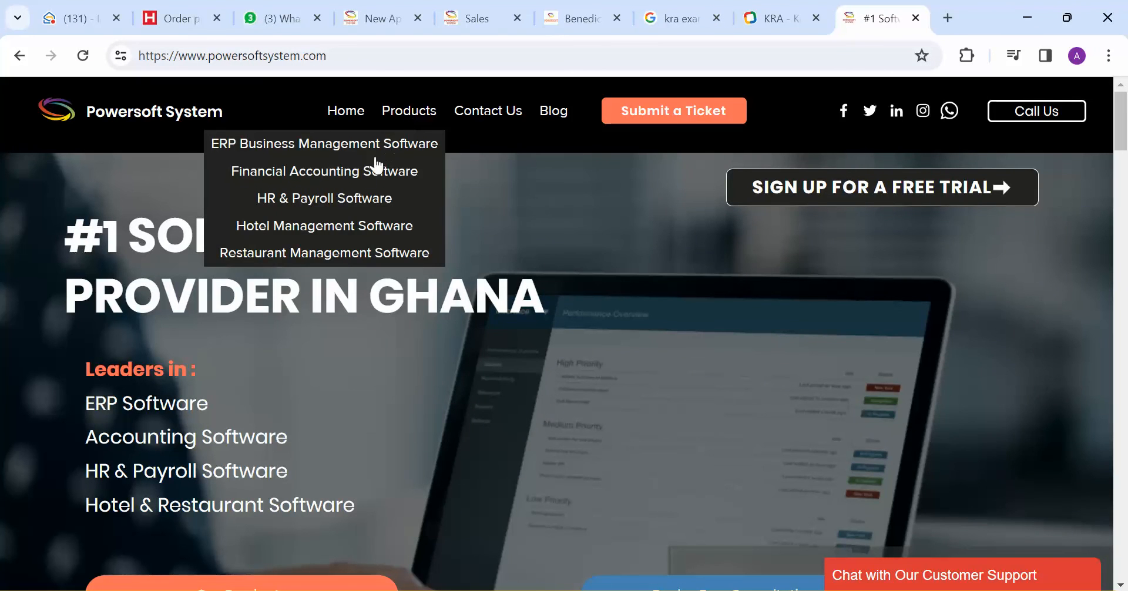
mouse_move(367, 259)
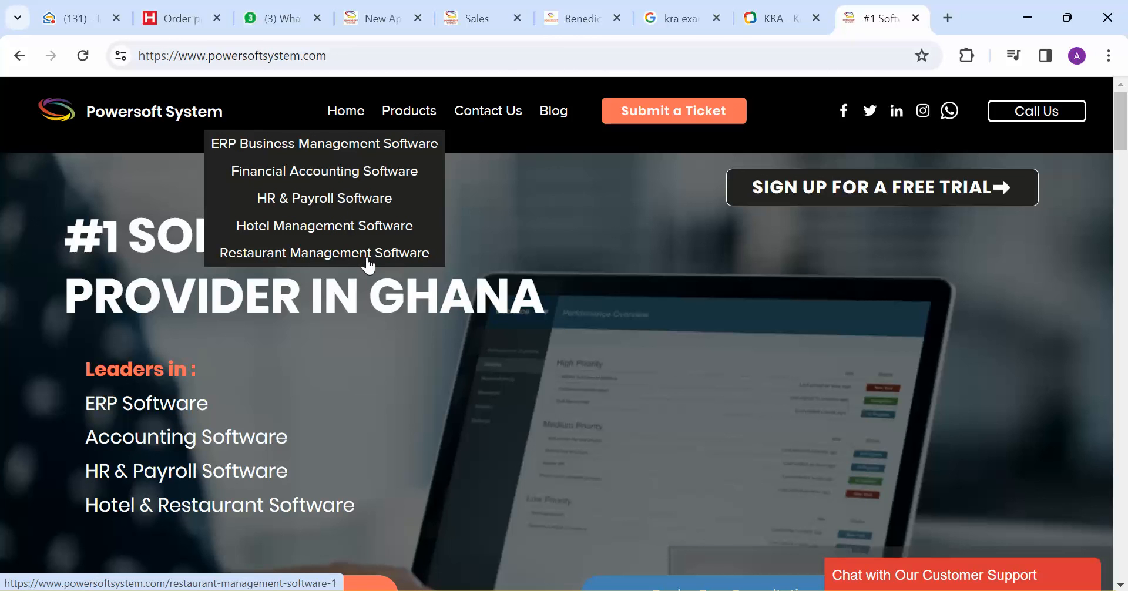